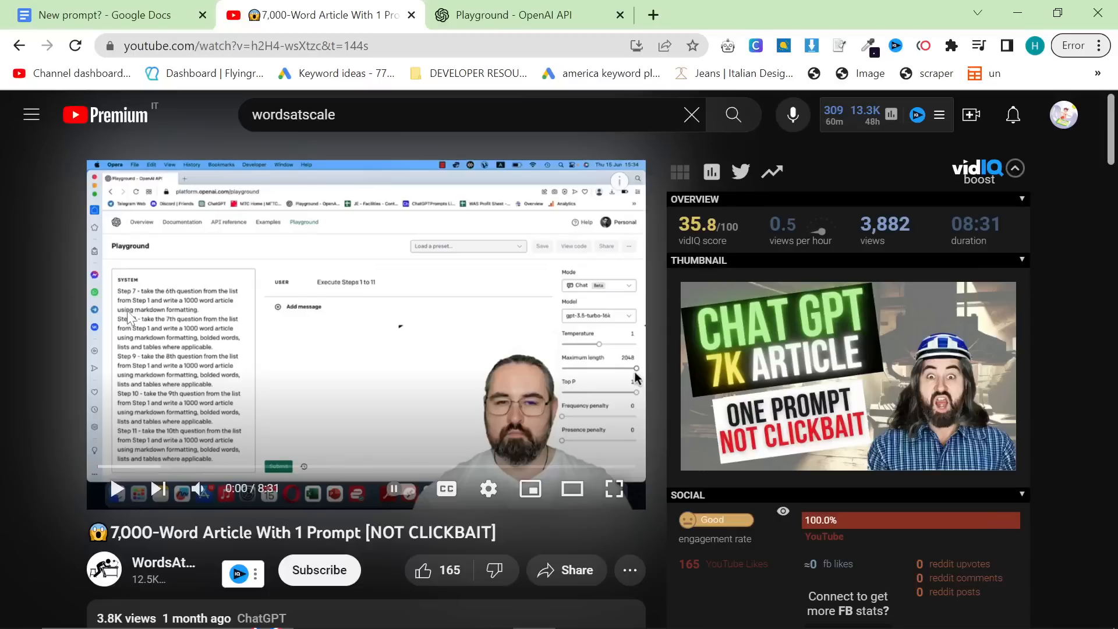
pyautogui.moveTo(255, 617)
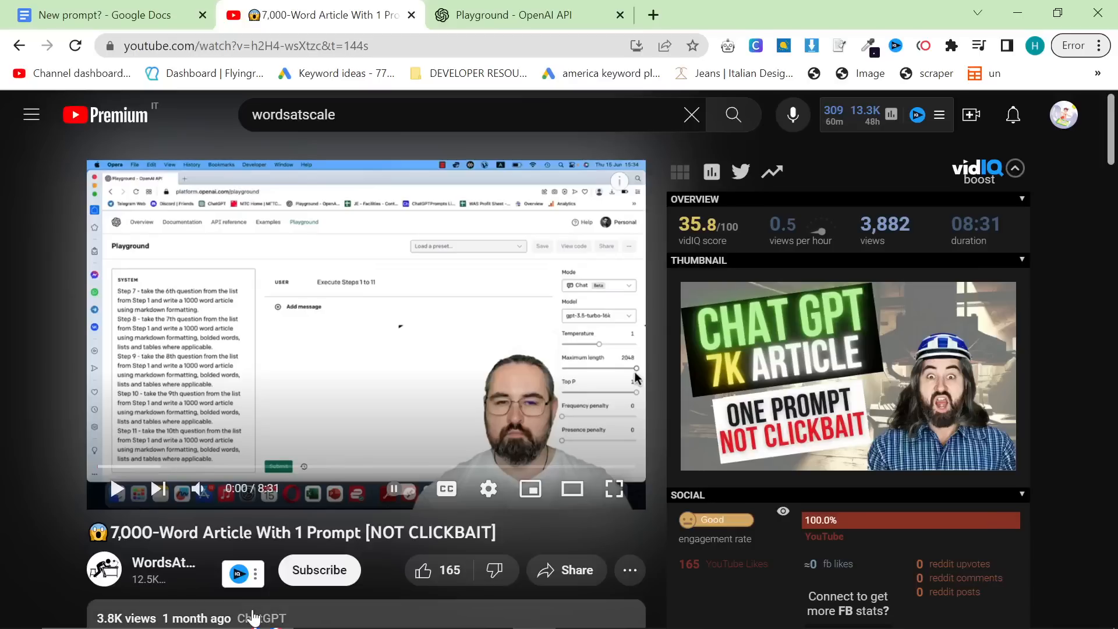
pyautogui.moveTo(164, 569)
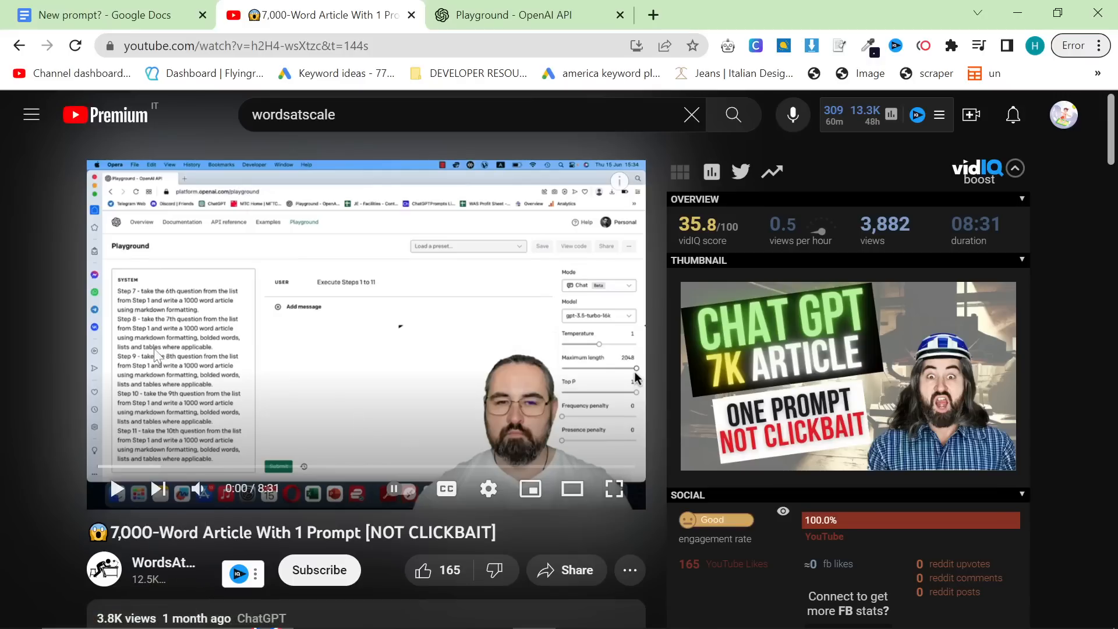
pyautogui.moveTo(183, 268)
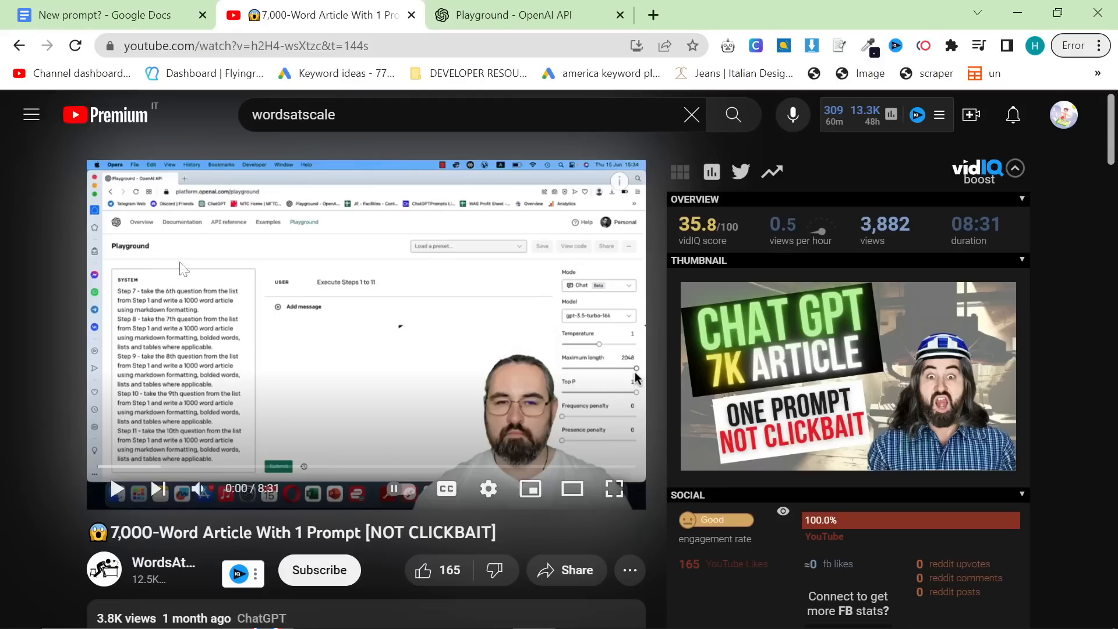
pyautogui.moveTo(225, 317)
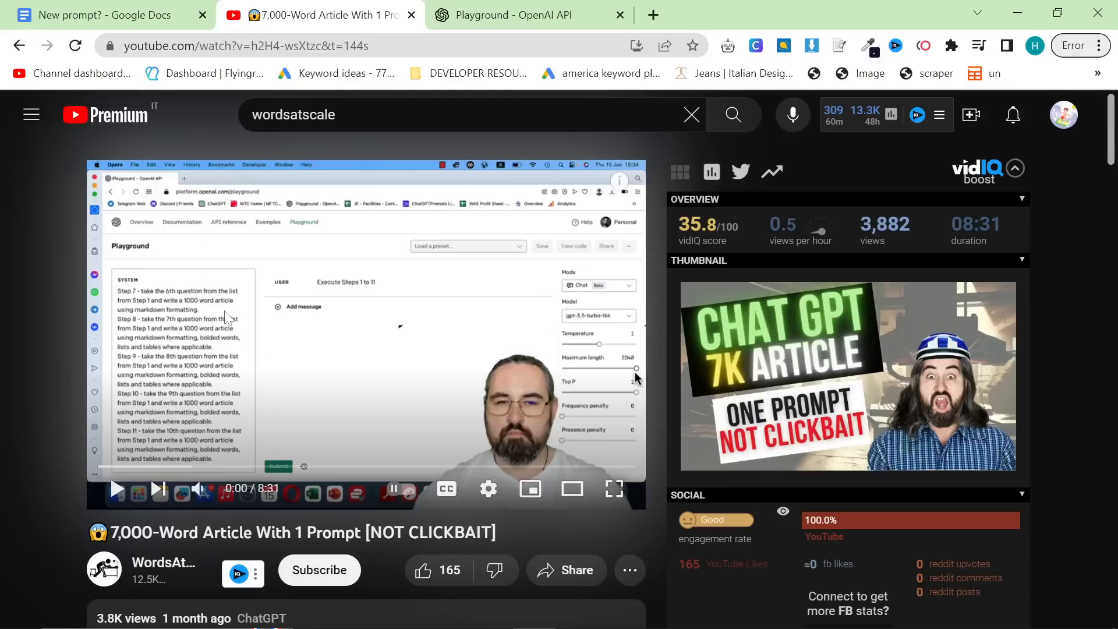
pyautogui.moveTo(201, 560)
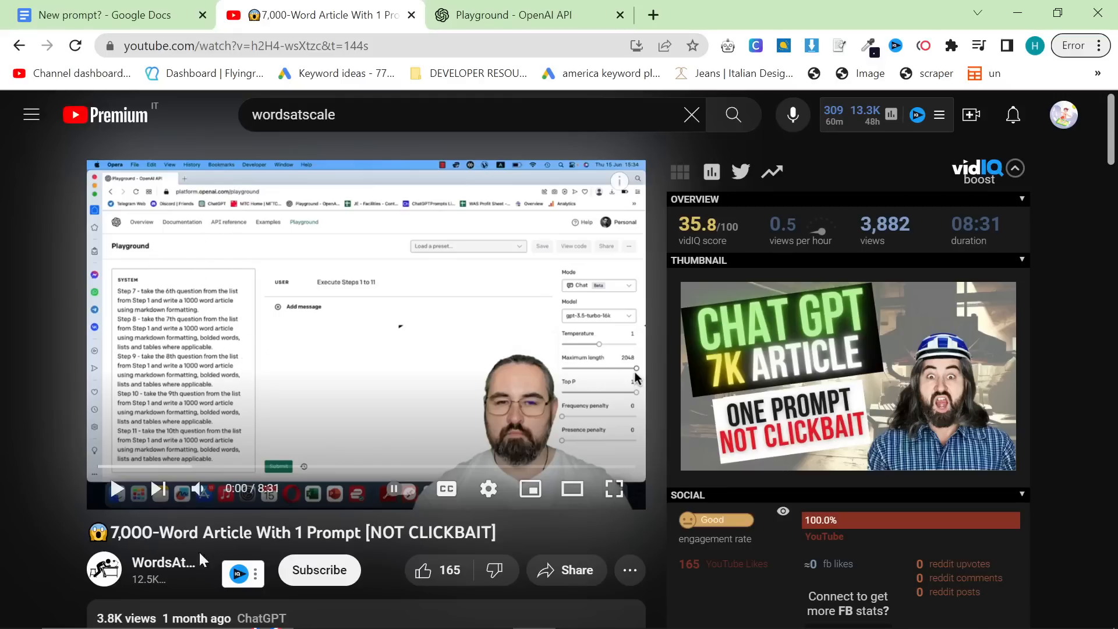
# Bring up the Google Docs prompt with the eleven article-writing steps.
pyautogui.click(107, 14)
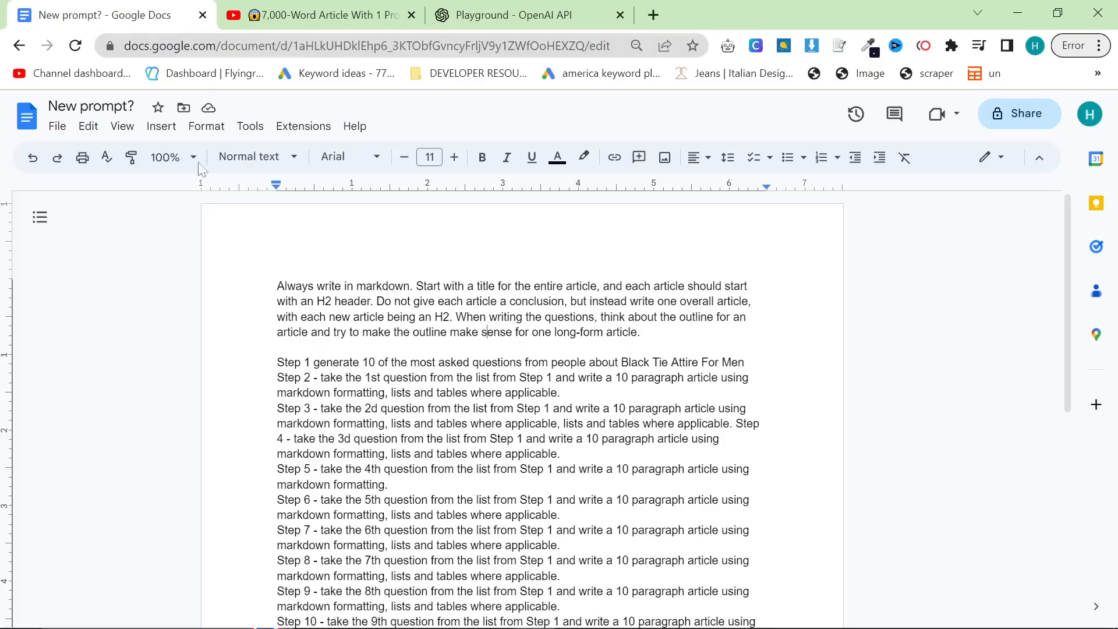
pyautogui.scroll(-3)
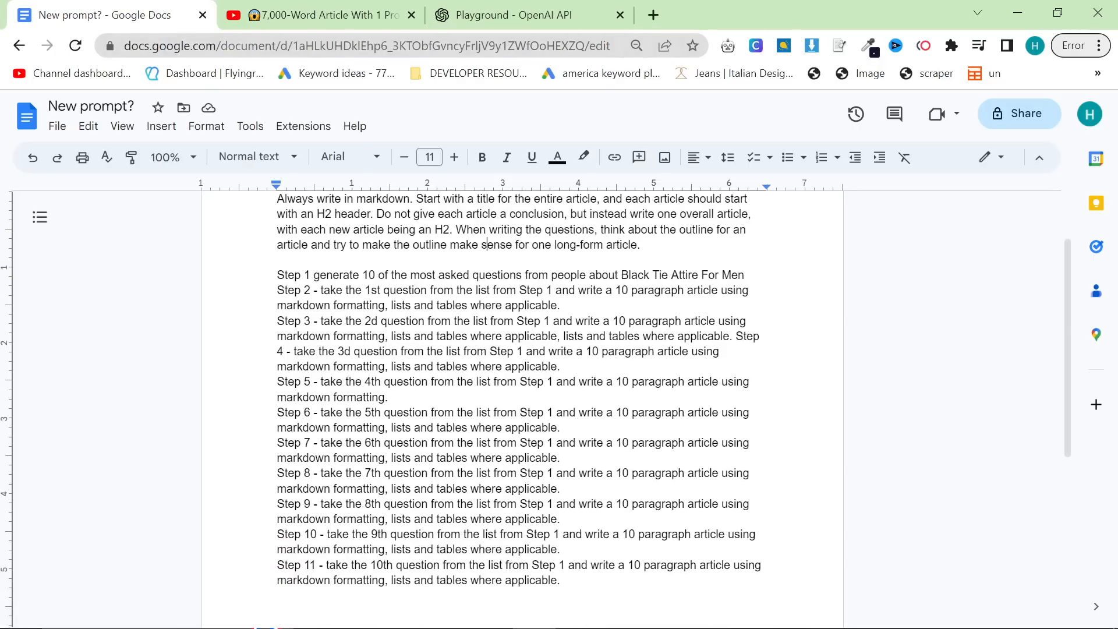
# Load the Playground chat page and choose gpt-3.5-turbo-16k from the model list.
pyautogui.click(503, 14)
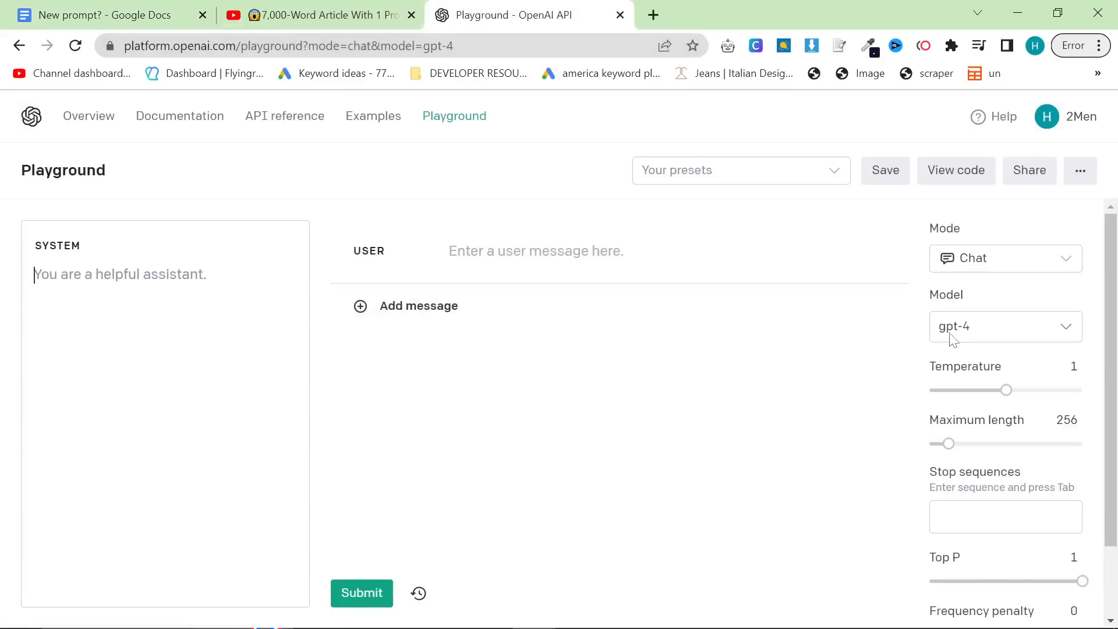
pyautogui.moveTo(592, 330)
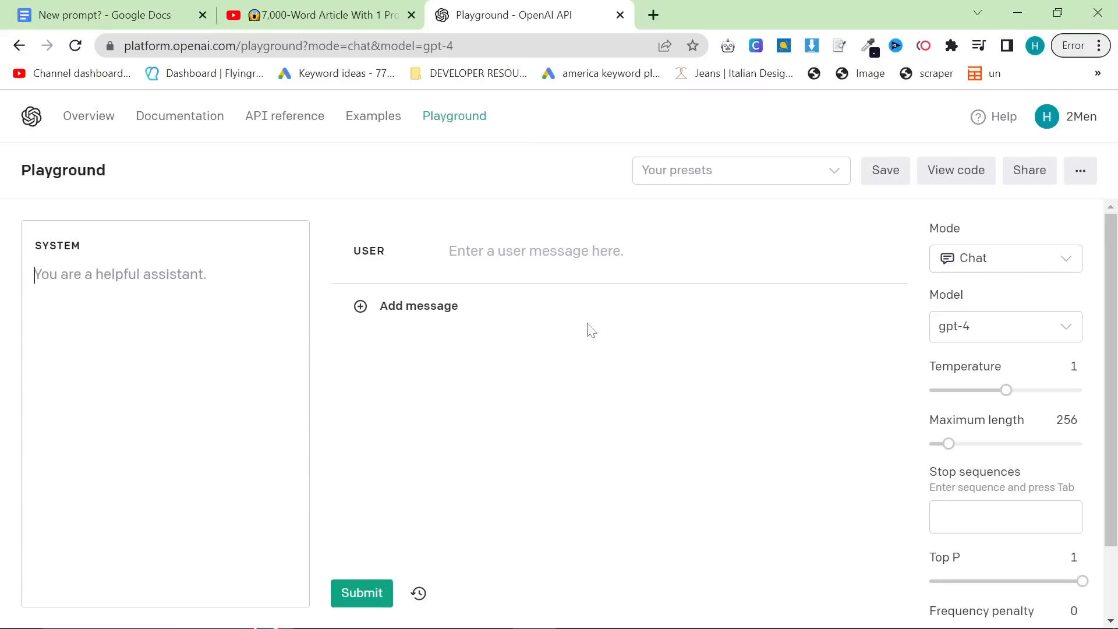
pyautogui.click(286, 45)
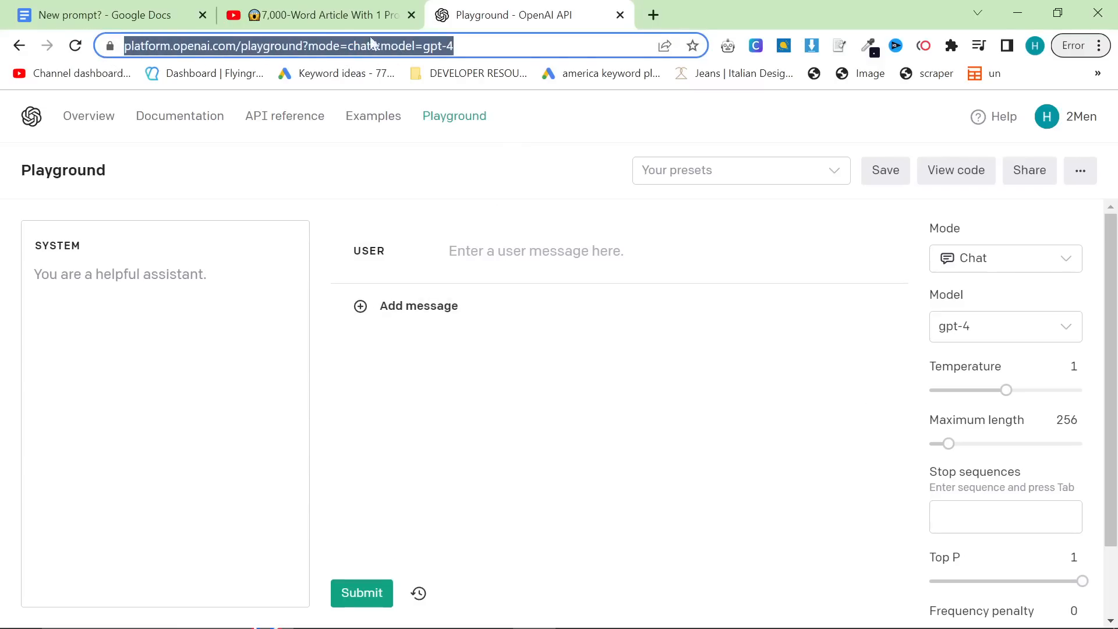
pyautogui.moveTo(592, 110)
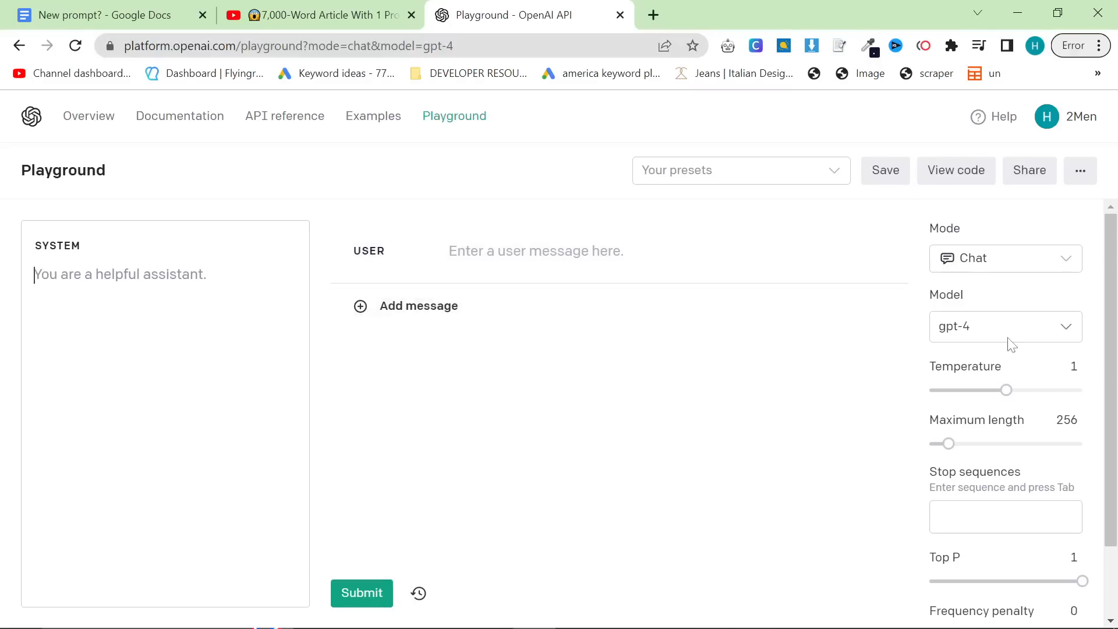
pyautogui.click(1004, 326)
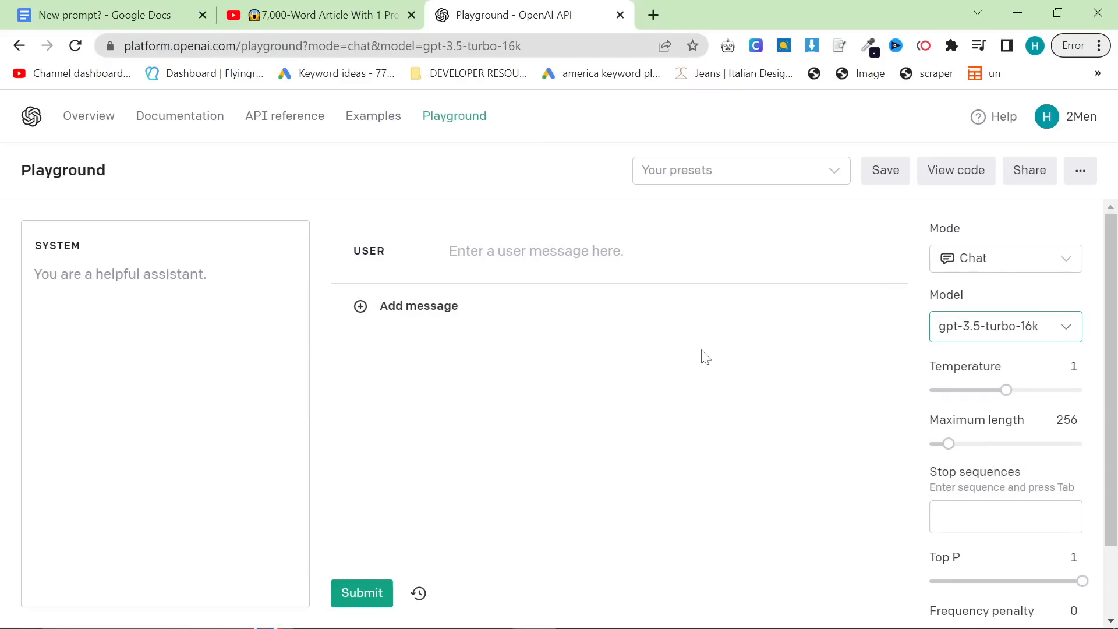
pyautogui.moveTo(674, 194)
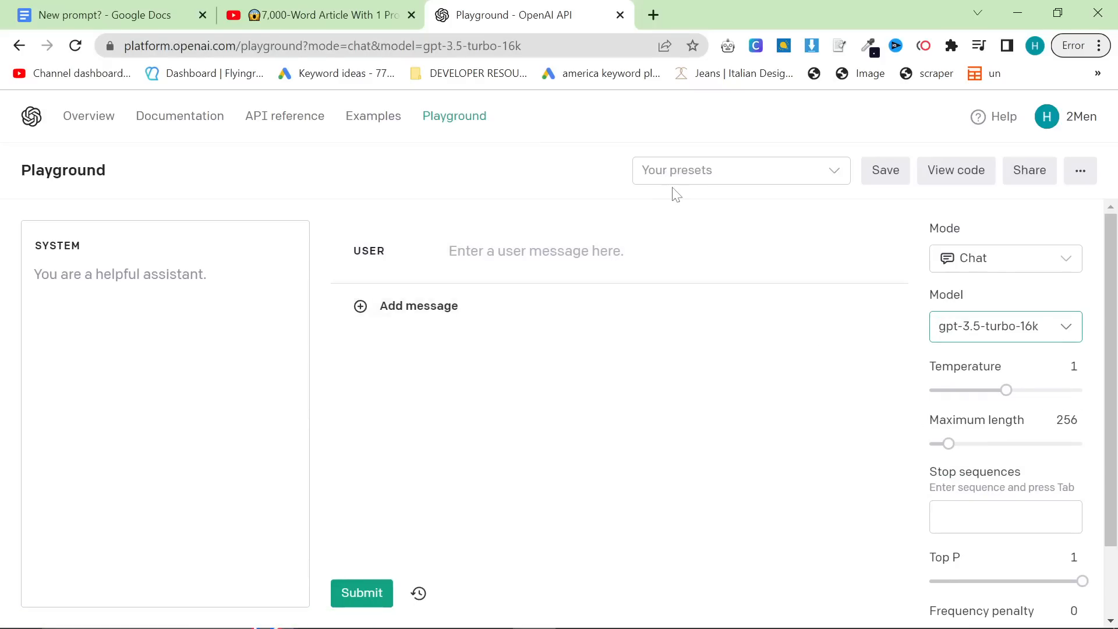
pyautogui.moveTo(710, 176)
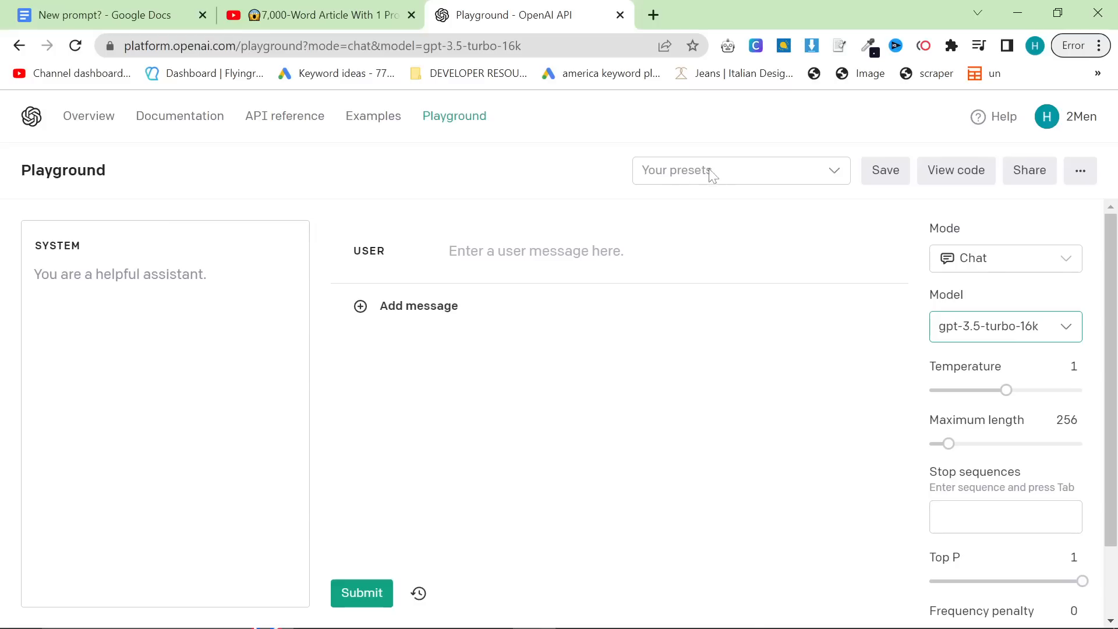
pyautogui.moveTo(716, 329)
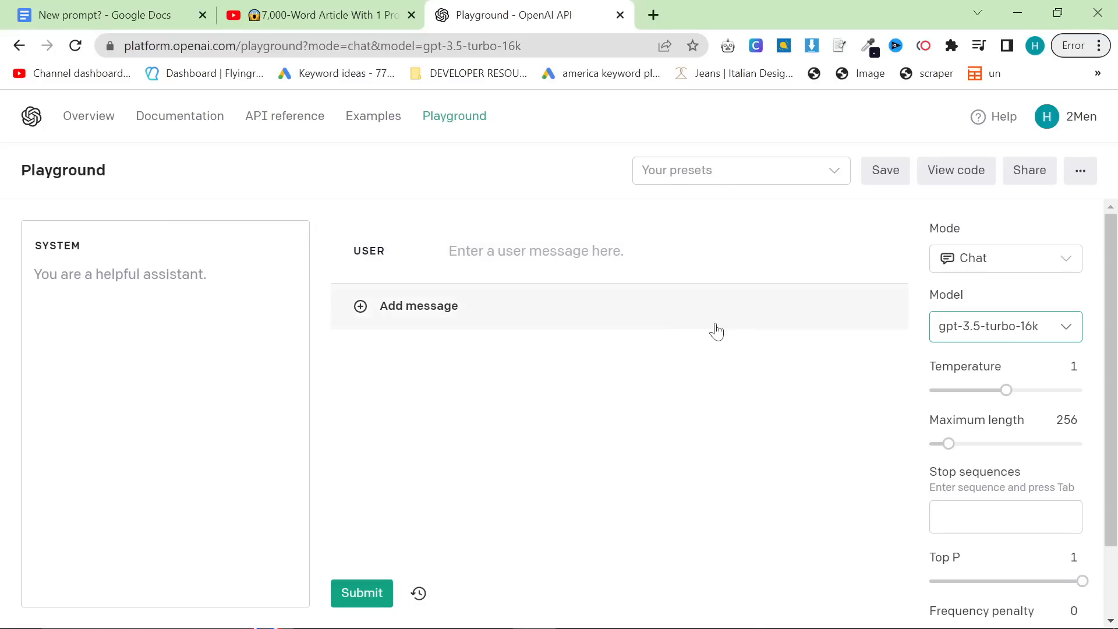
pyautogui.moveTo(784, 382)
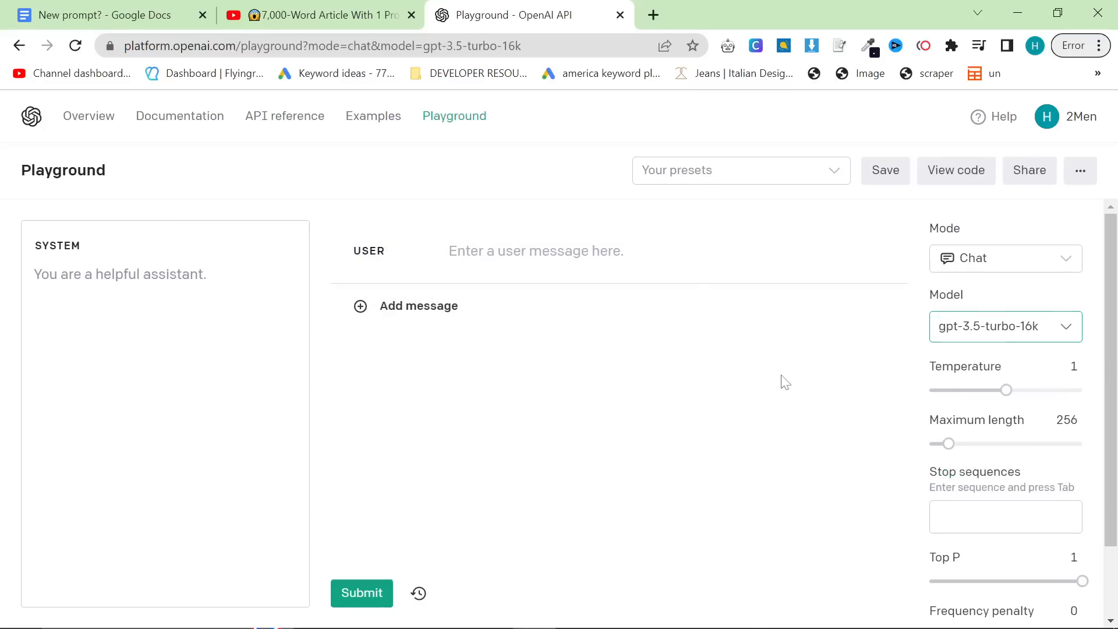
pyautogui.moveTo(163, 11)
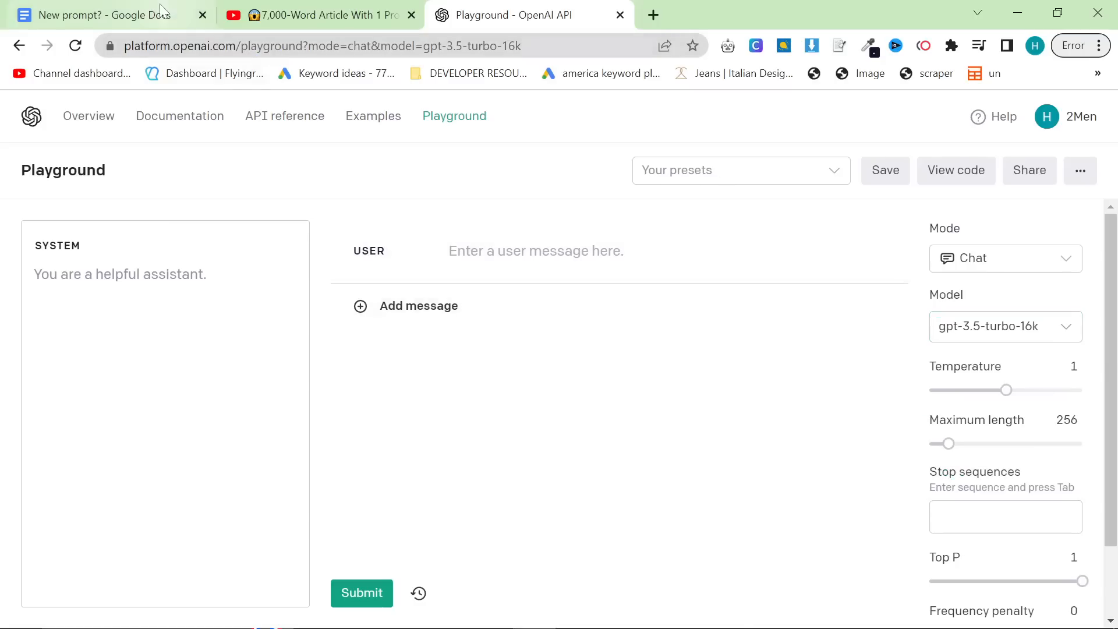
pyautogui.click(93, 14)
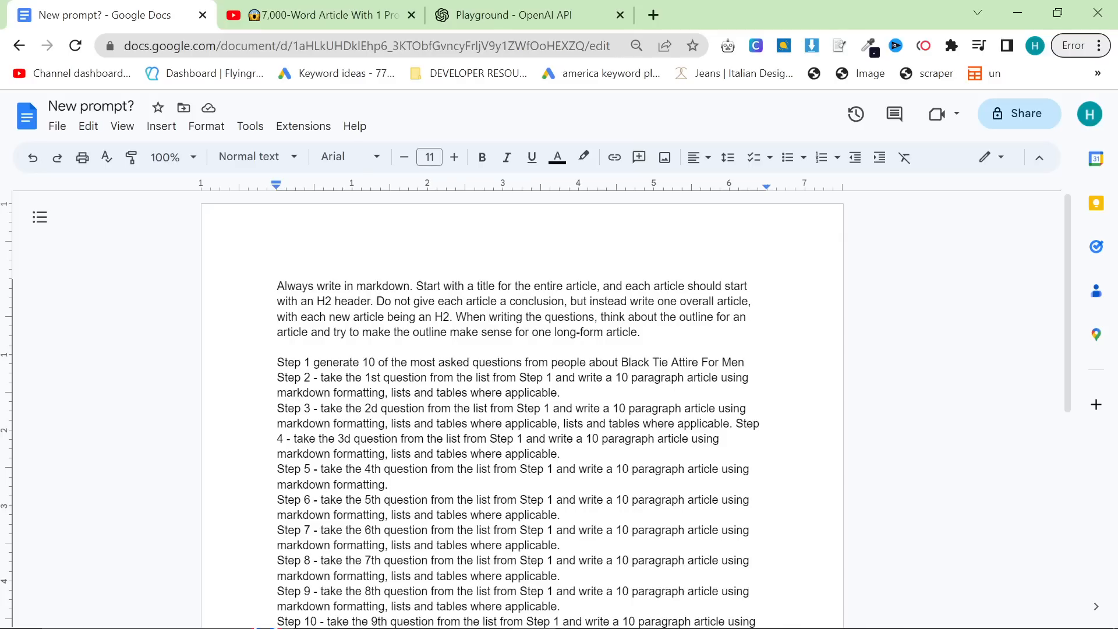
pyautogui.click(636, 45)
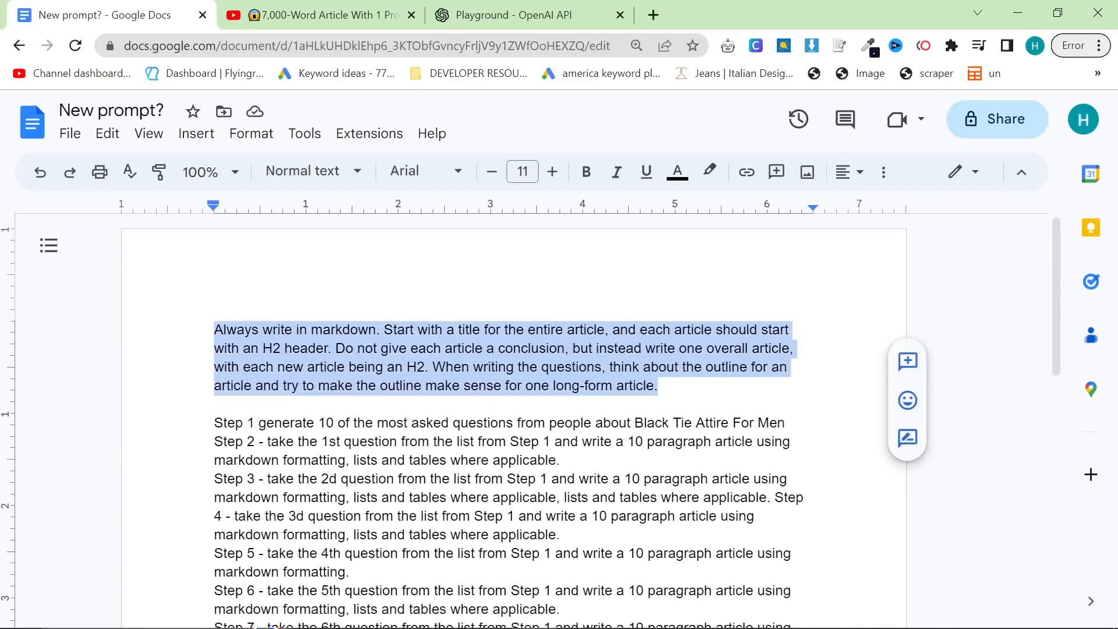
pyautogui.scroll(-3)
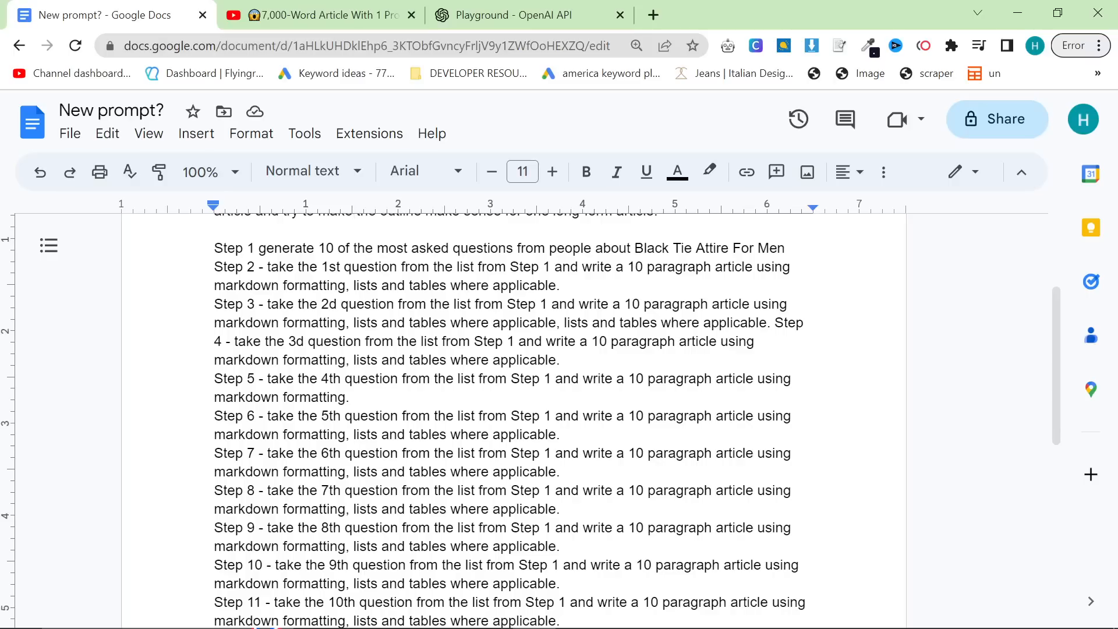
pyautogui.click(784, 247)
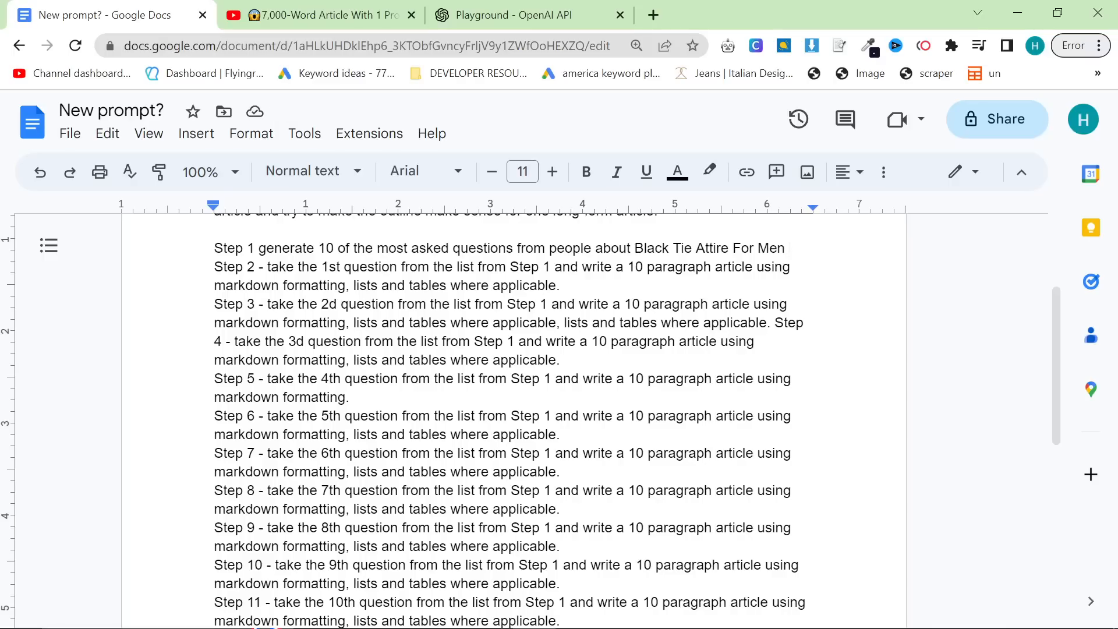
pyautogui.doubleClick(656, 267)
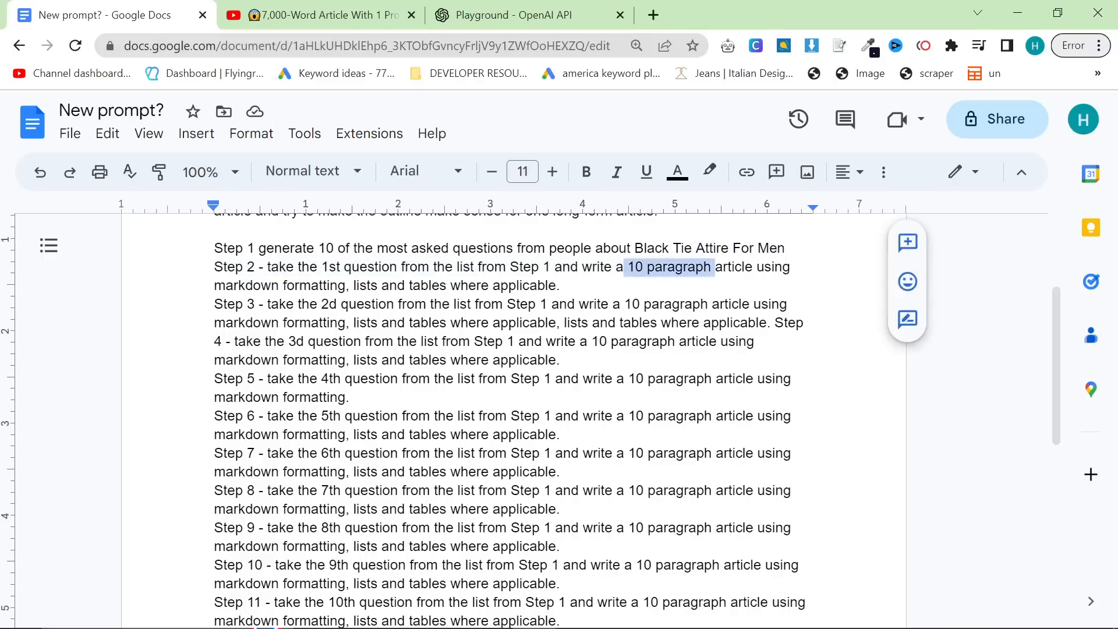
pyautogui.click(710, 266)
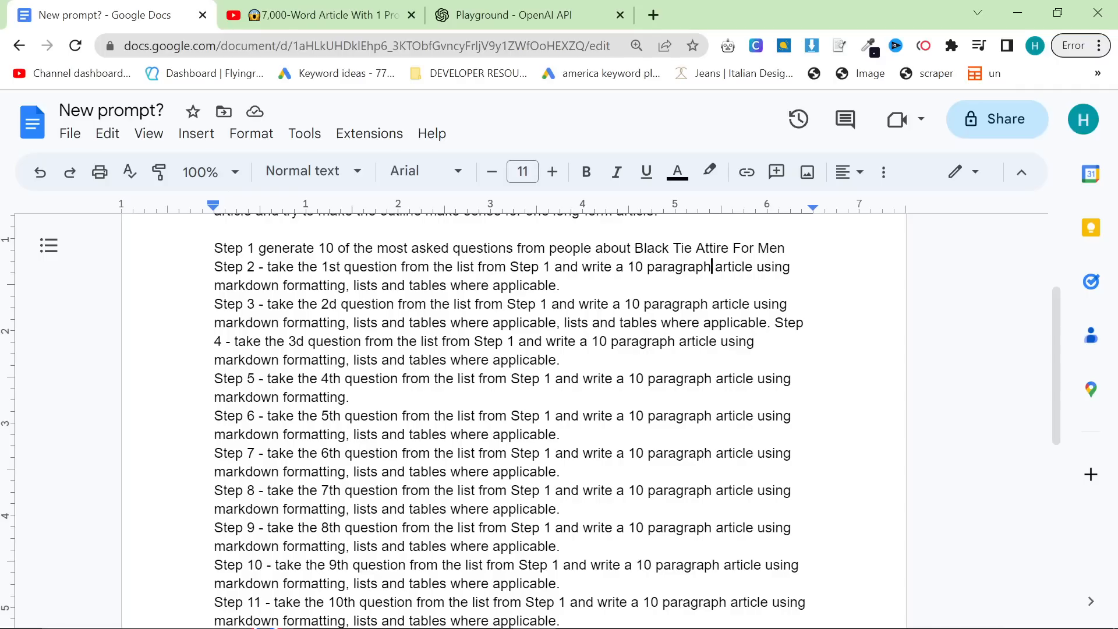
pyautogui.scroll(-3)
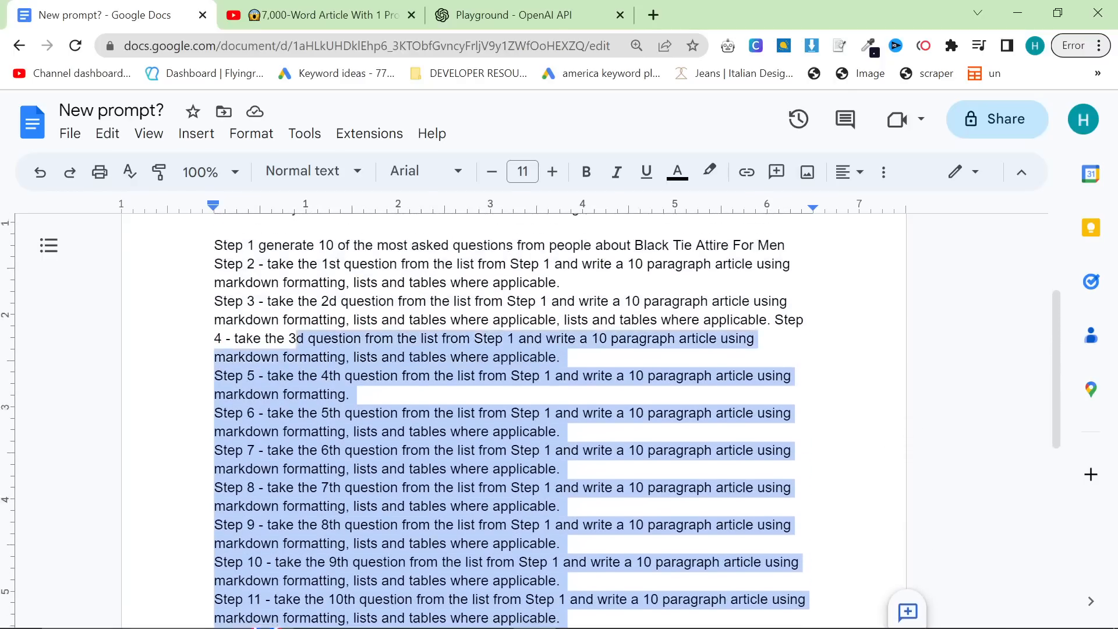
# Switch the chat model to gpt-4 and review the pasted eleven-step system prompt.
pyautogui.click(514, 14)
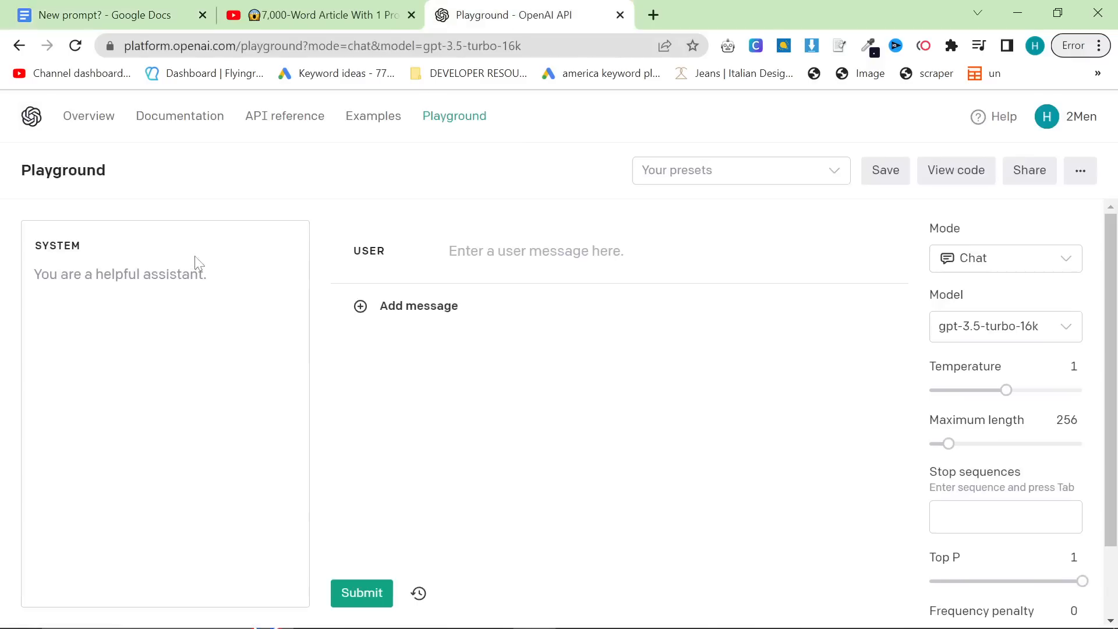
pyautogui.click(1004, 326)
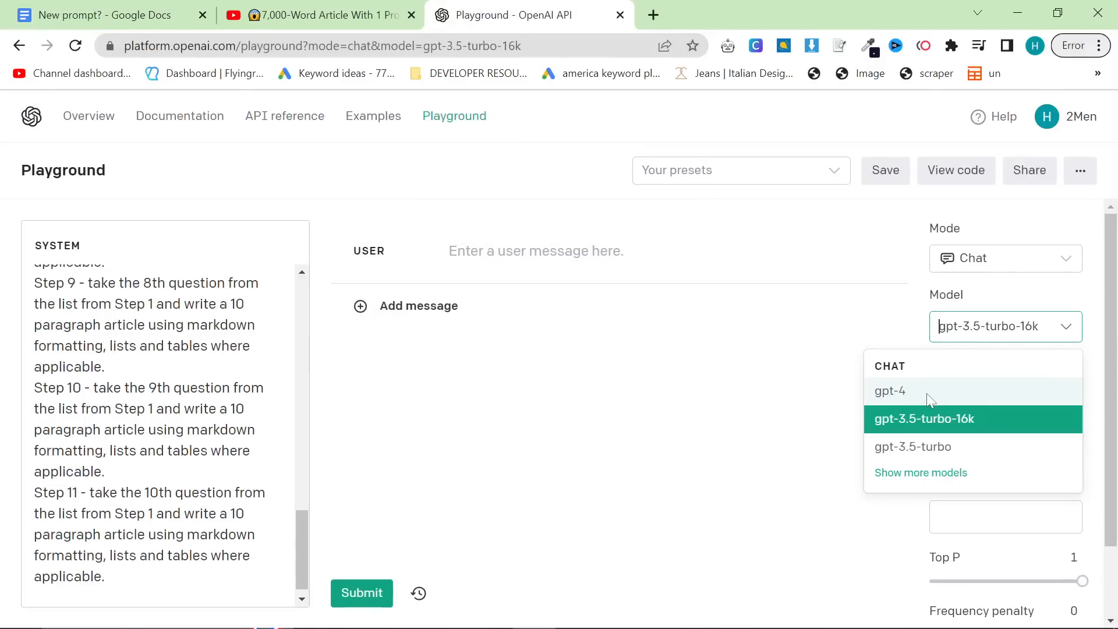
pyautogui.moveTo(924, 409)
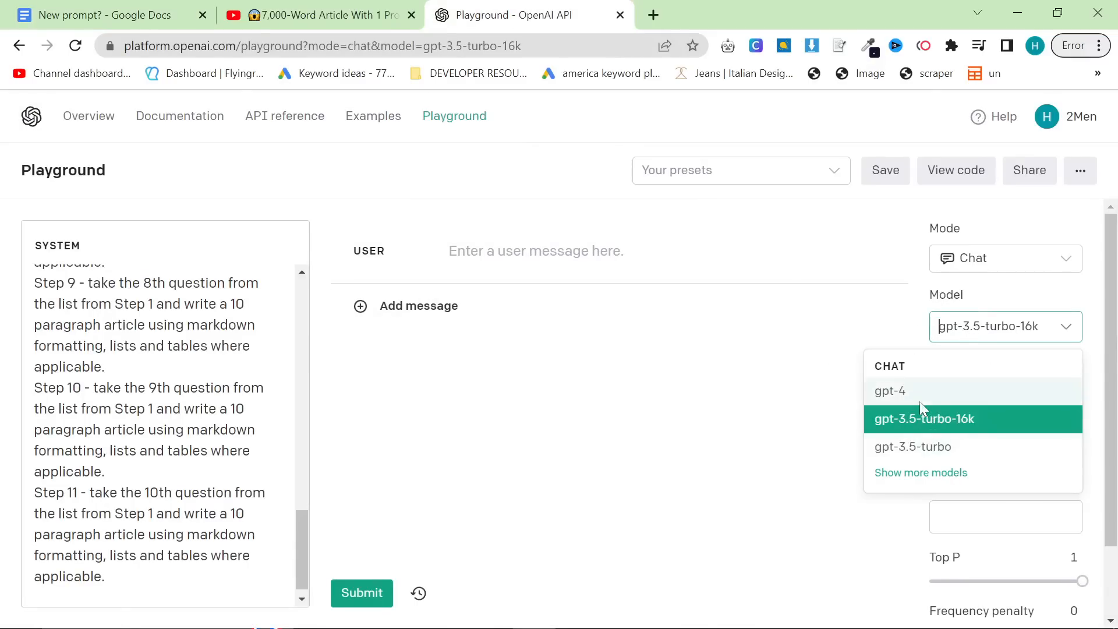
pyautogui.click(890, 392)
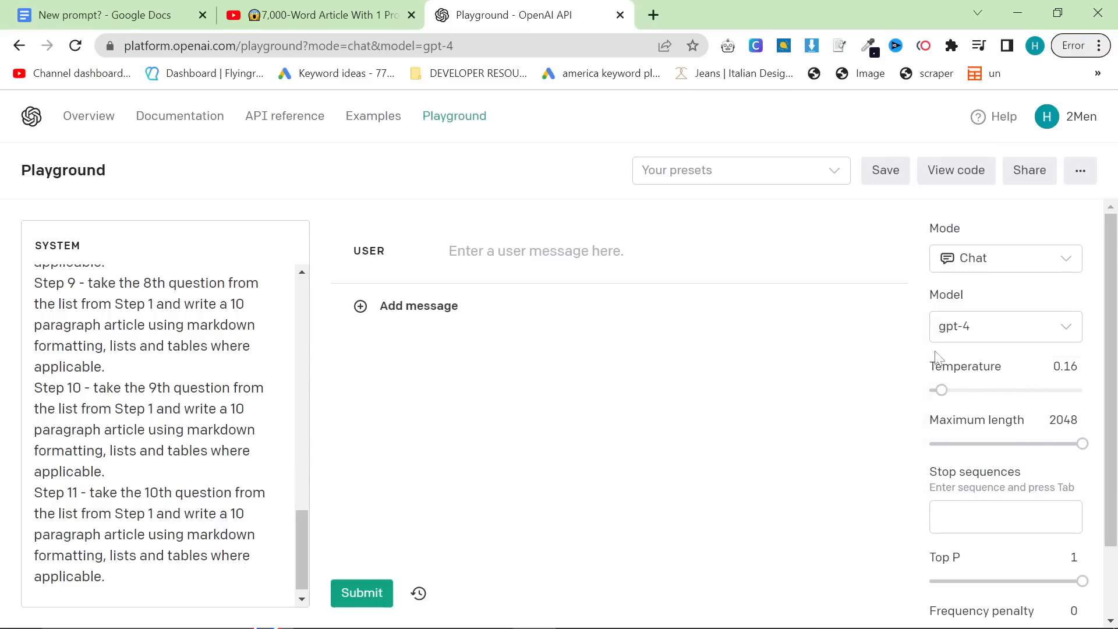
pyautogui.moveTo(945, 386)
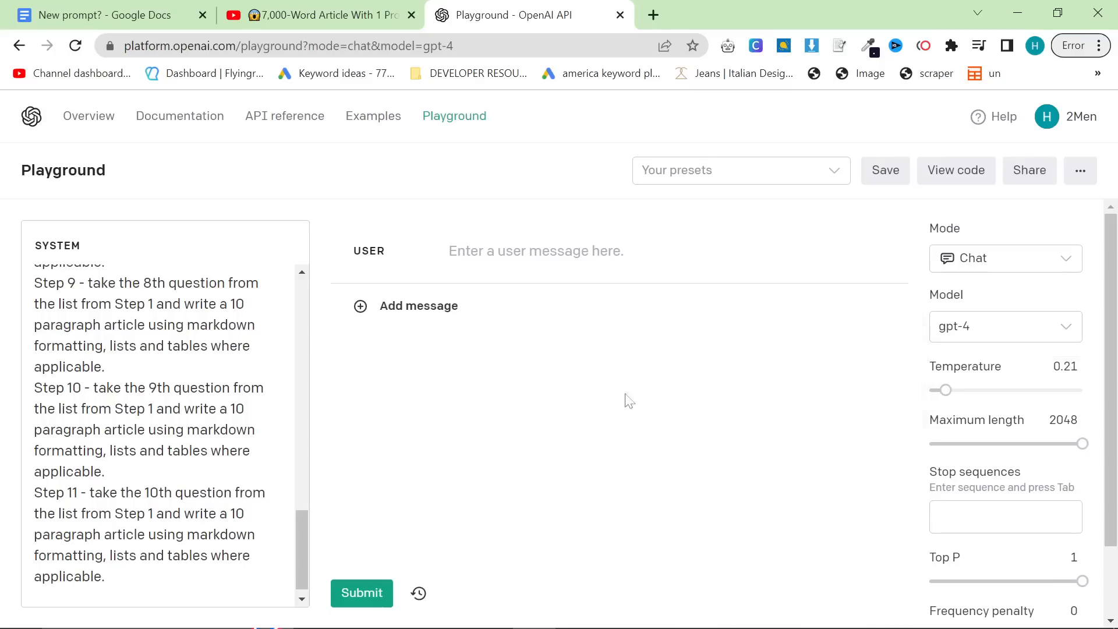
pyautogui.scroll(3)
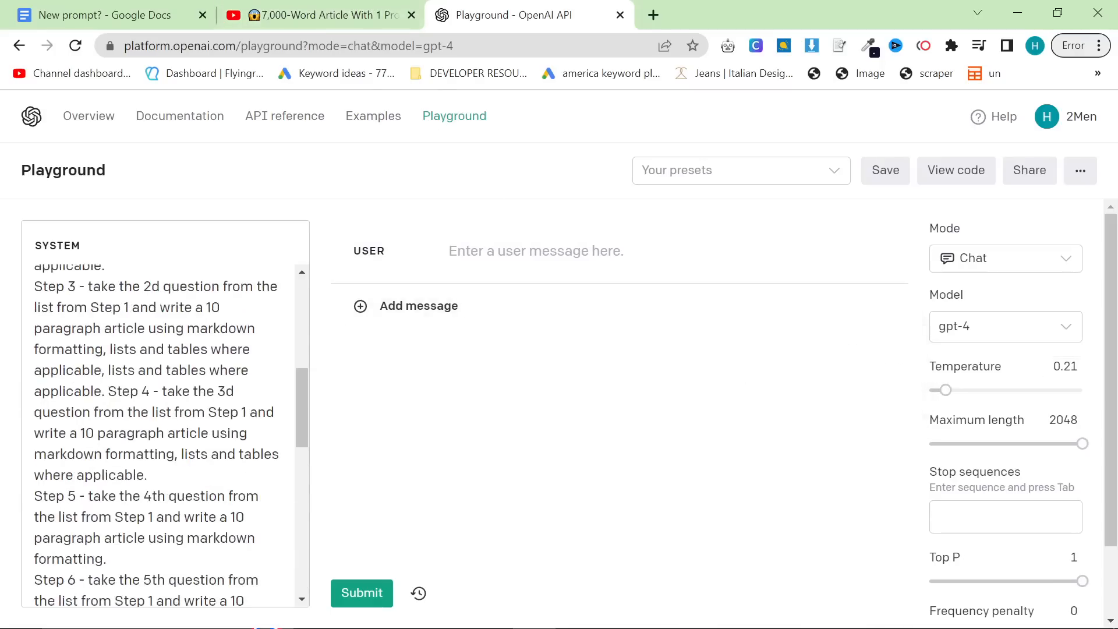
# Add a rule to include each internal link at least once and never more than once.
pyautogui.click(100, 15)
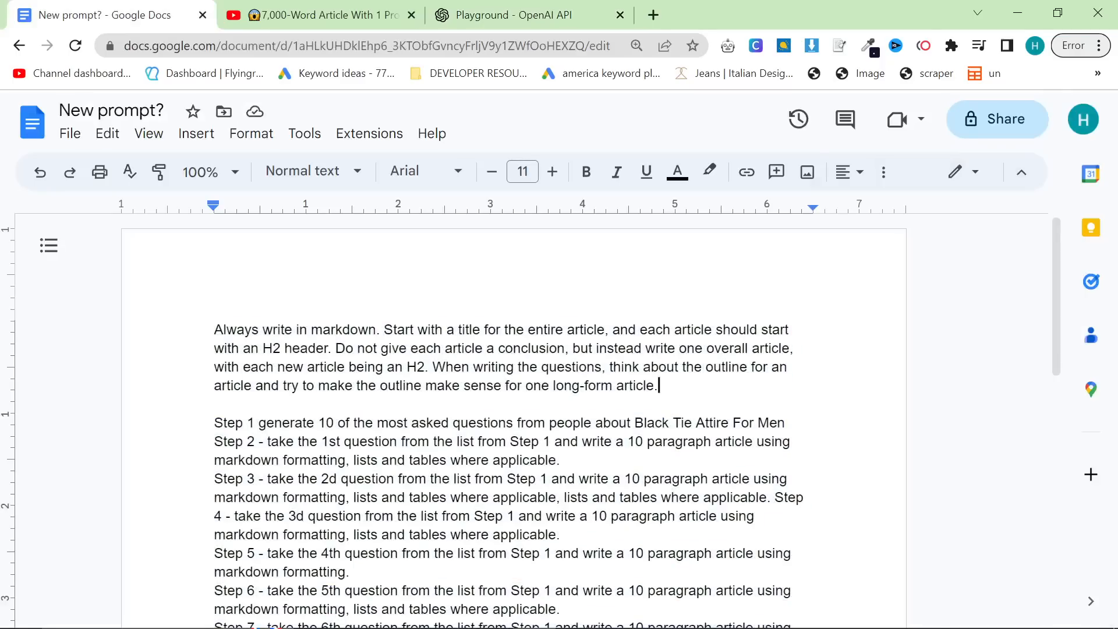
pyautogui.write('Also')
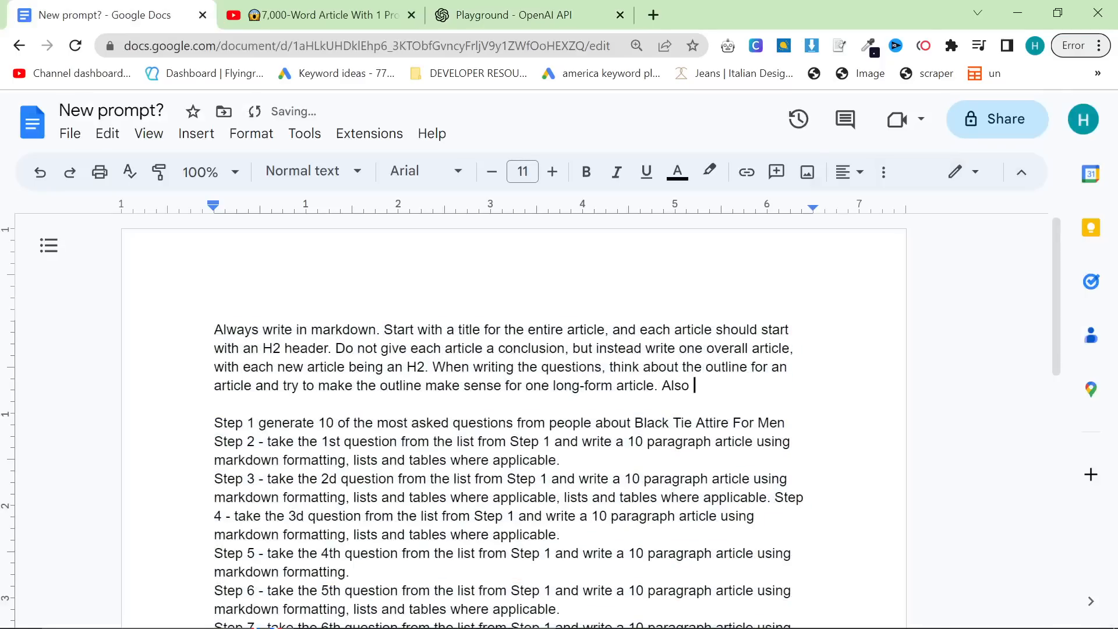
pyautogui.write('try to include my')
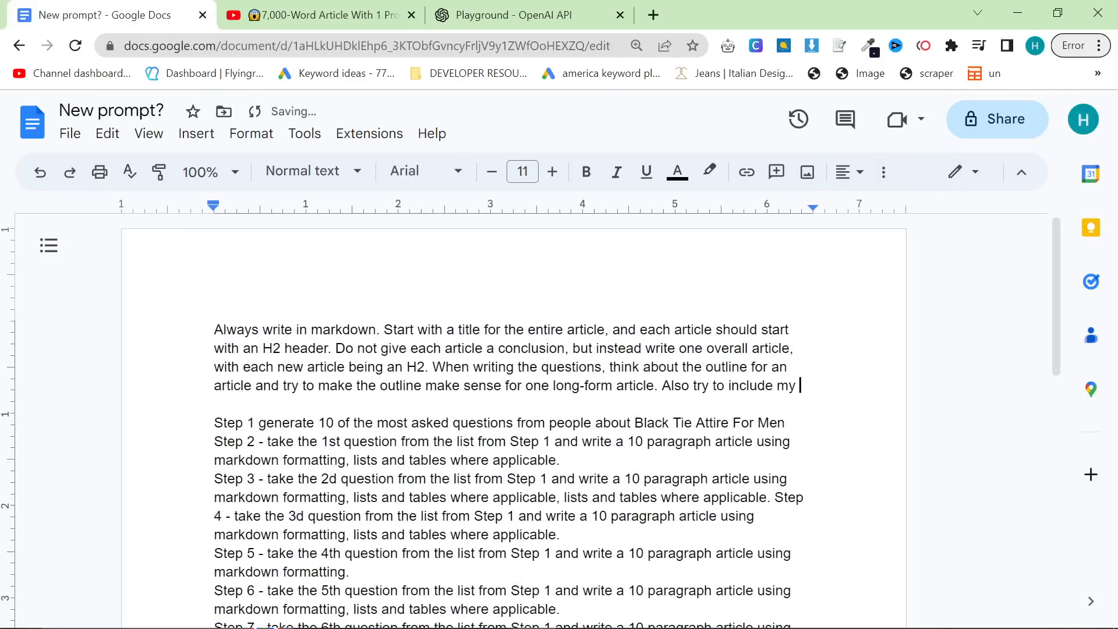
pyautogui.write('internal links at least once')
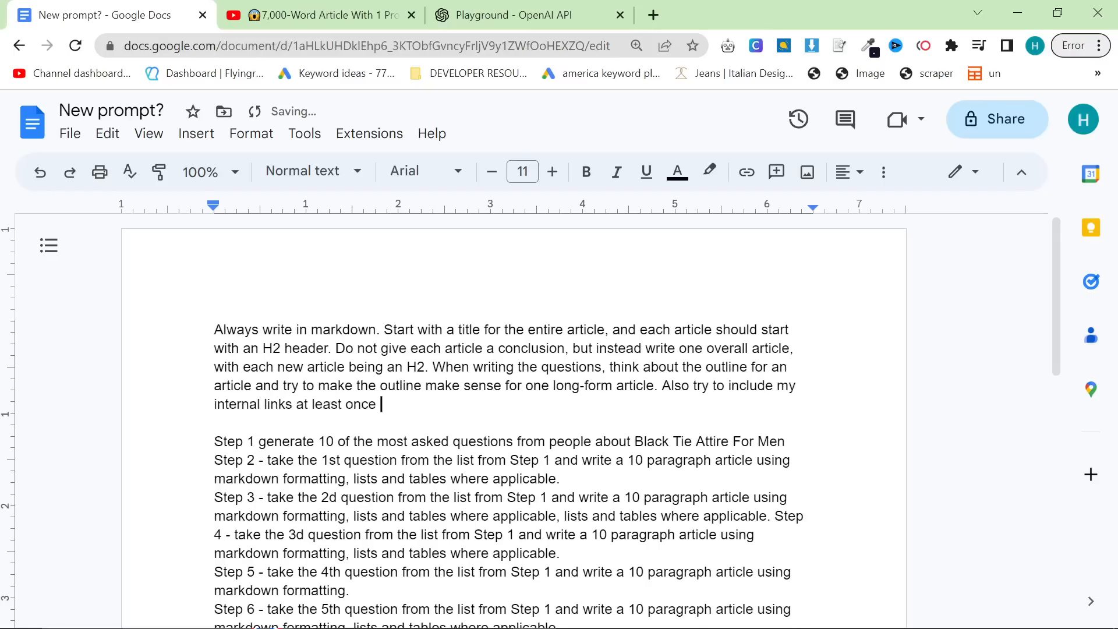
pyautogui.write('in the entire articl')
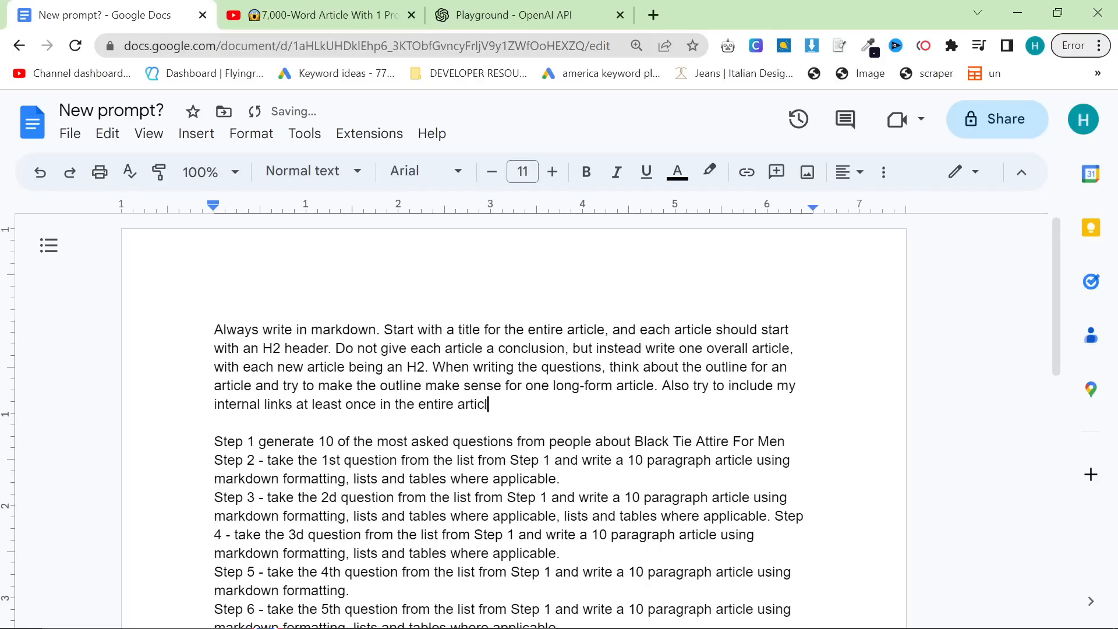
pyautogui.write('e, never use the same')
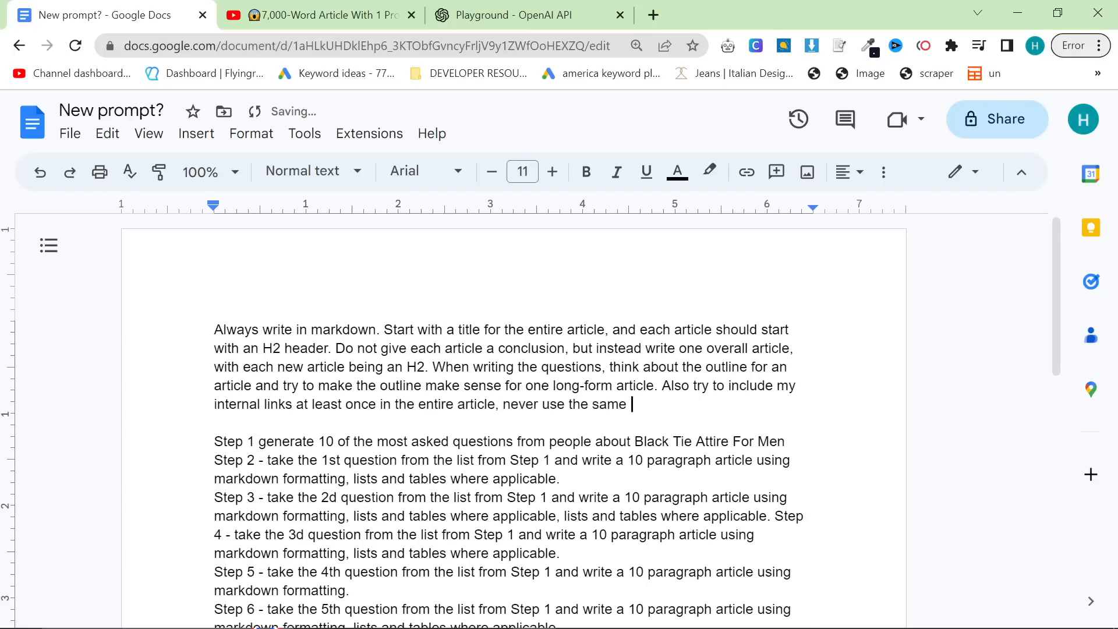
pyautogui.write('internal link more')
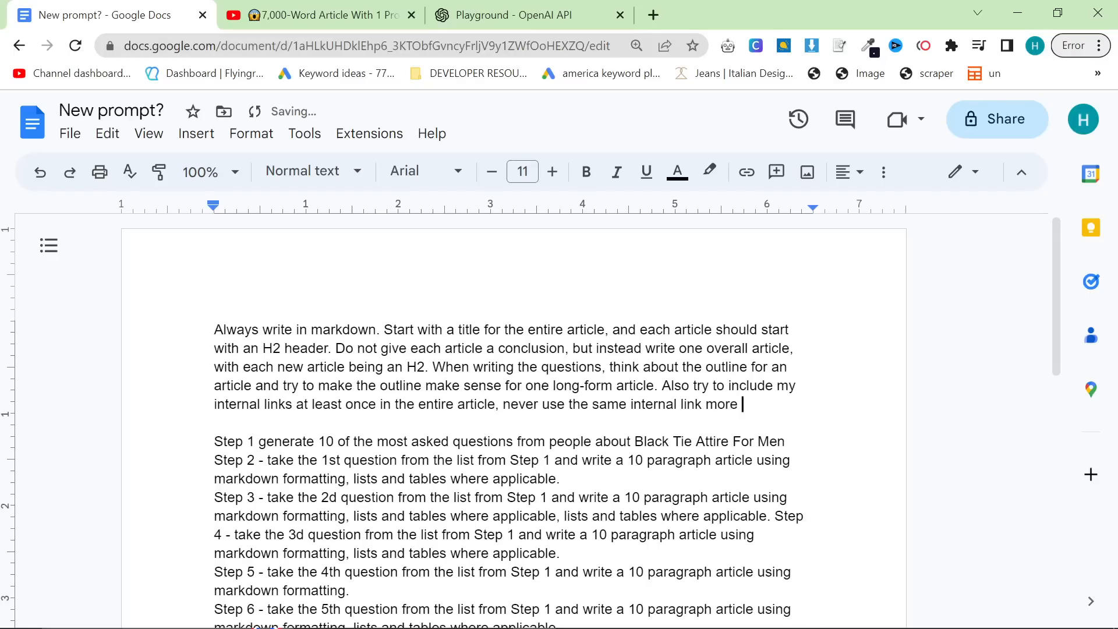
pyautogui.write('than once:')
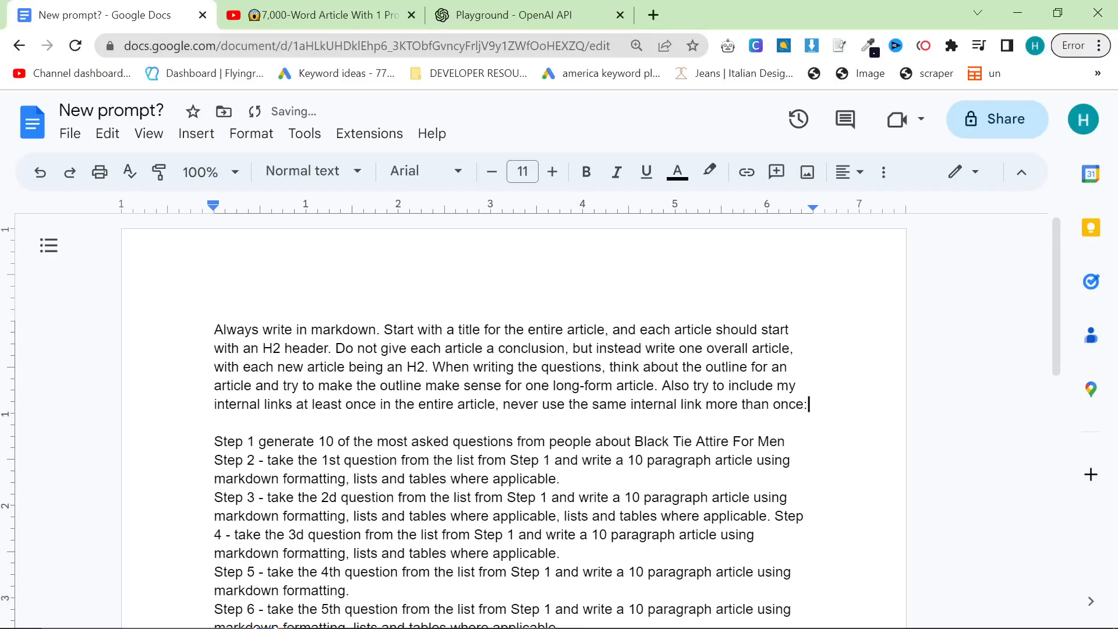
# List the link paths /en/designers/kiton and /en/designers/cesare-attolini beneath the rule.
pyautogui.press('enter')
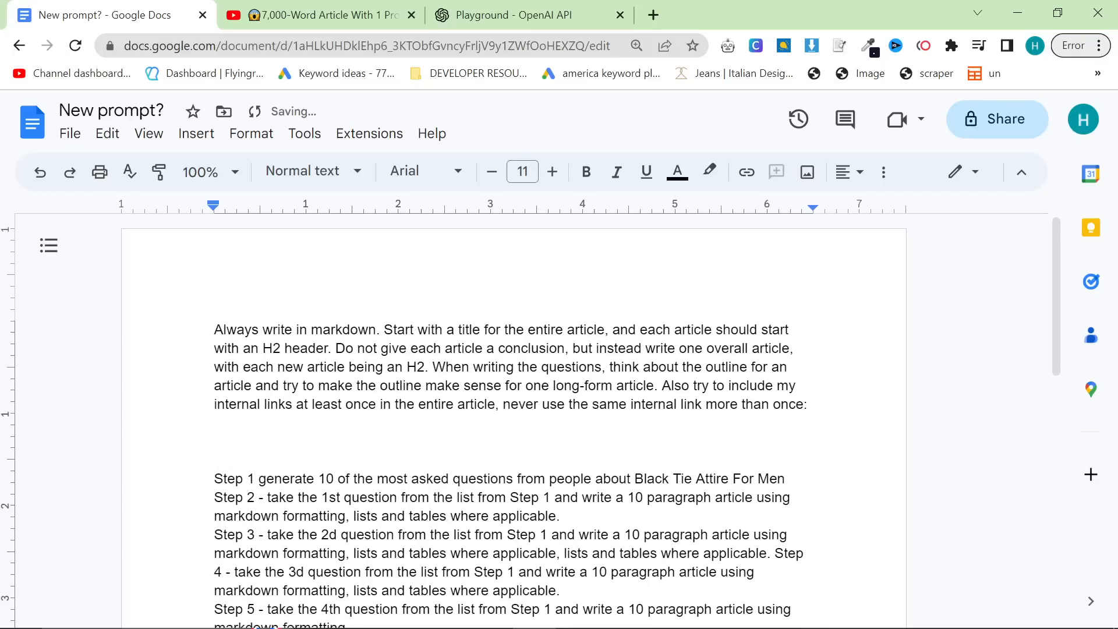
pyautogui.write('/en')
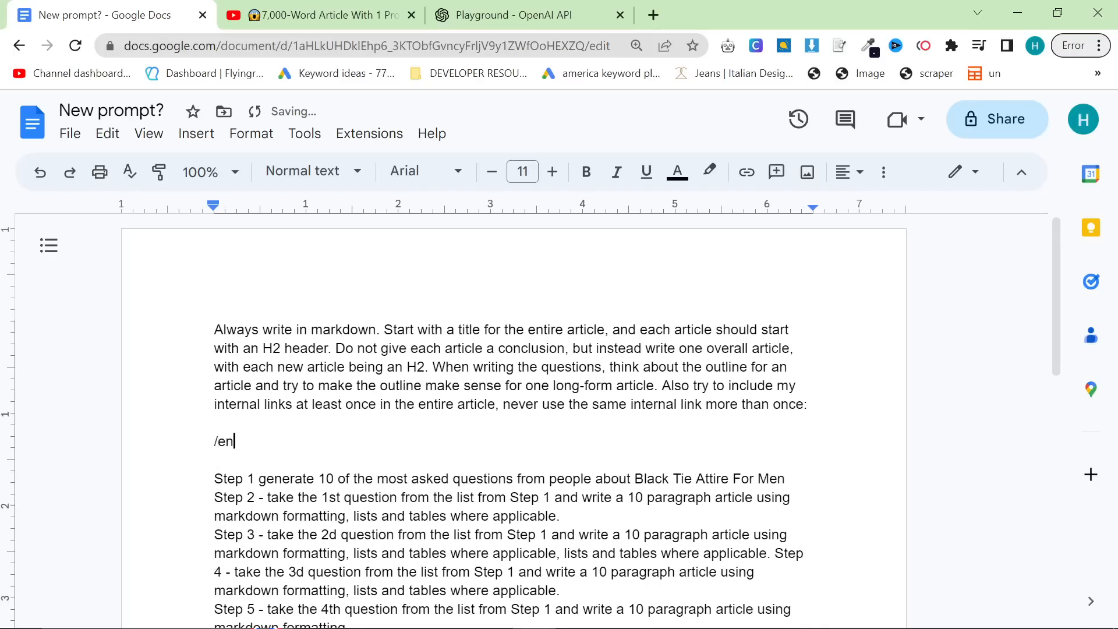
pyautogui.write('/designers/kio')
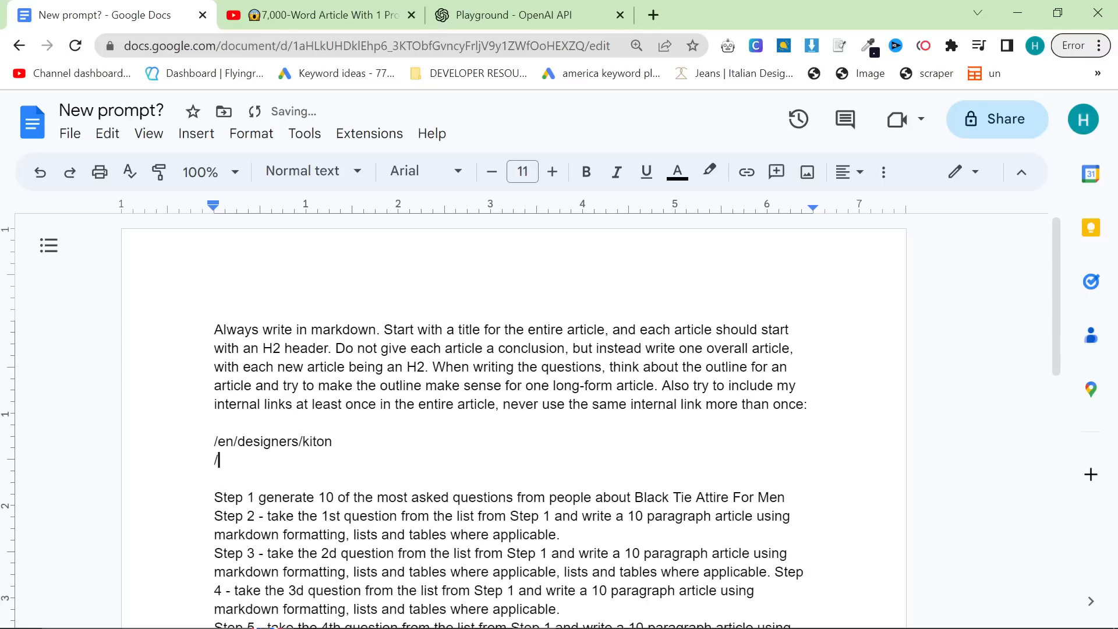
pyautogui.write('en/des')
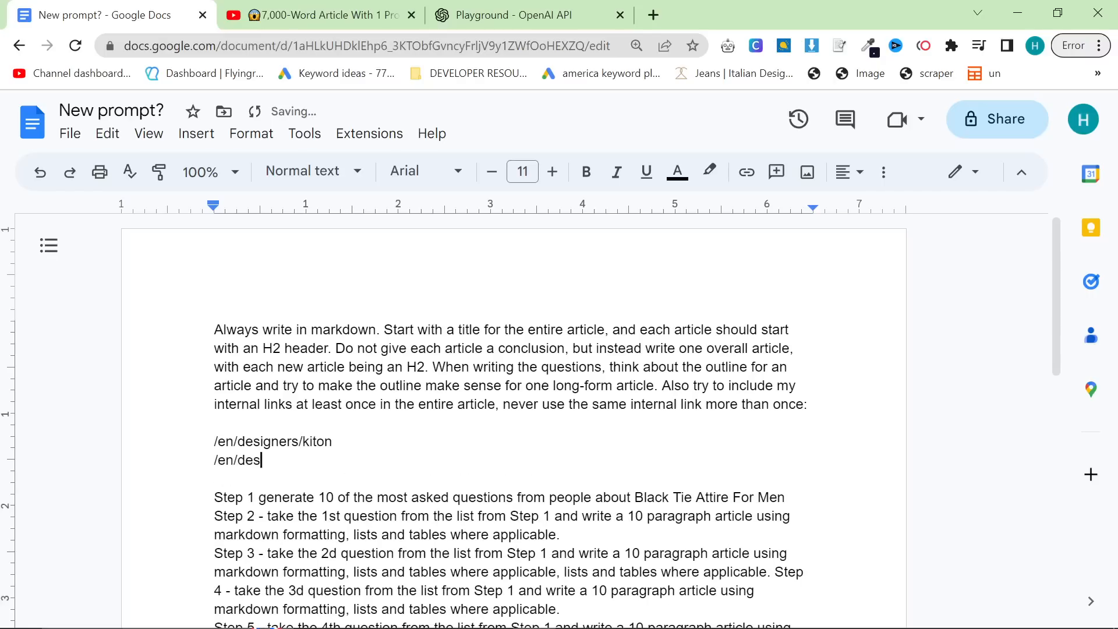
pyautogui.write('igners/cesare-attolini')
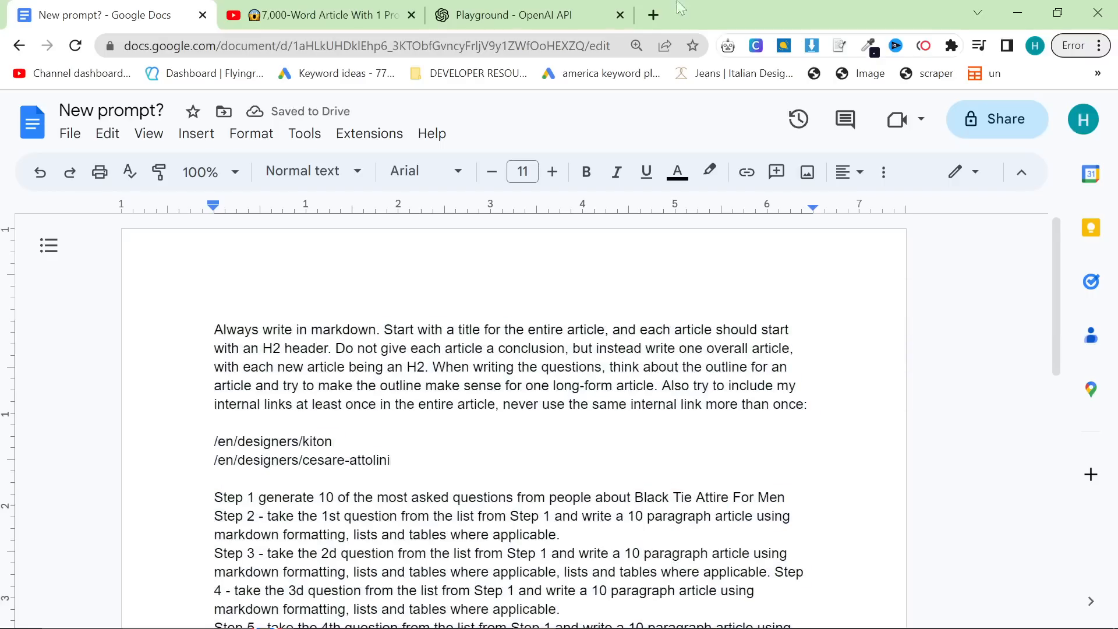
# Send an 'Execute steps 1-...' user message so GPT-4 starts writing the black tie article.
pyautogui.click(529, 14)
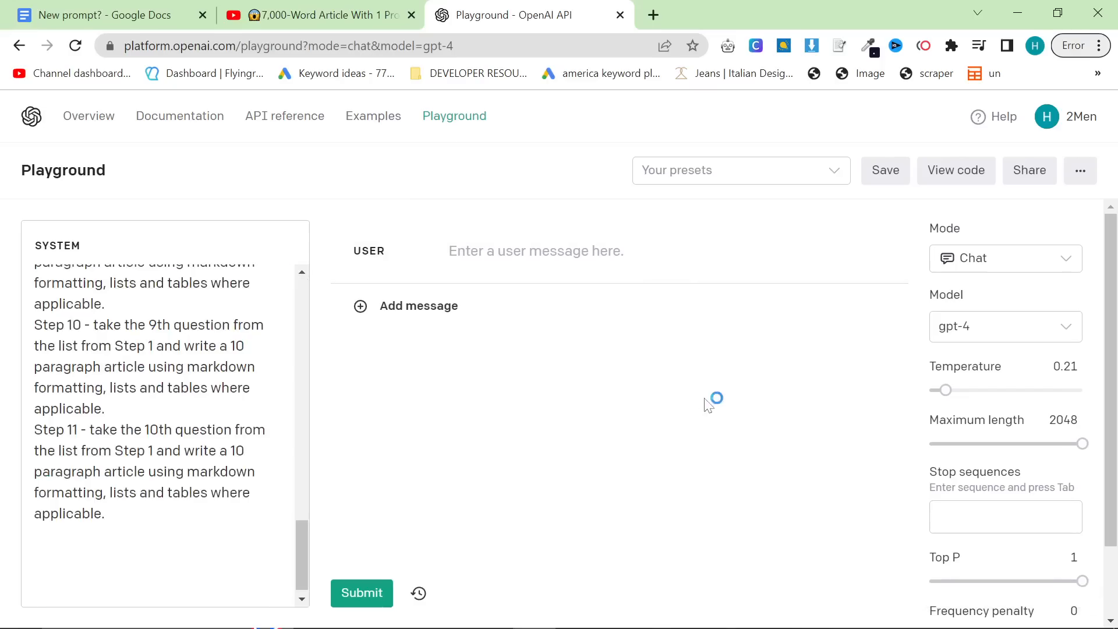
pyautogui.write('Execute')
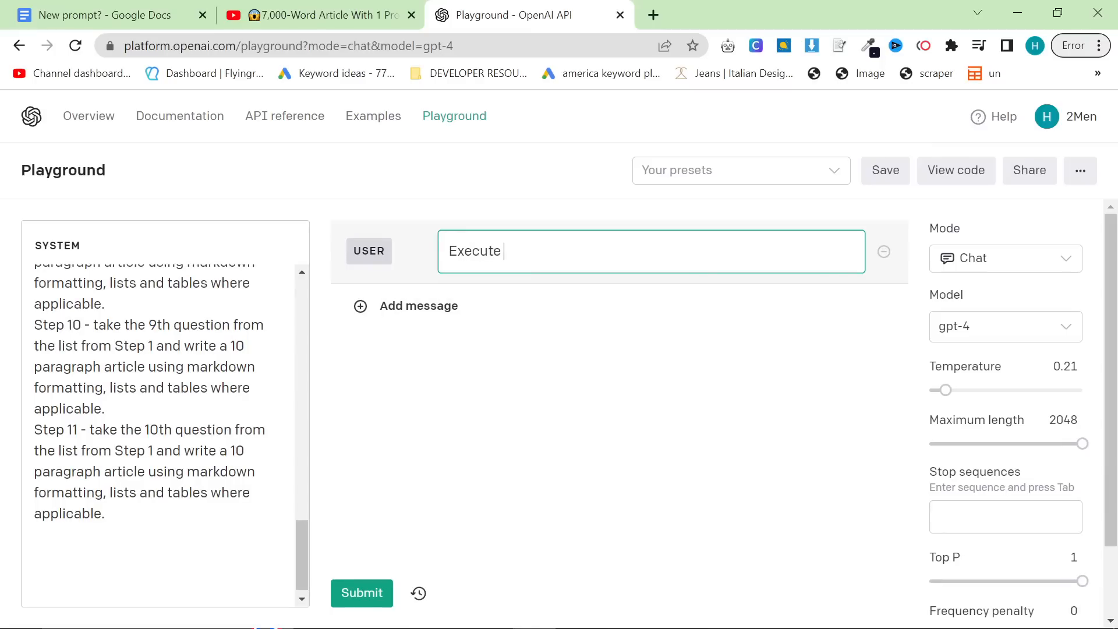
pyautogui.write('steps 1-')
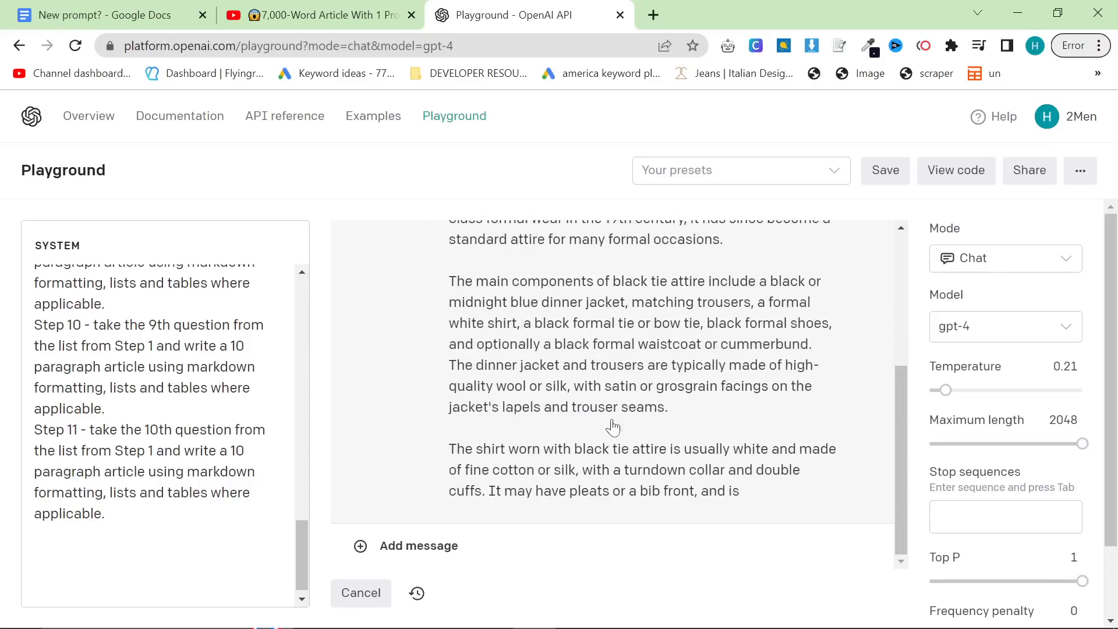
# Follow the article to its closing advice on event, style and time of day, then select it all.
pyautogui.scroll(-3)
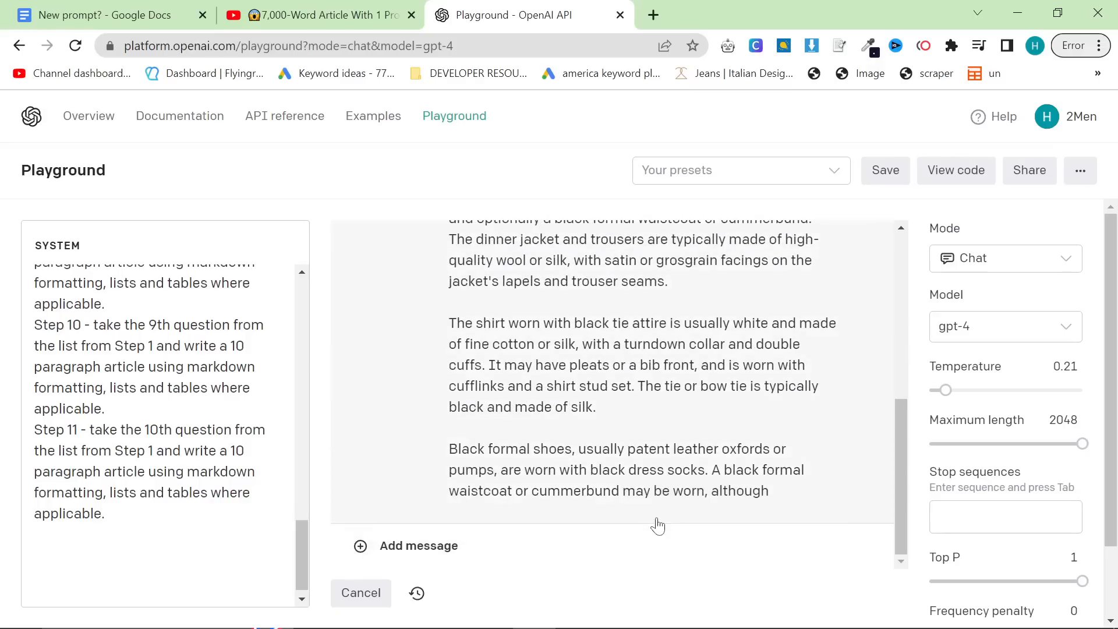
pyautogui.scroll(-3)
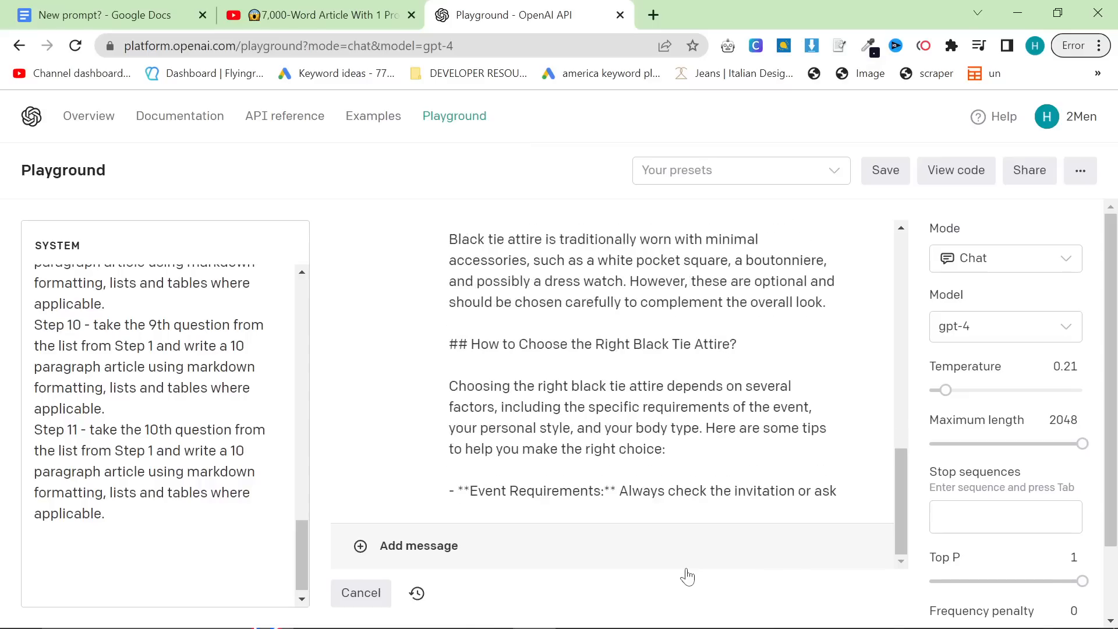
pyautogui.scroll(-3)
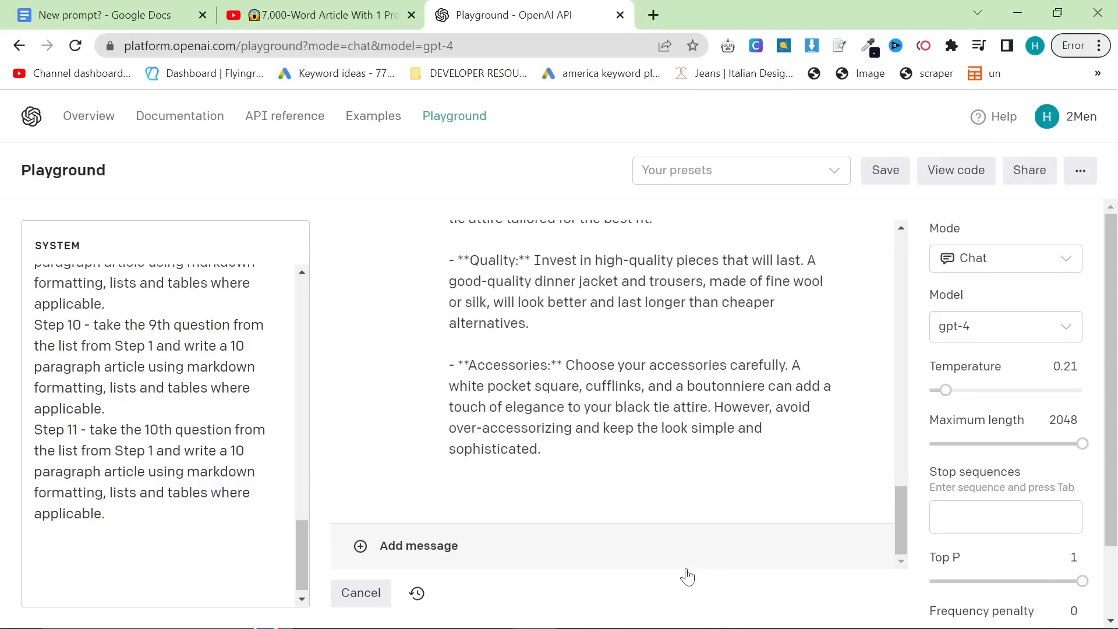
pyautogui.scroll(-3)
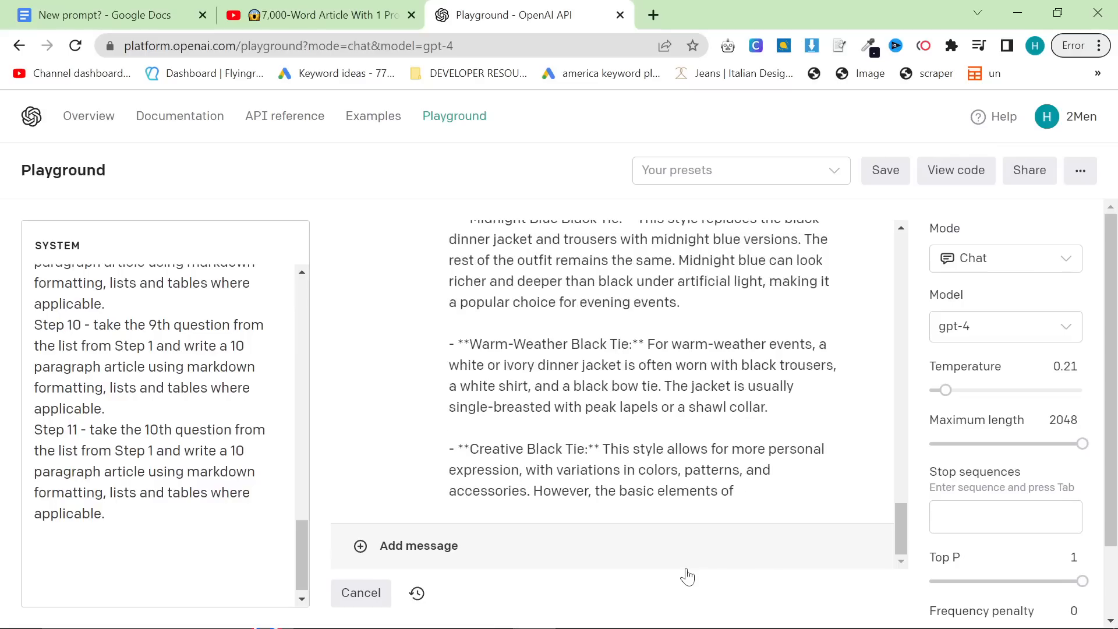
pyautogui.scroll(-3)
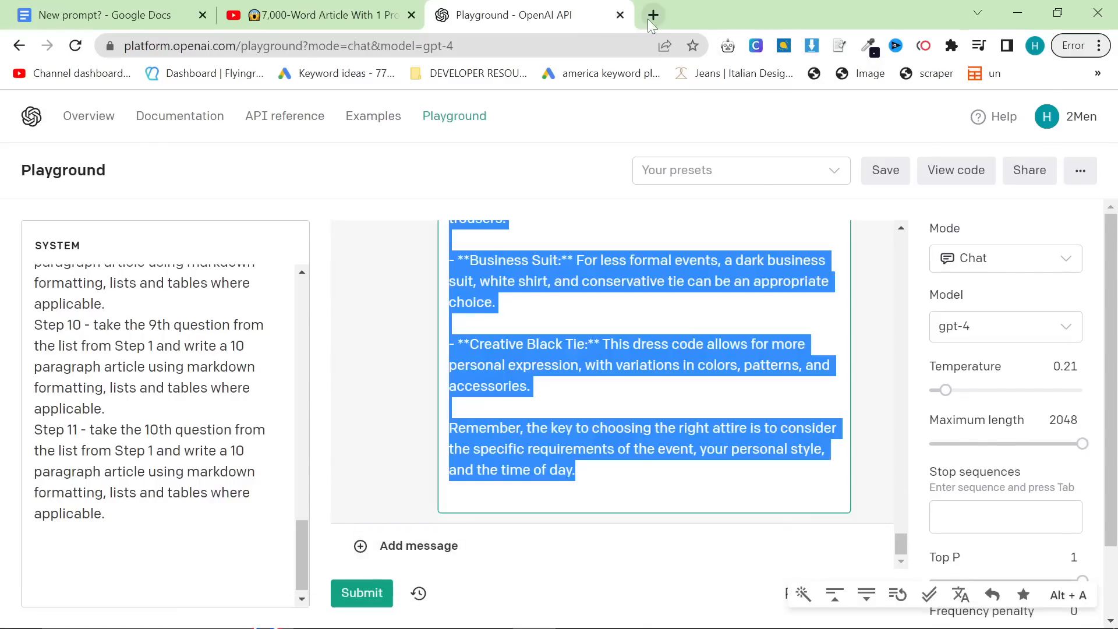
# Open markdowntohtml.com in a new tab alongside the generated article.
pyautogui.click(653, 14)
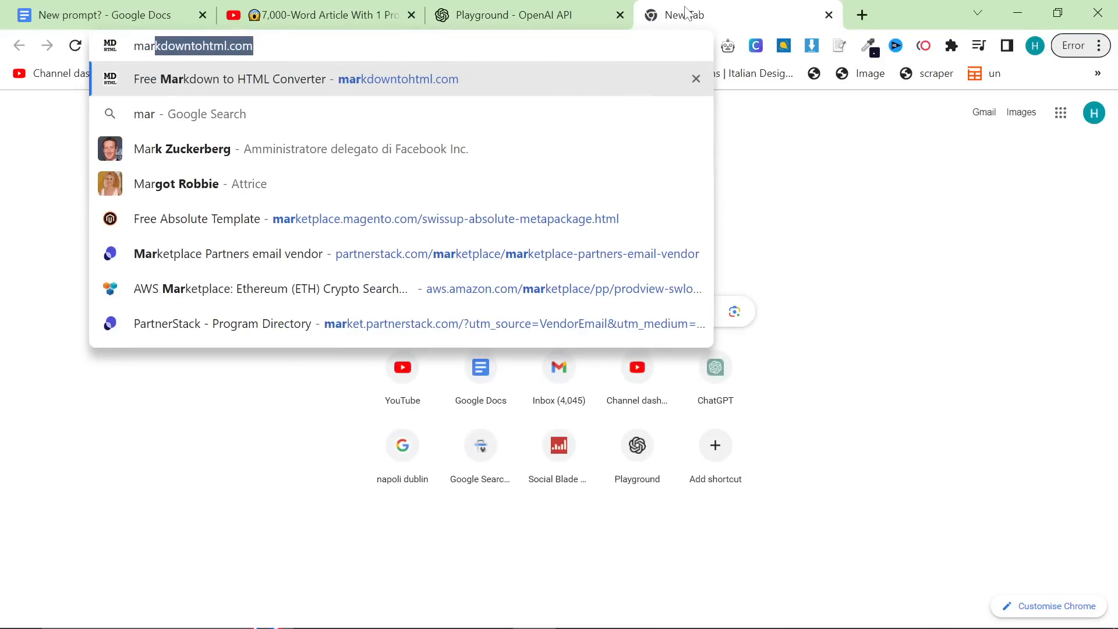
pyautogui.click(285, 78)
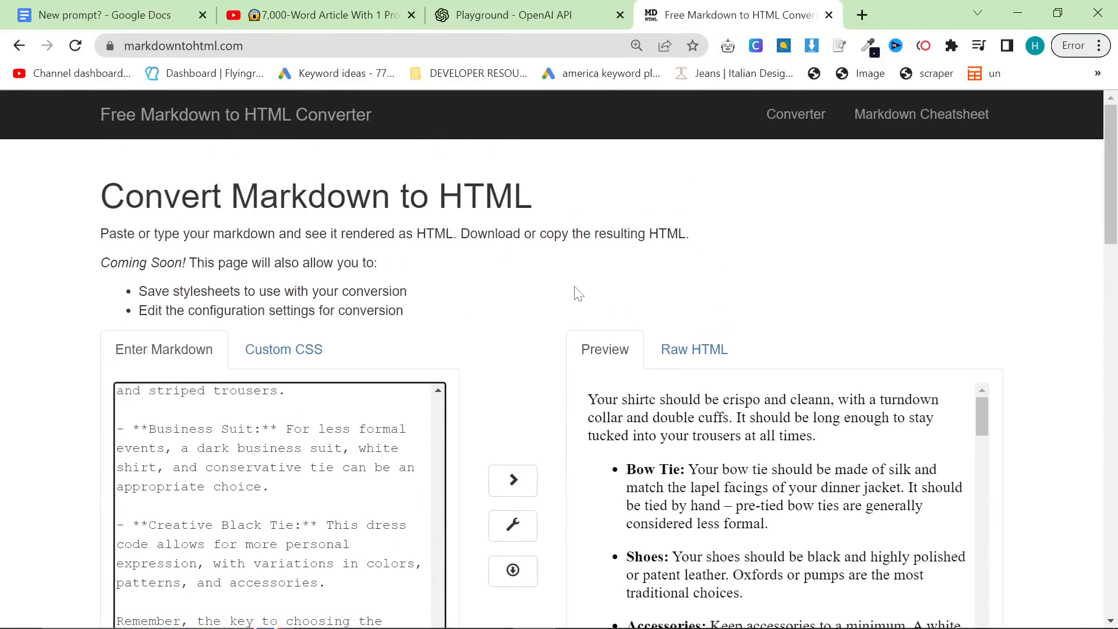
pyautogui.click(528, 14)
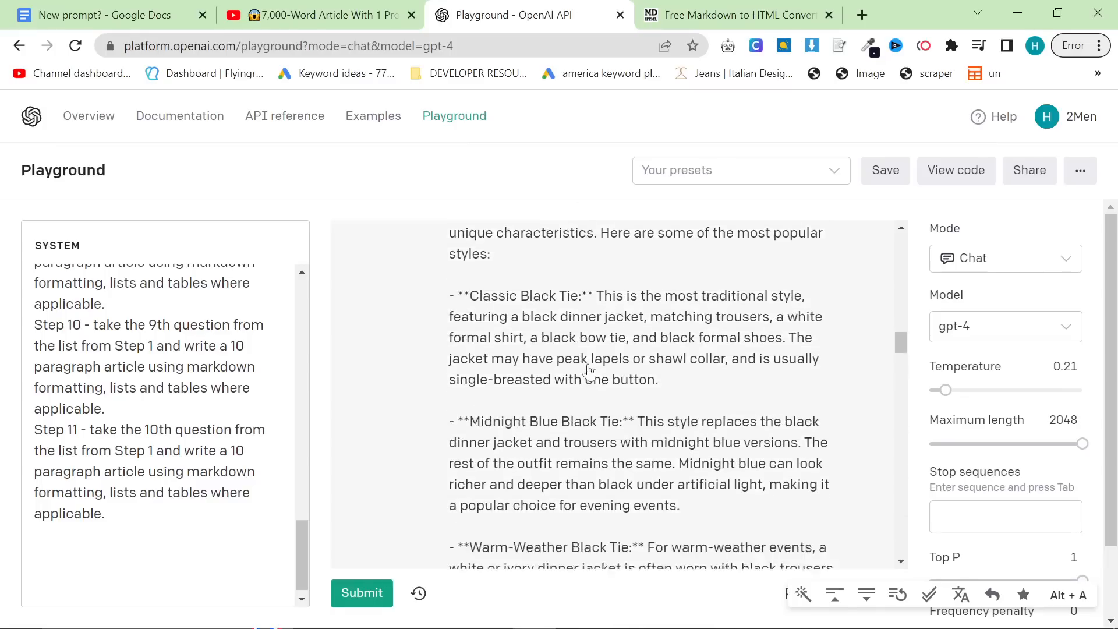
pyautogui.click(732, 14)
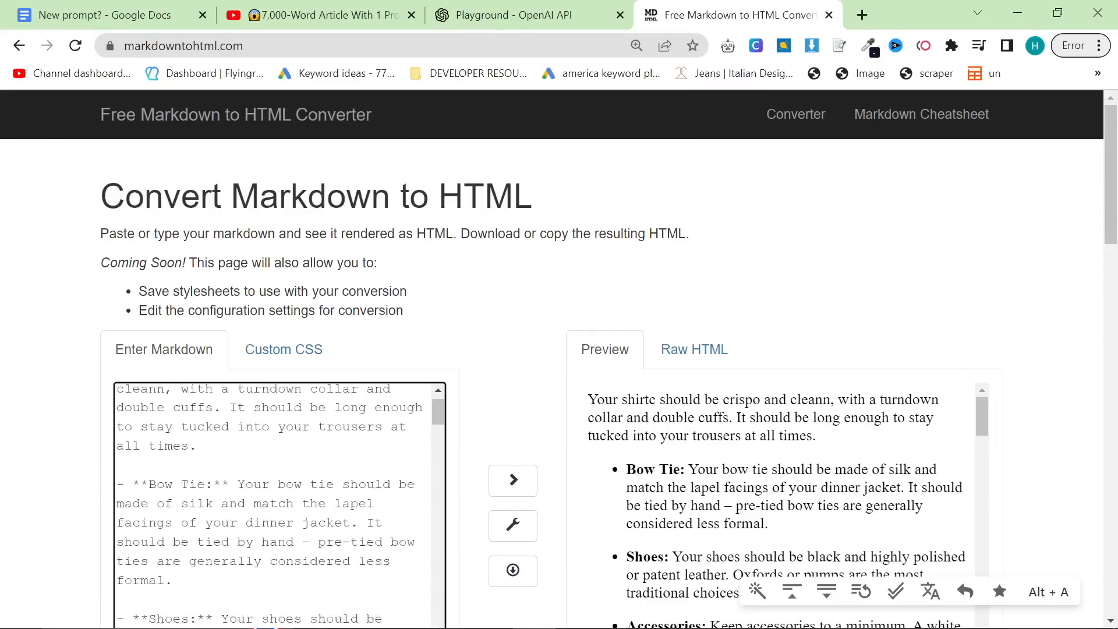
pyautogui.scroll(3)
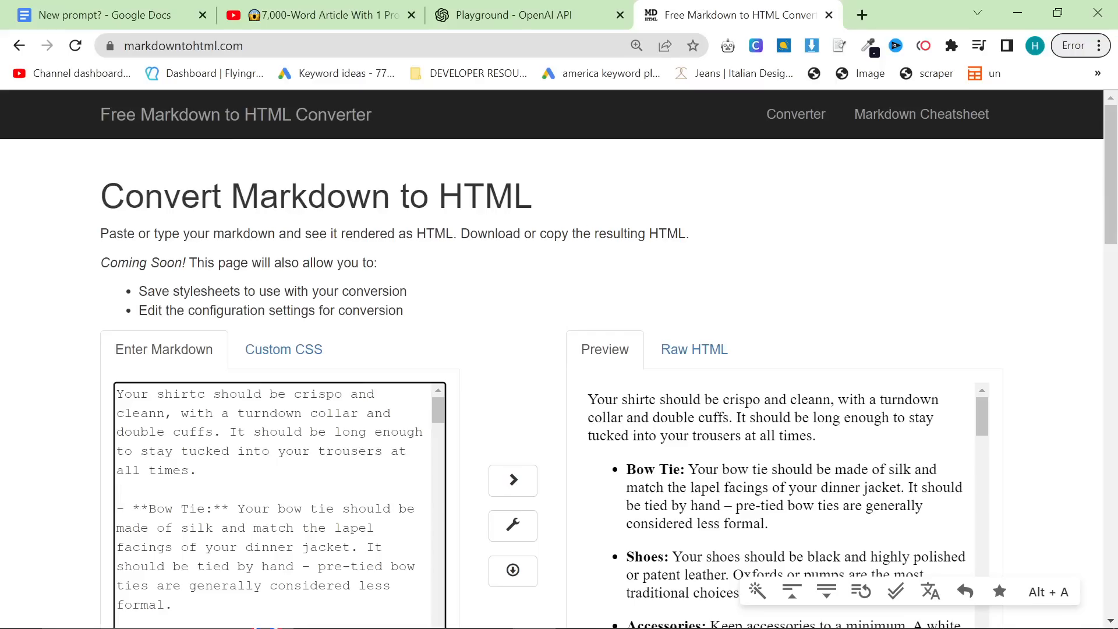
# Replace the sample Markdown with the article and check the rendered headings and bullet lists.
pyautogui.click(203, 395)
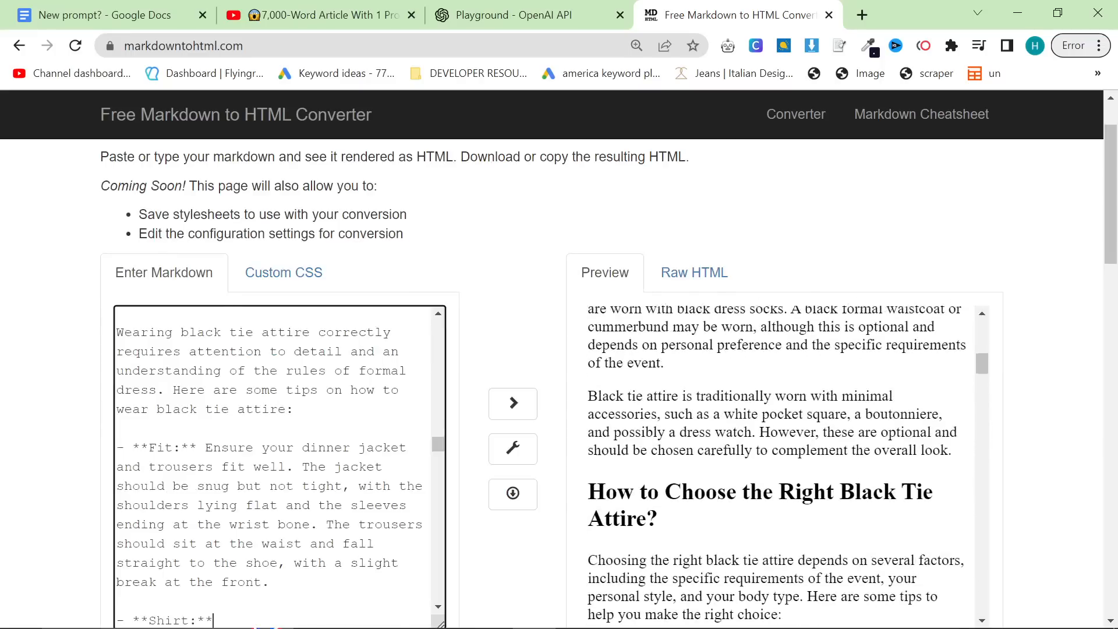
pyautogui.scroll(-3)
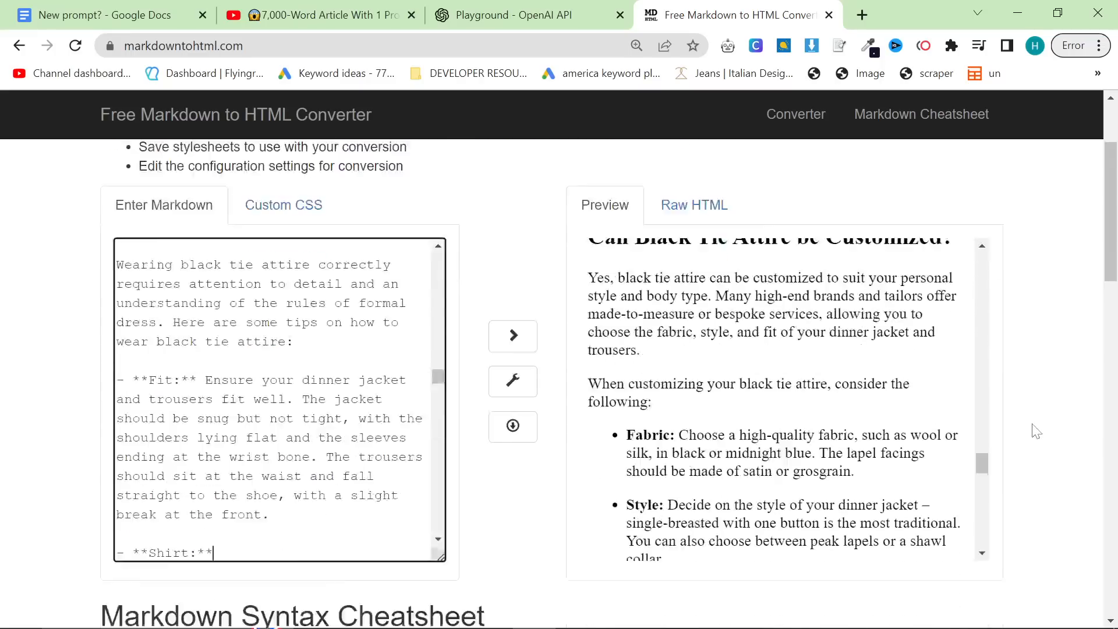
pyautogui.scroll(-3)
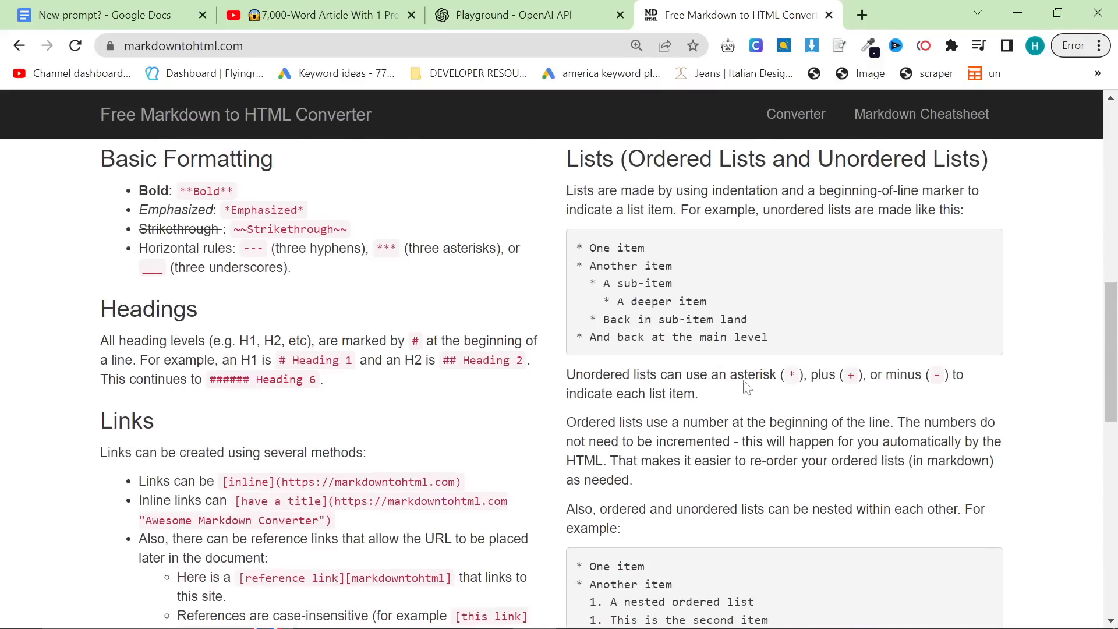
pyautogui.scroll(3)
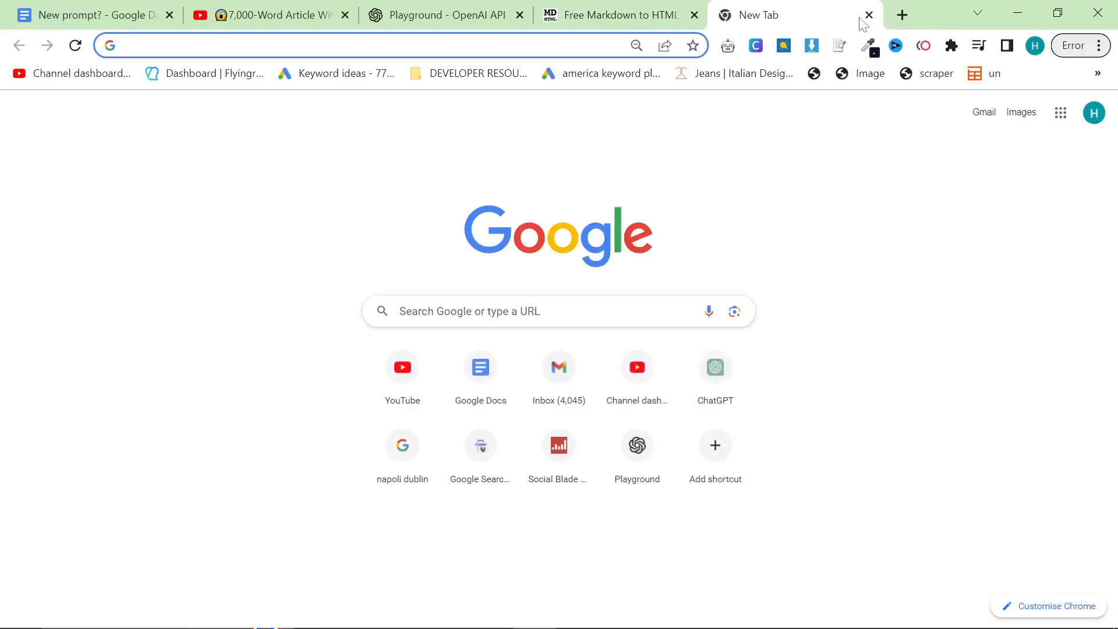
# Find wordcounter.net and count the article text at 1,542 words.
pyautogui.write('word counter')
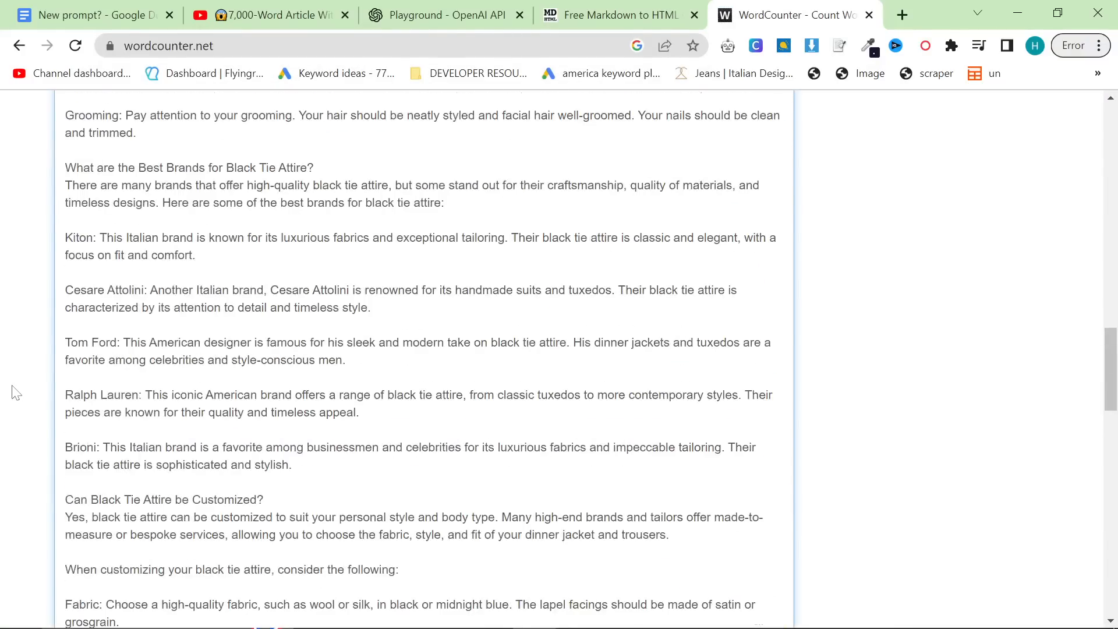
pyautogui.scroll(3)
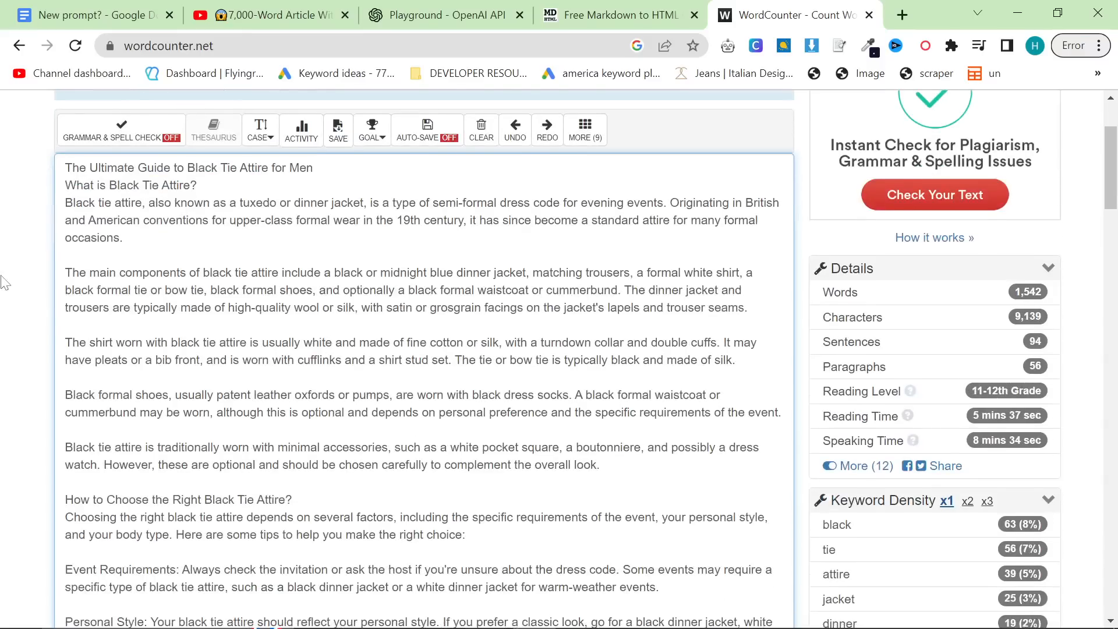
# Copy the continuation ending 'In conclusion' and append it to the Markdown in the converter.
pyautogui.click(443, 16)
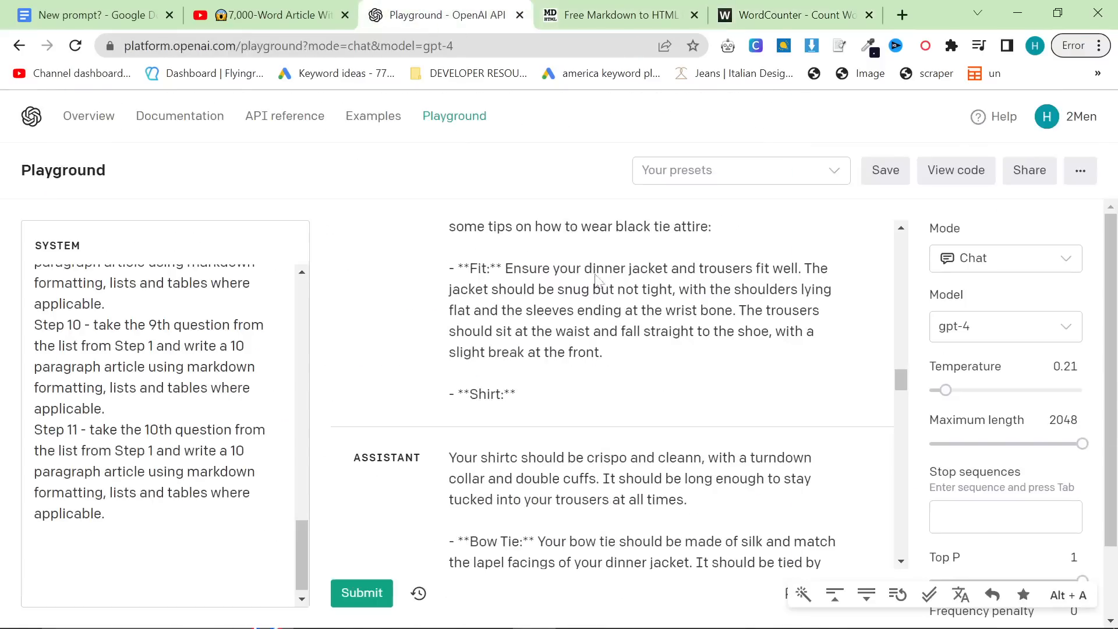
pyautogui.scroll(-3)
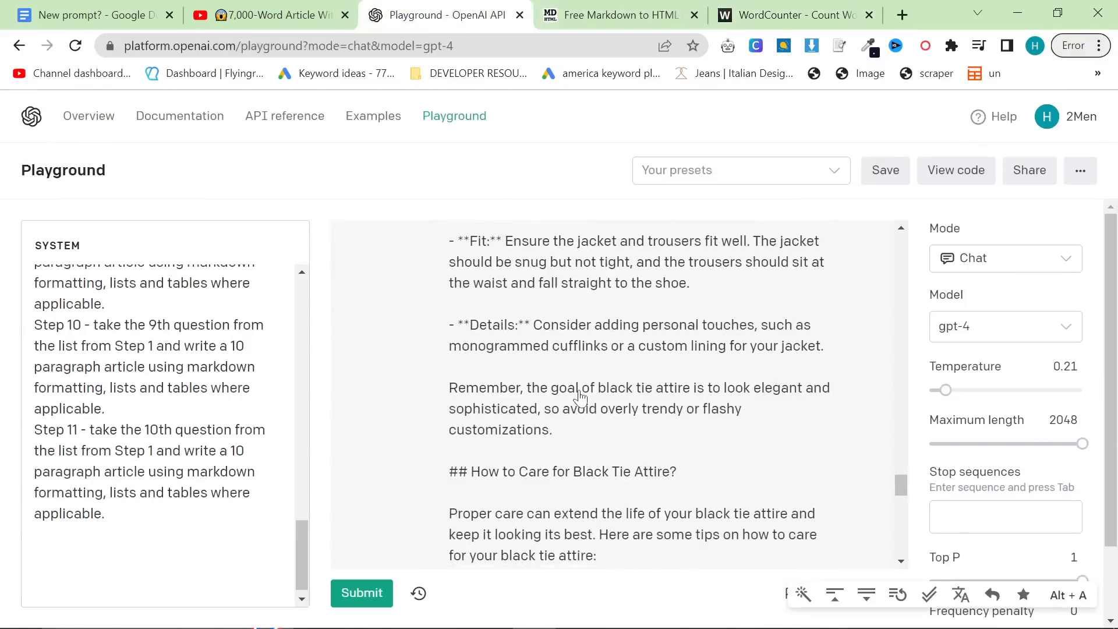
pyautogui.scroll(-3)
pyautogui.write('Co')
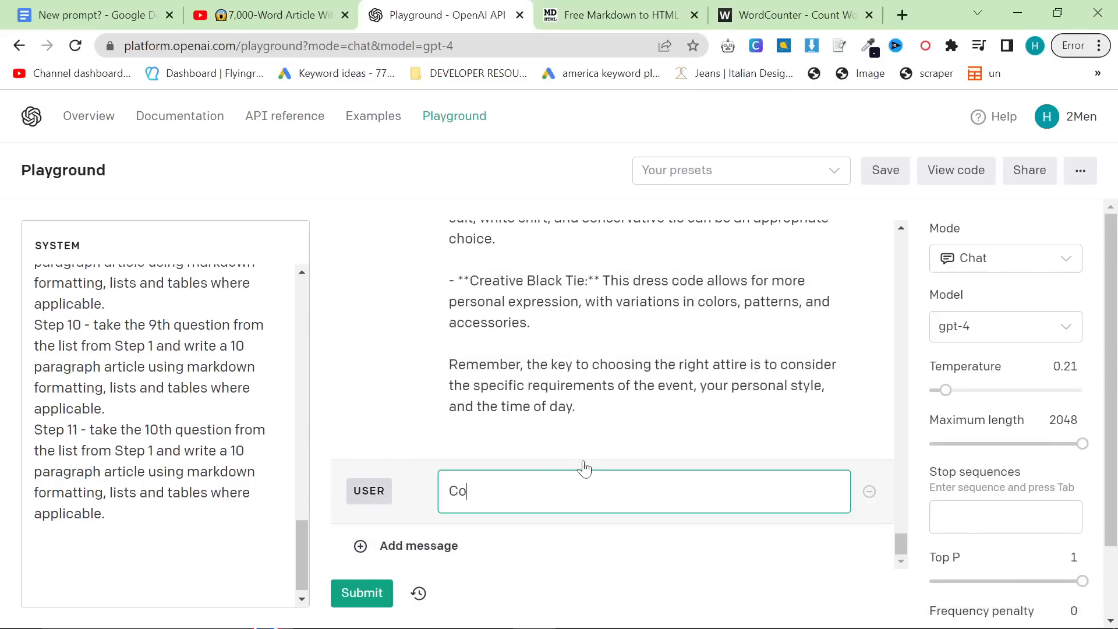
pyautogui.click(361, 593)
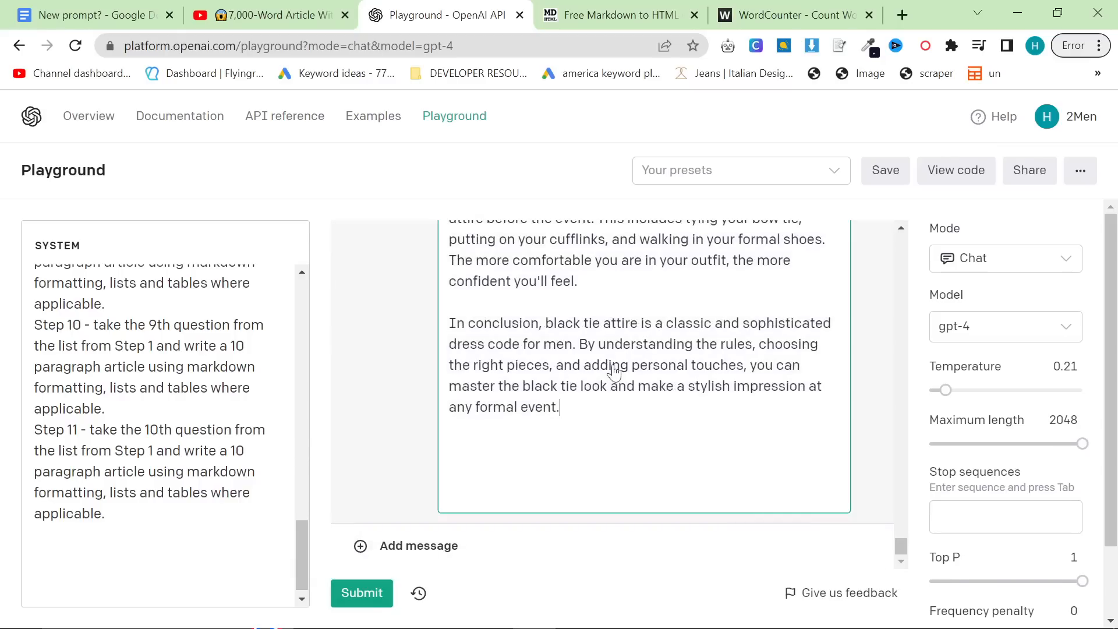
pyautogui.click(617, 14)
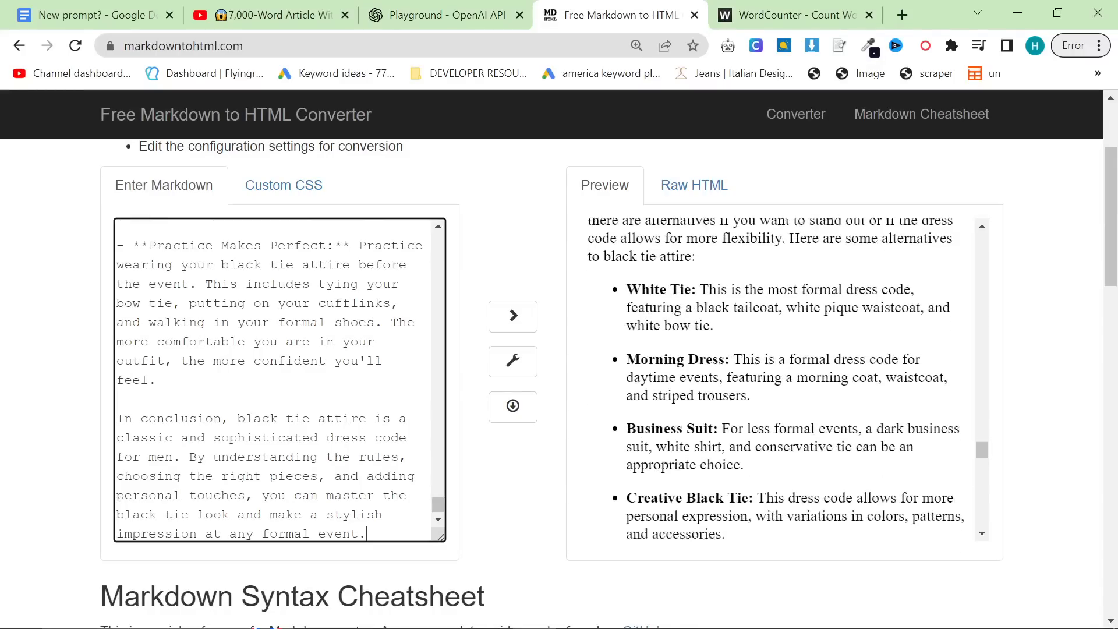
pyautogui.scroll(-3)
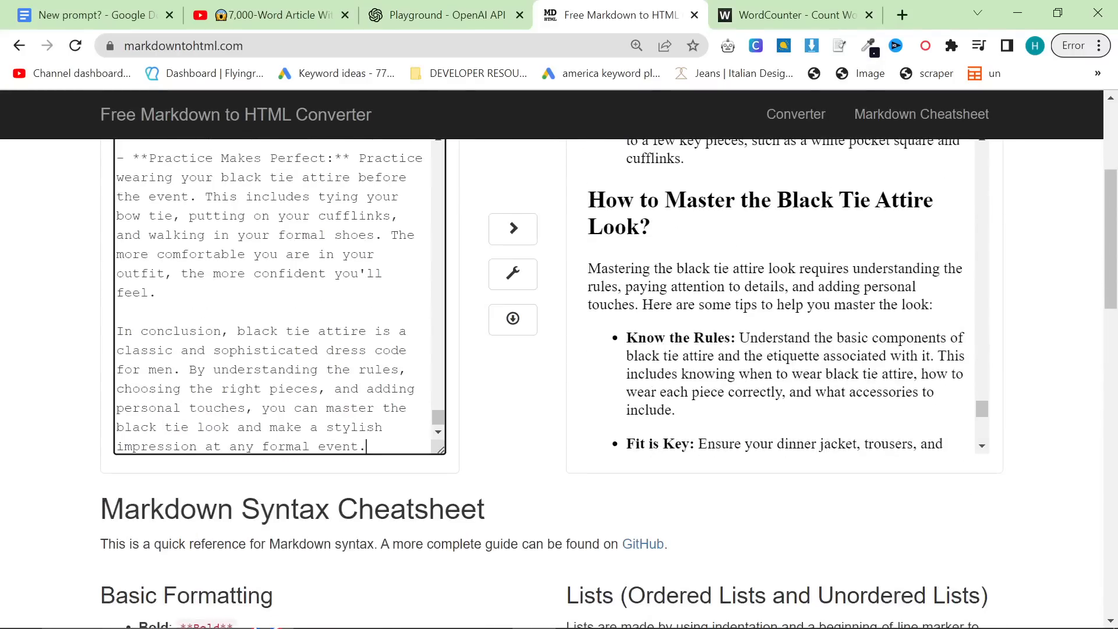
# Request a table summarizing the article followed by an FAQ with FAQPage schema.
pyautogui.click(444, 14)
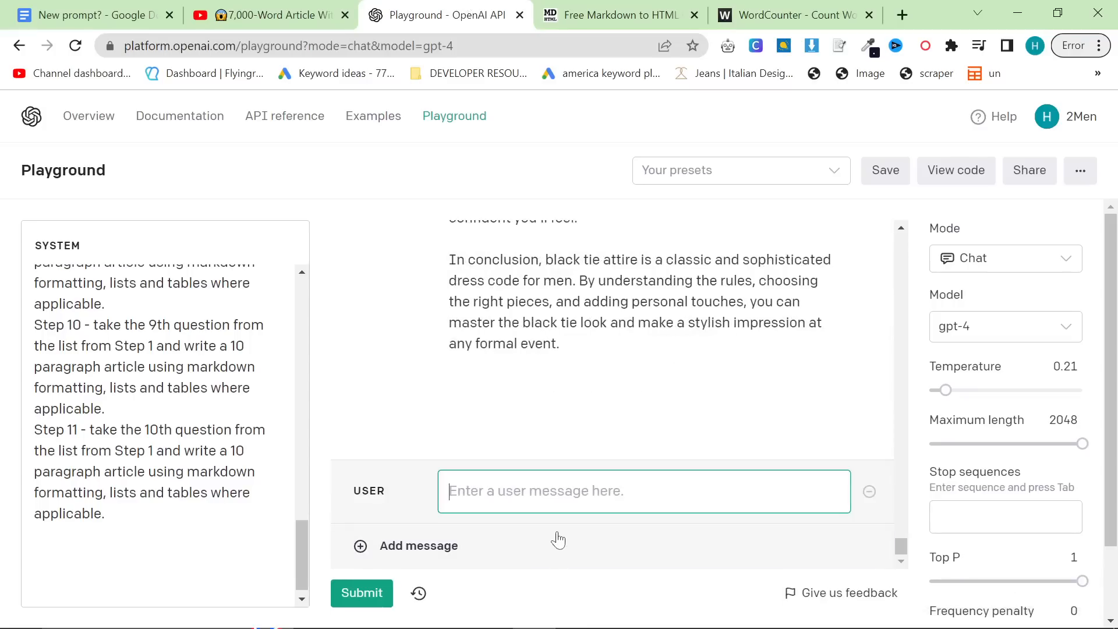
pyautogui.write('Can you create a table')
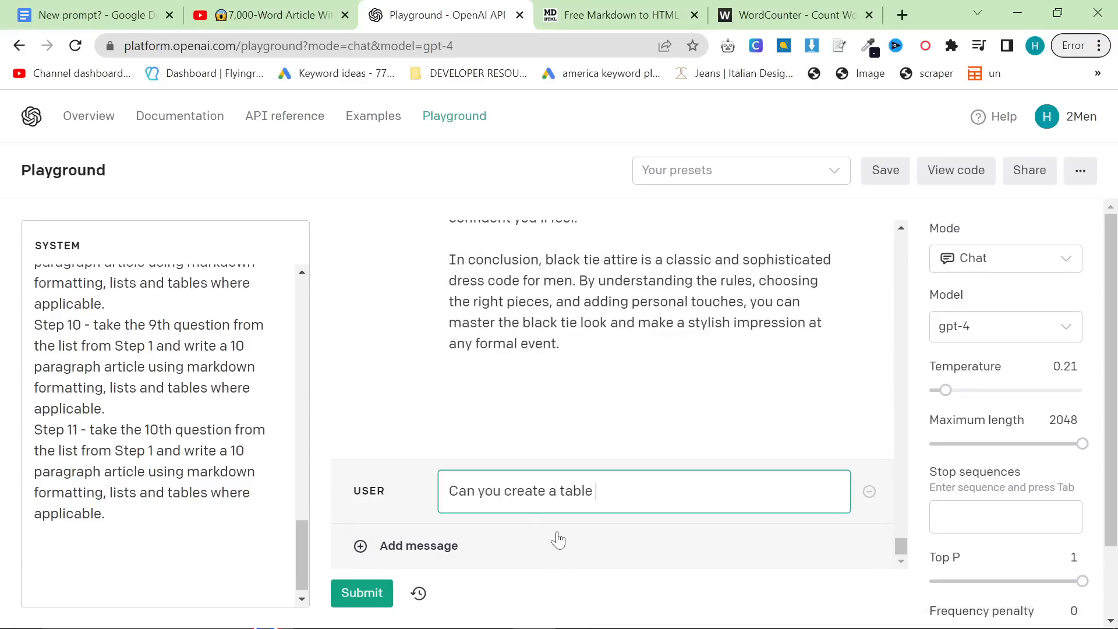
pyautogui.write('summarizing the information')
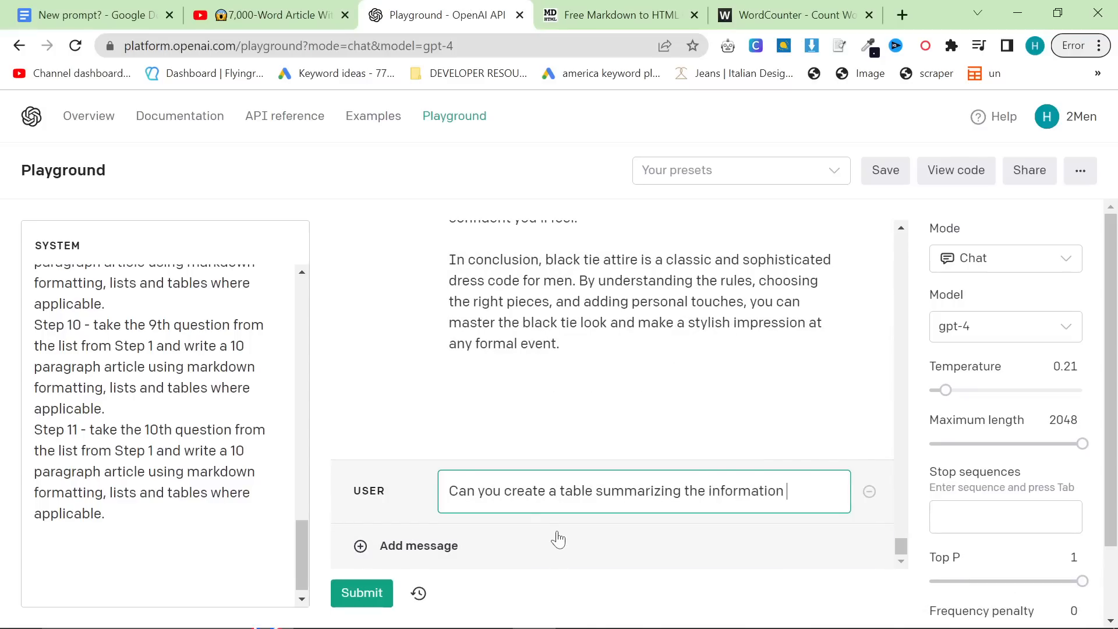
pyautogui.write('in the')
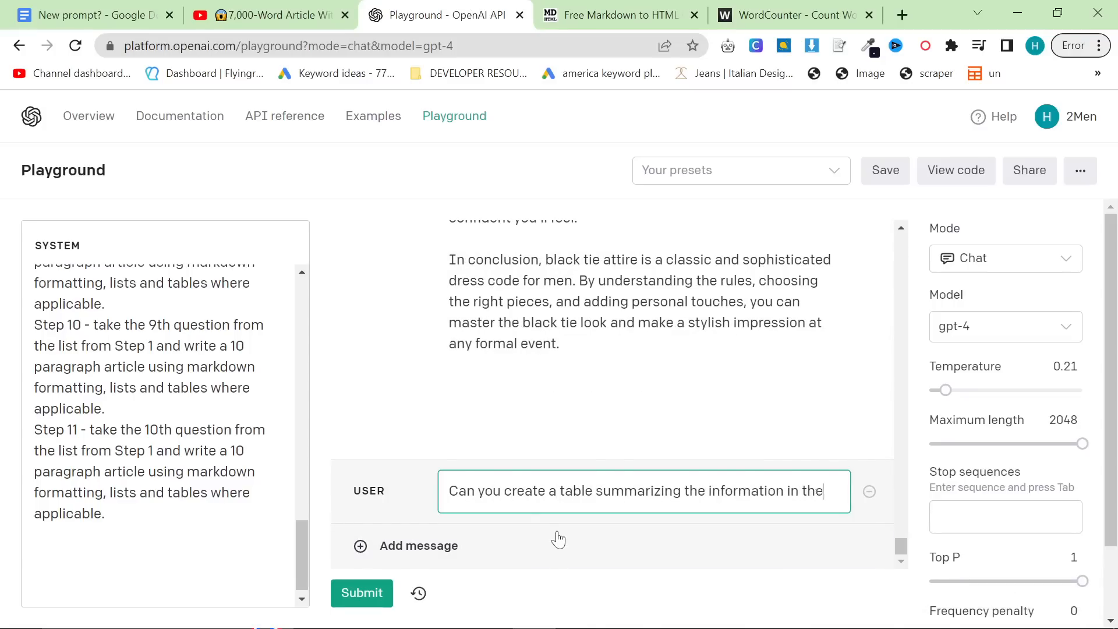
pyautogui.write('article and then under')
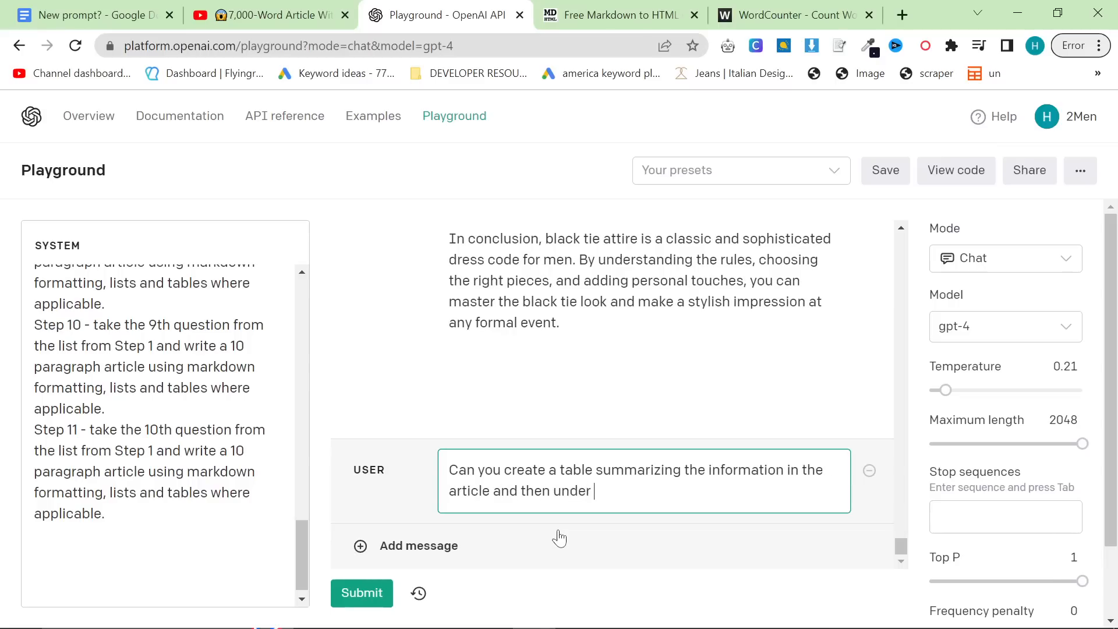
pyautogui.write('please add FA')
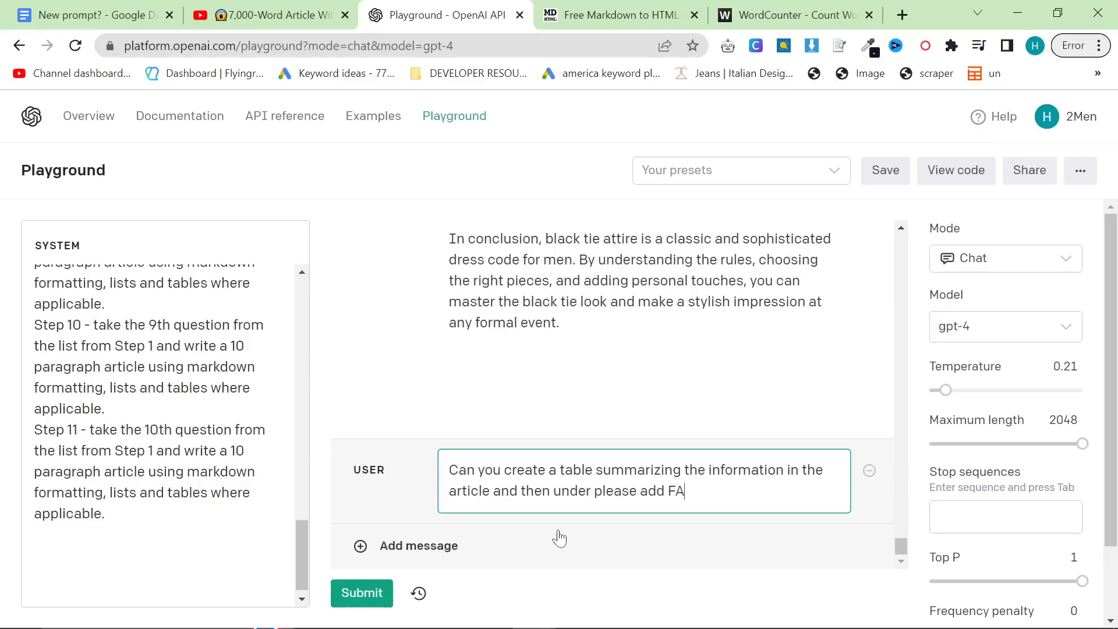
pyautogui.write('Q with')
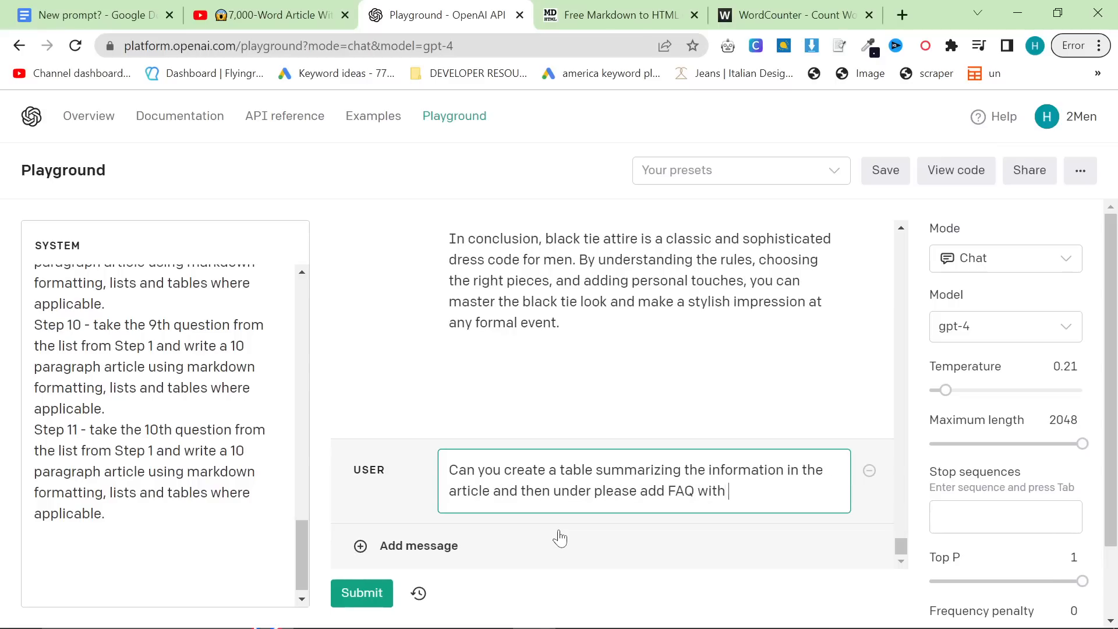
pyautogui.write('followed by')
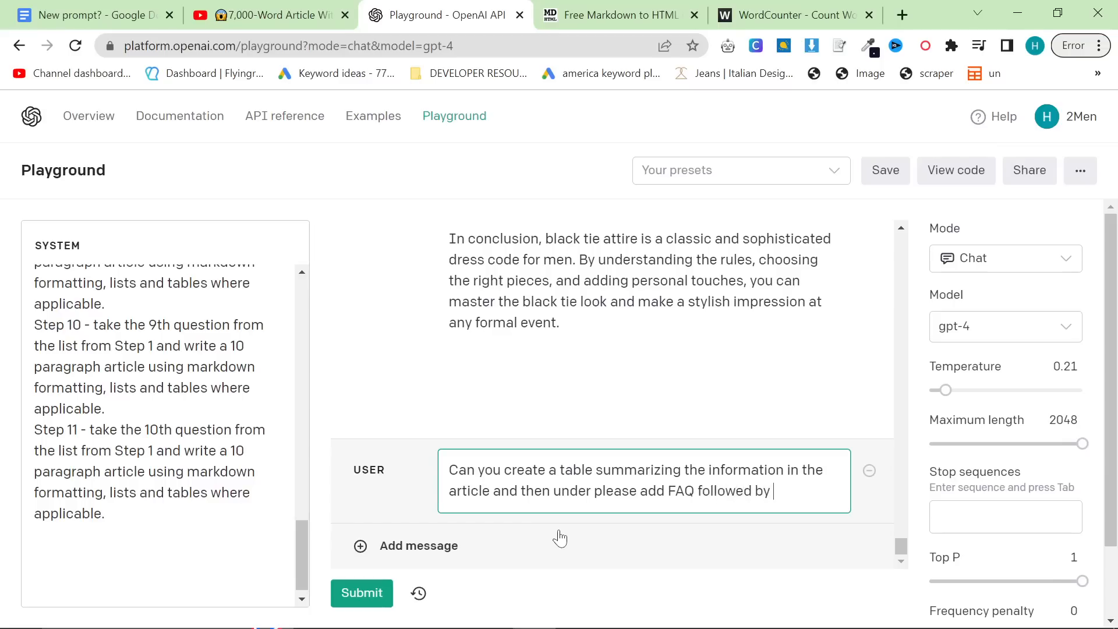
pyautogui.write('FAQPage sc')
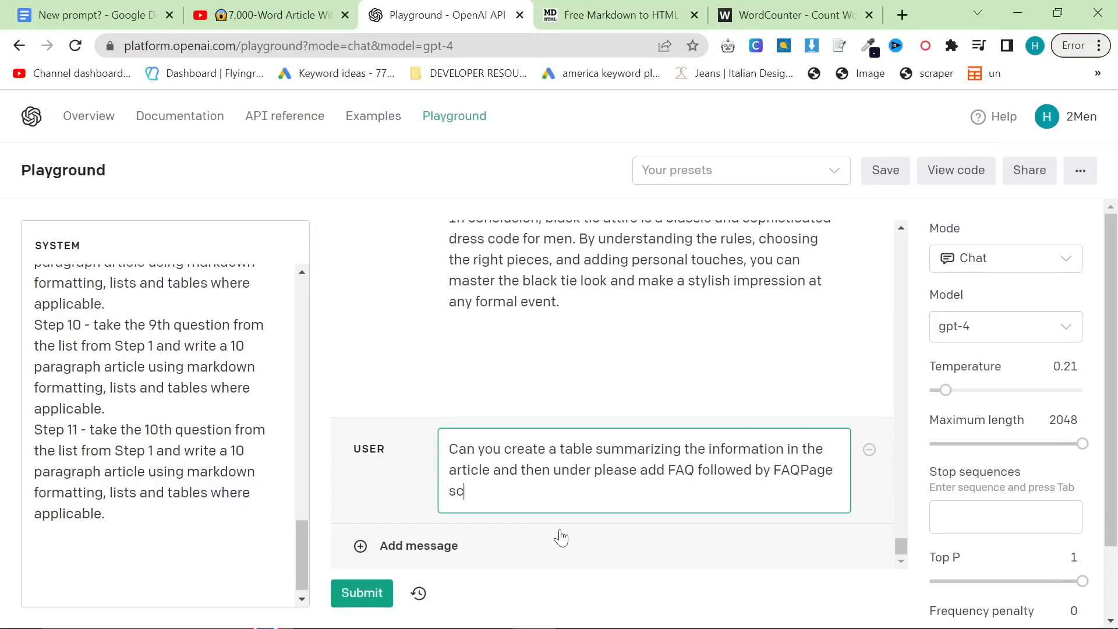
pyautogui.click(361, 593)
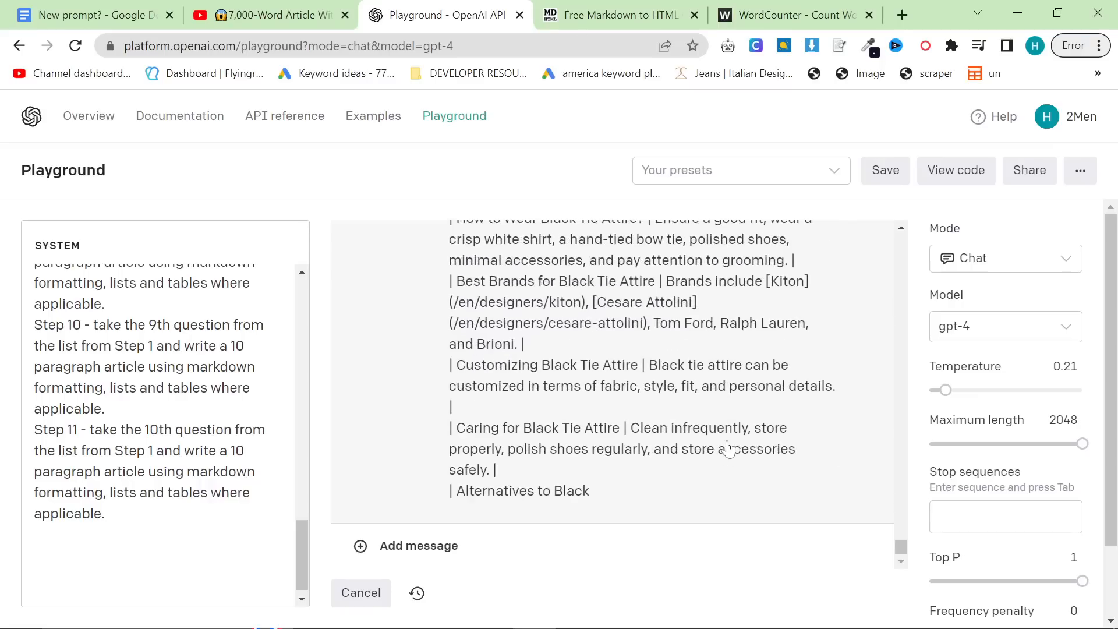
# Follow the generated summary table and FAQ JSON schema as it streams.
pyautogui.scroll(-3)
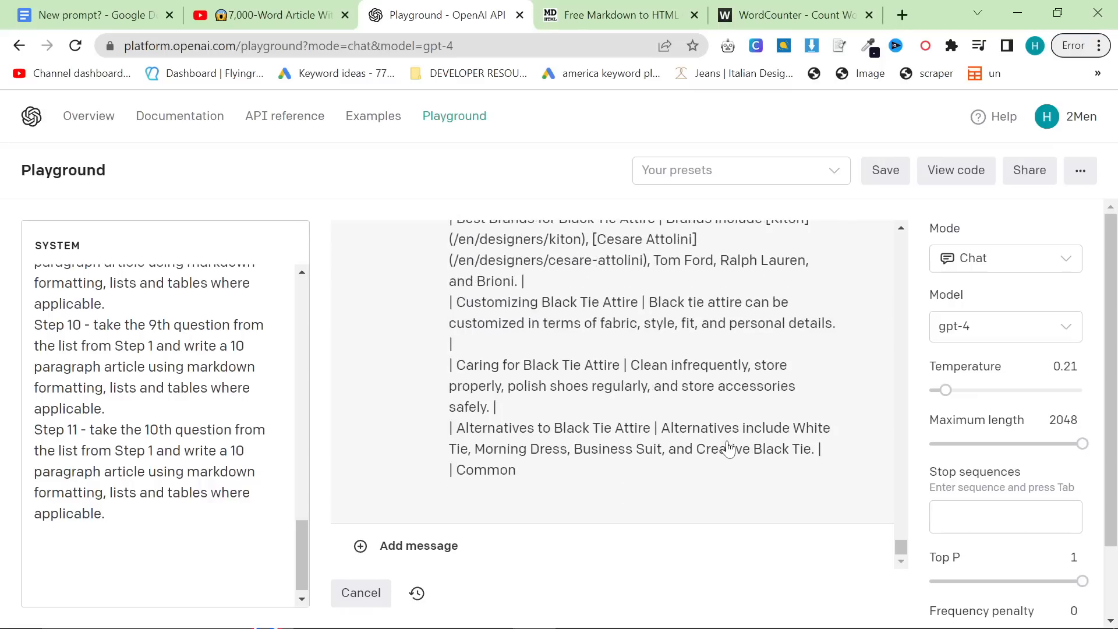
pyautogui.scroll(-3)
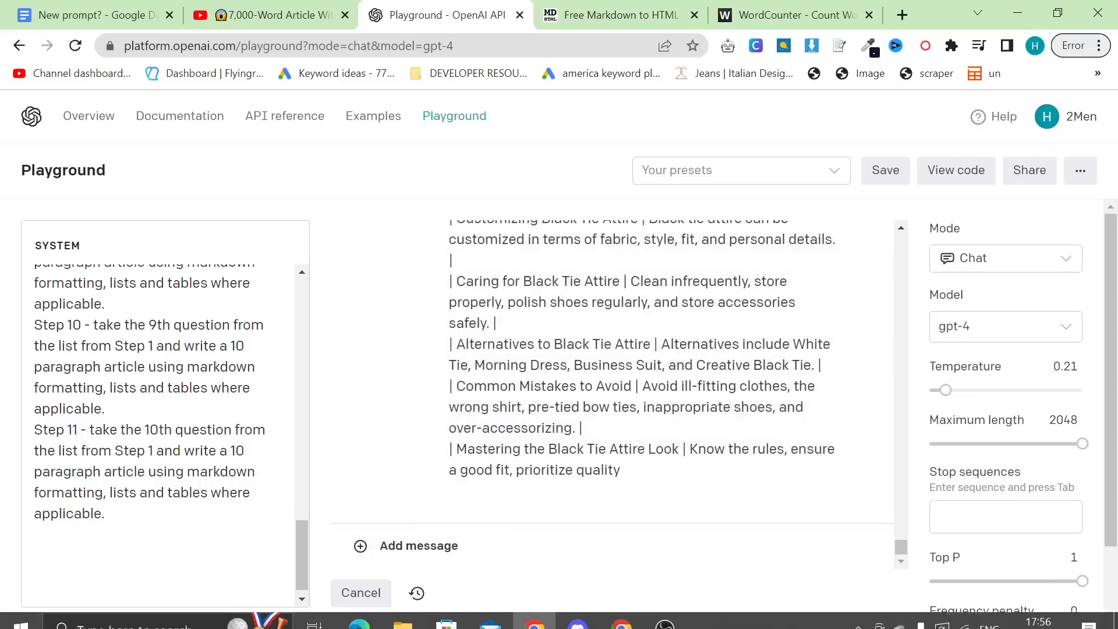
pyautogui.scroll(-3)
pyautogui.write('w')
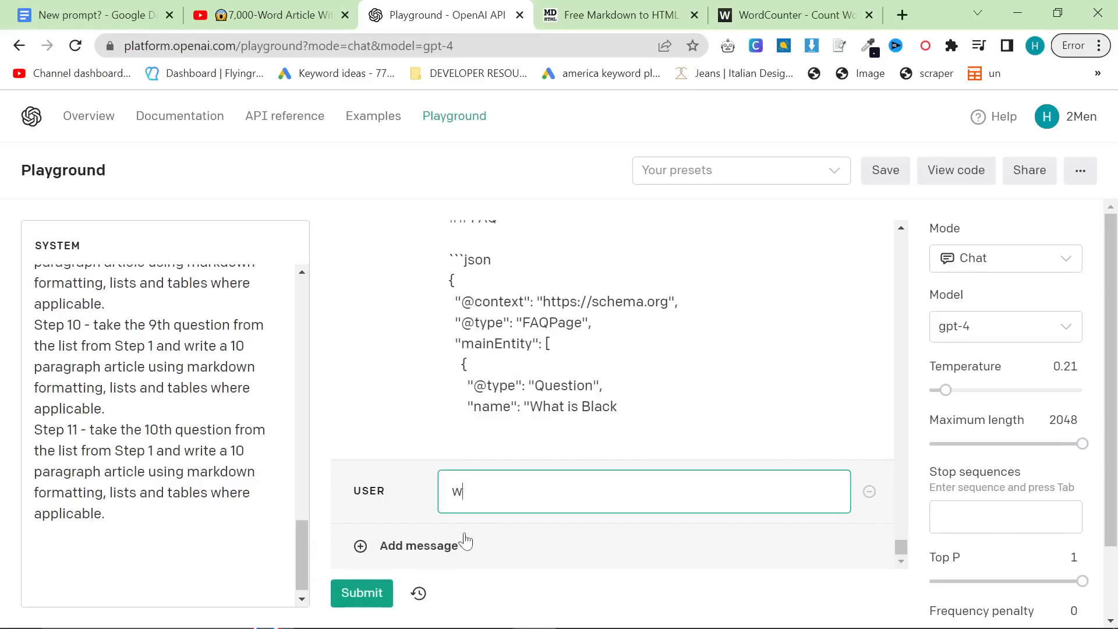
# Ask the model for the FAQ in H2 followed by the FAQPage JSON schema.
pyautogui.write('I want faqpage')
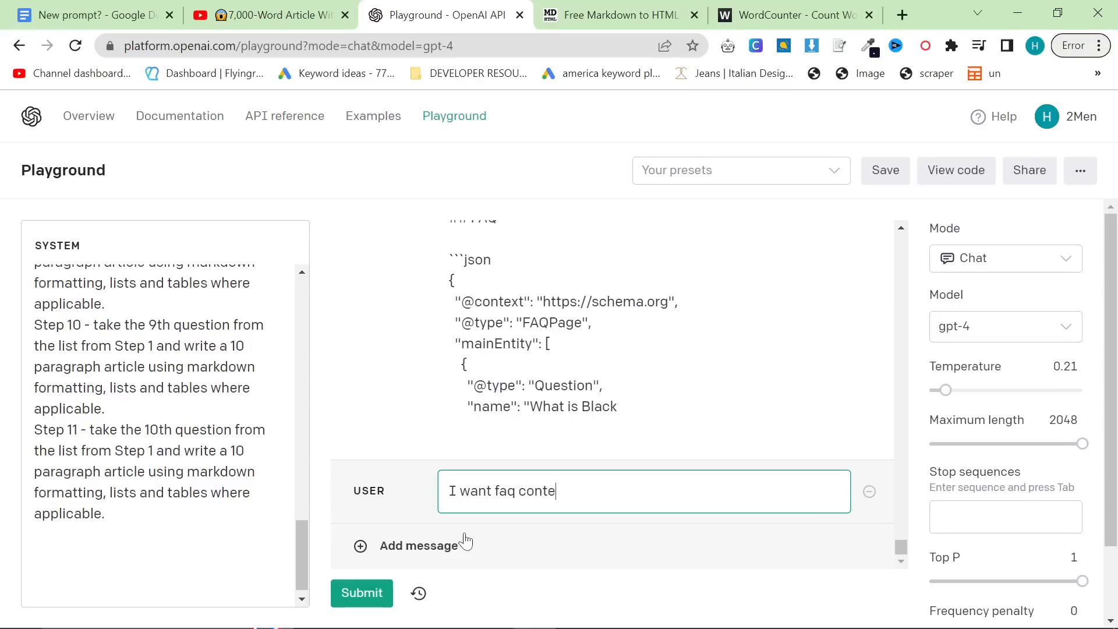
pyautogui.write('nt in H2 followed by FAQPag')
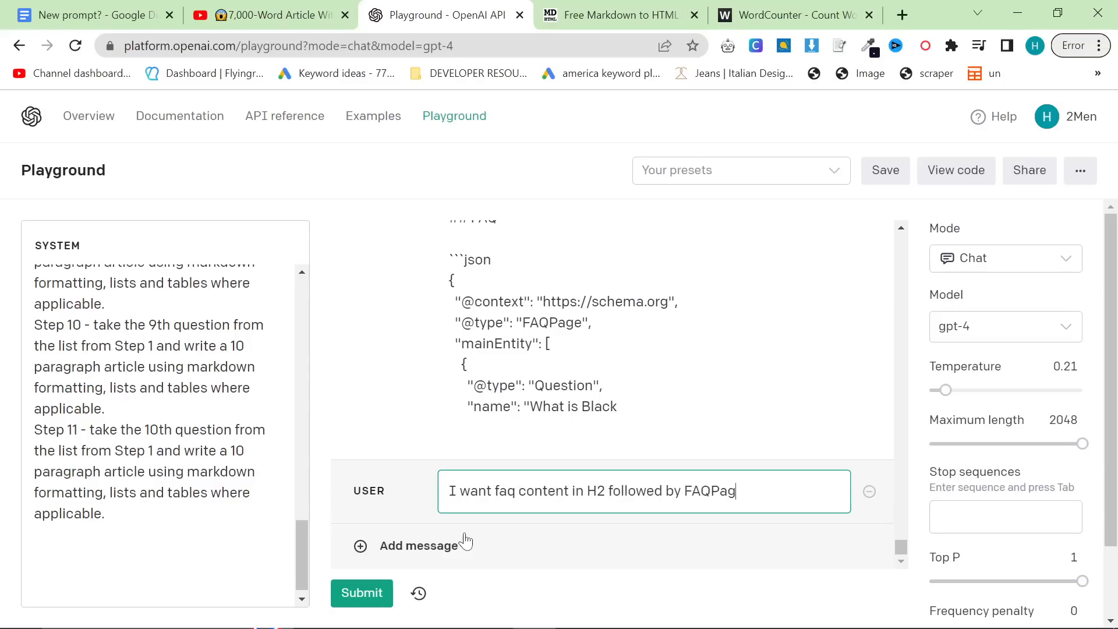
pyautogui.click(361, 593)
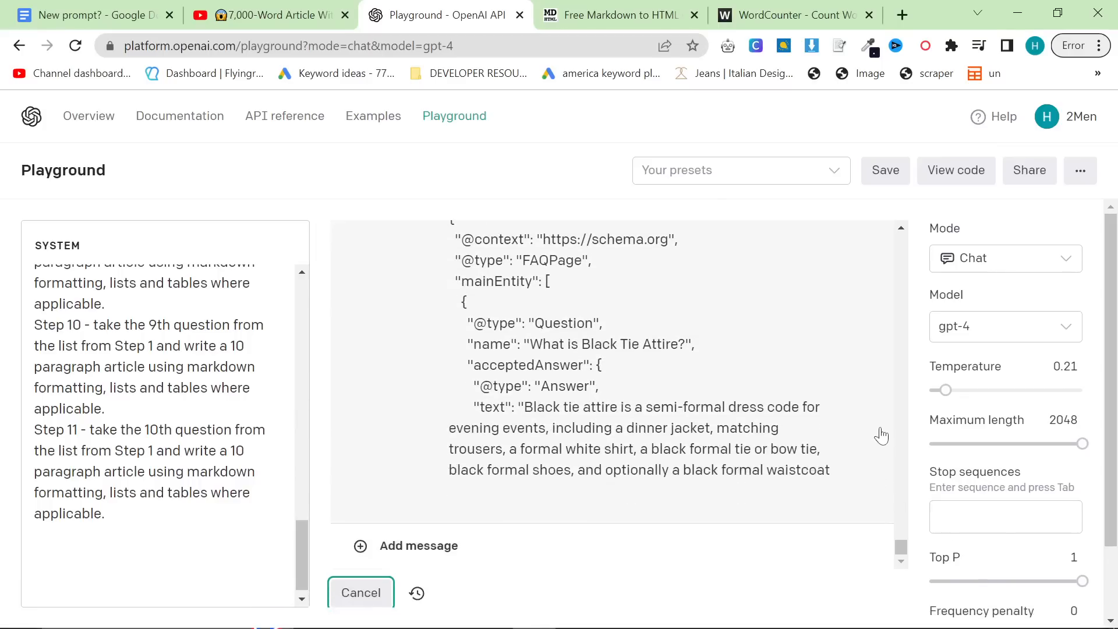
# Follow the streaming response to the end of the FAQPage JSON, then review it from the top.
pyautogui.scroll(-3)
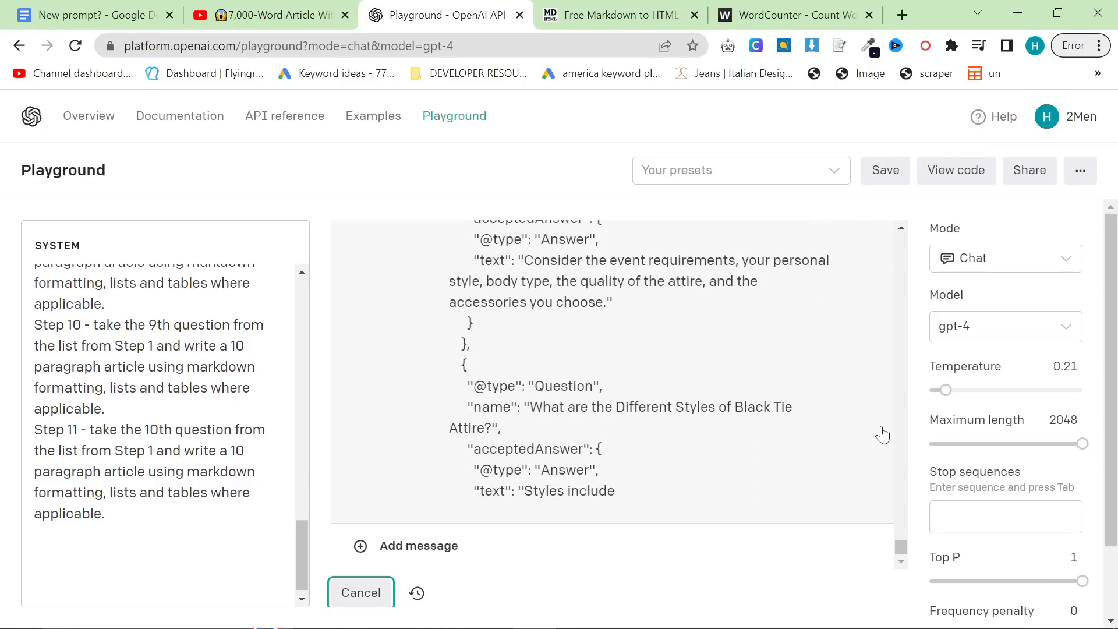
pyautogui.scroll(-3)
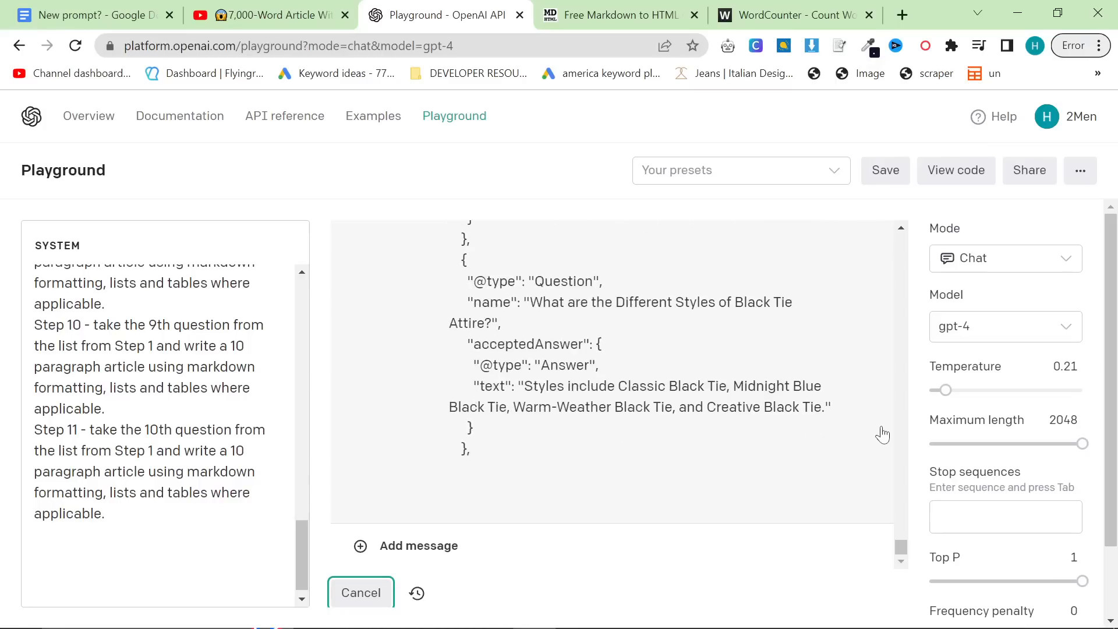
pyautogui.scroll(-3)
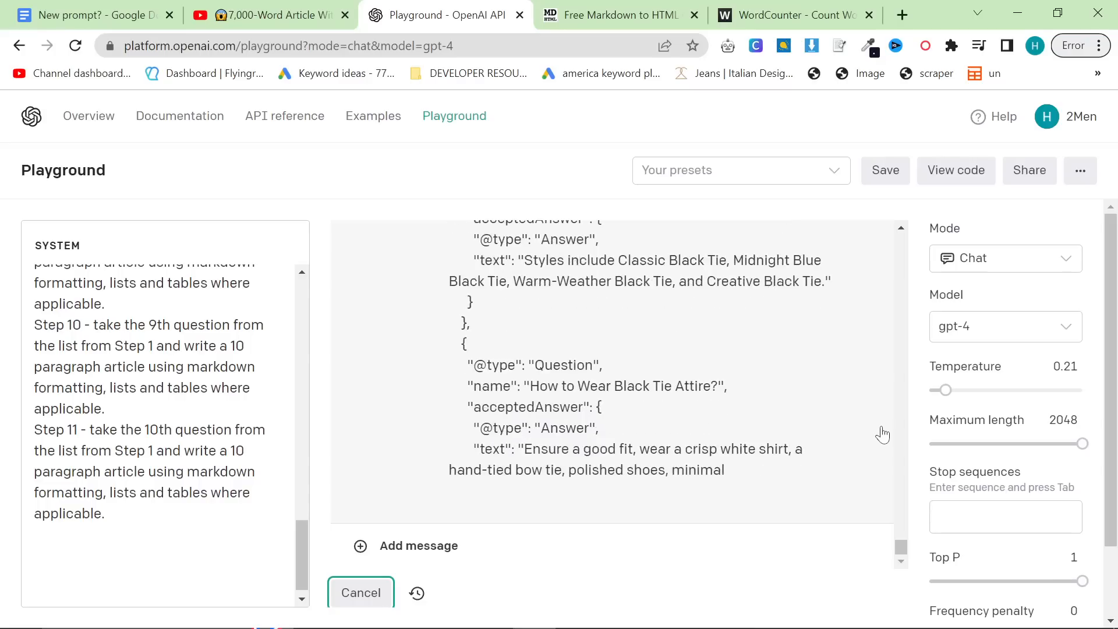
pyautogui.scroll(-3)
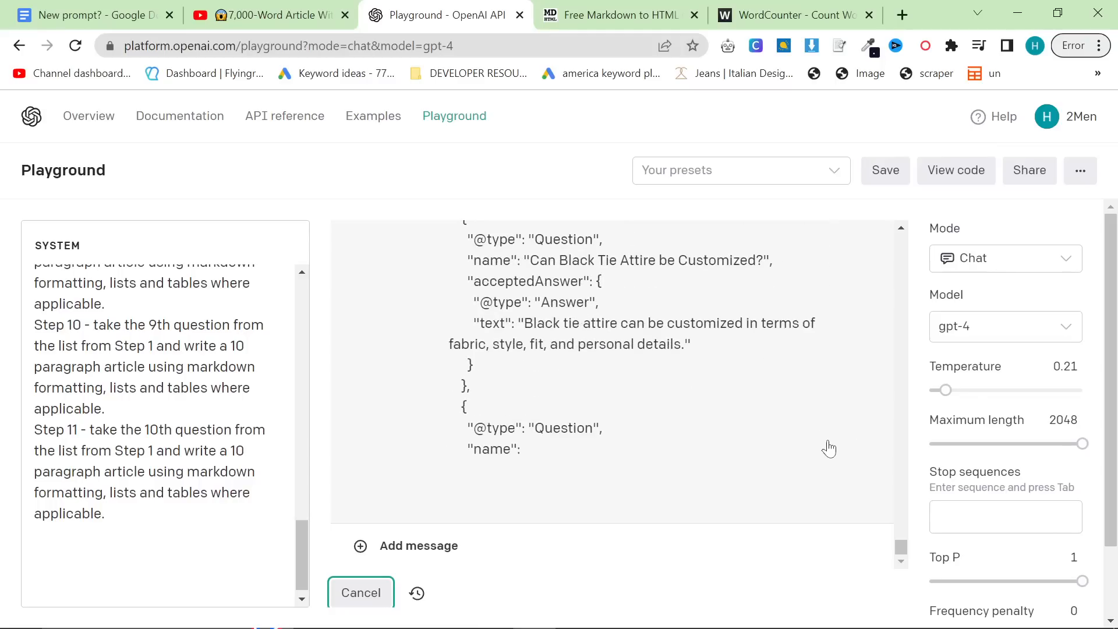
pyautogui.scroll(-3)
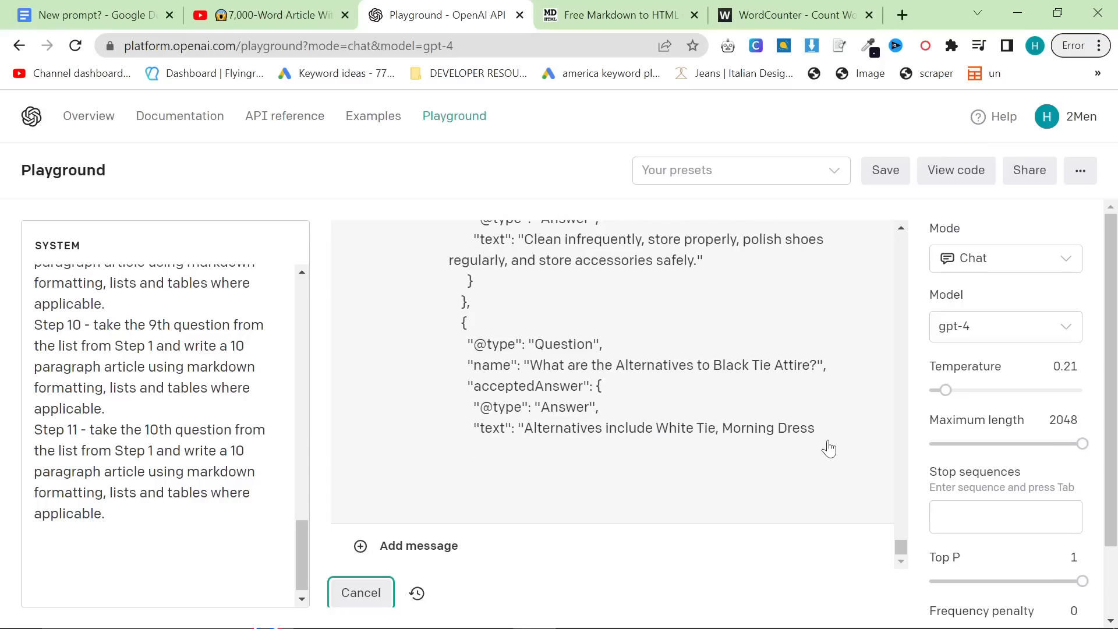
pyautogui.scroll(-3)
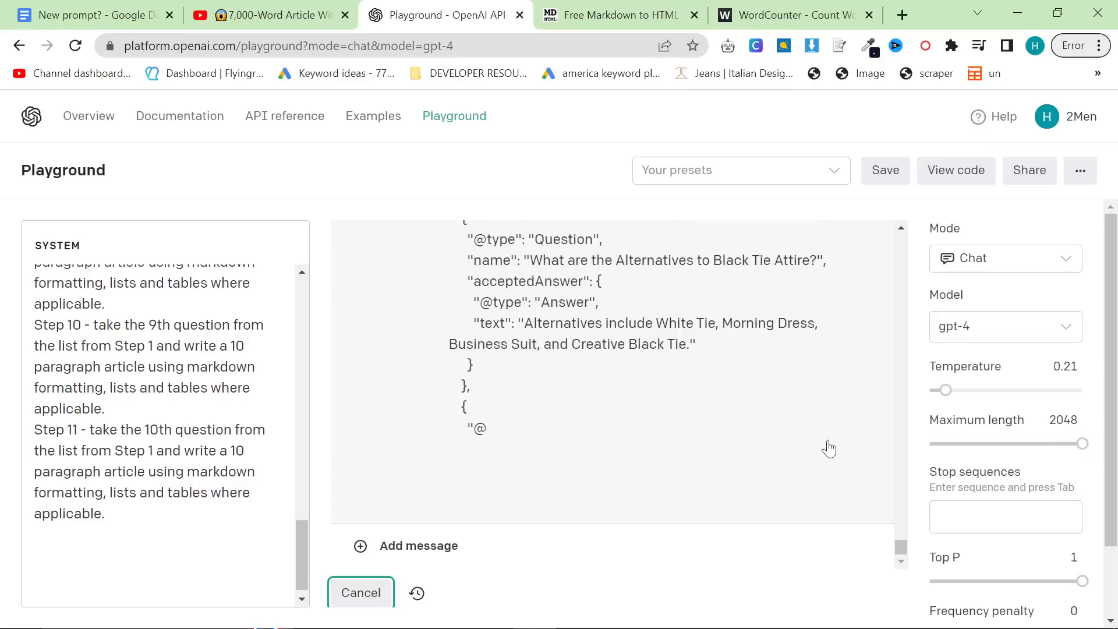
pyautogui.scroll(-3)
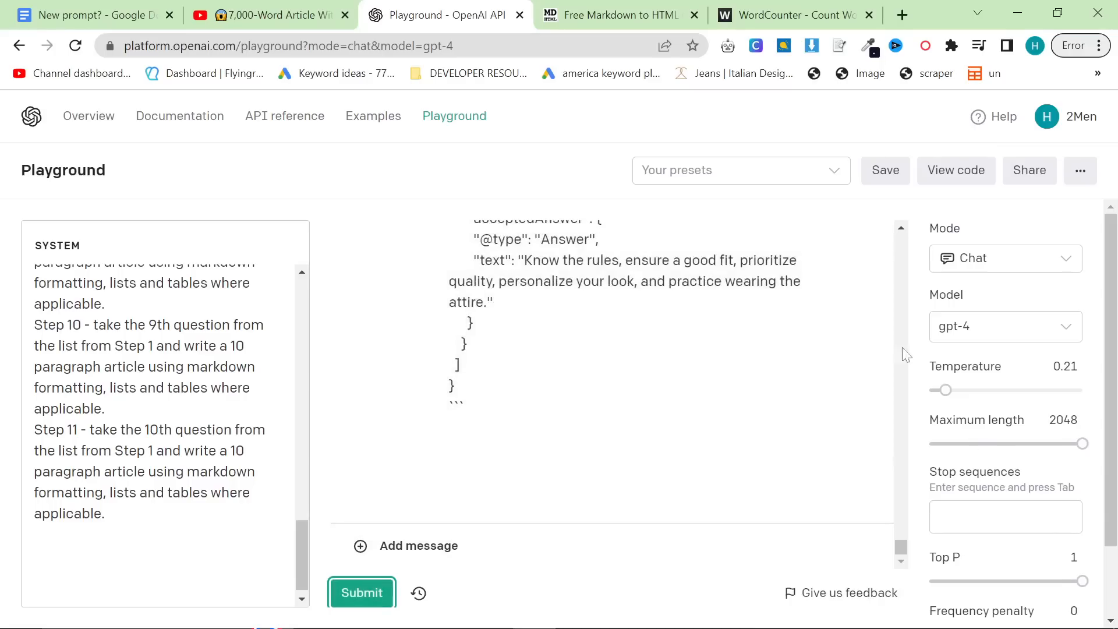
pyautogui.scroll(3)
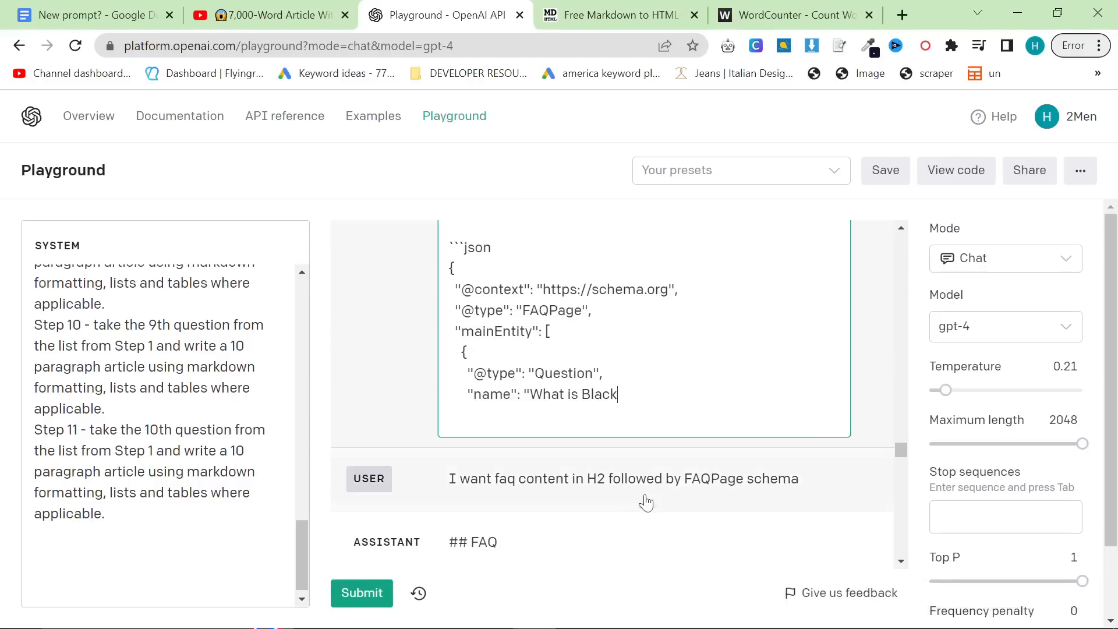
pyautogui.scroll(3)
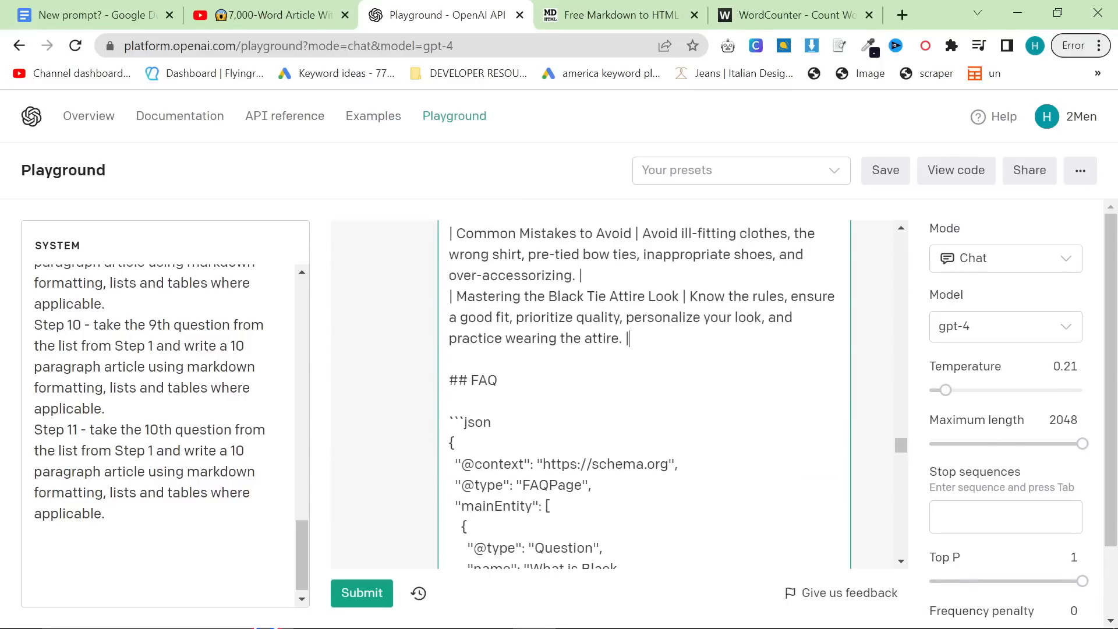
# Add the summary table, FAQ and FAQPage JSON to the article in the Markdown converter.
pyautogui.click(617, 14)
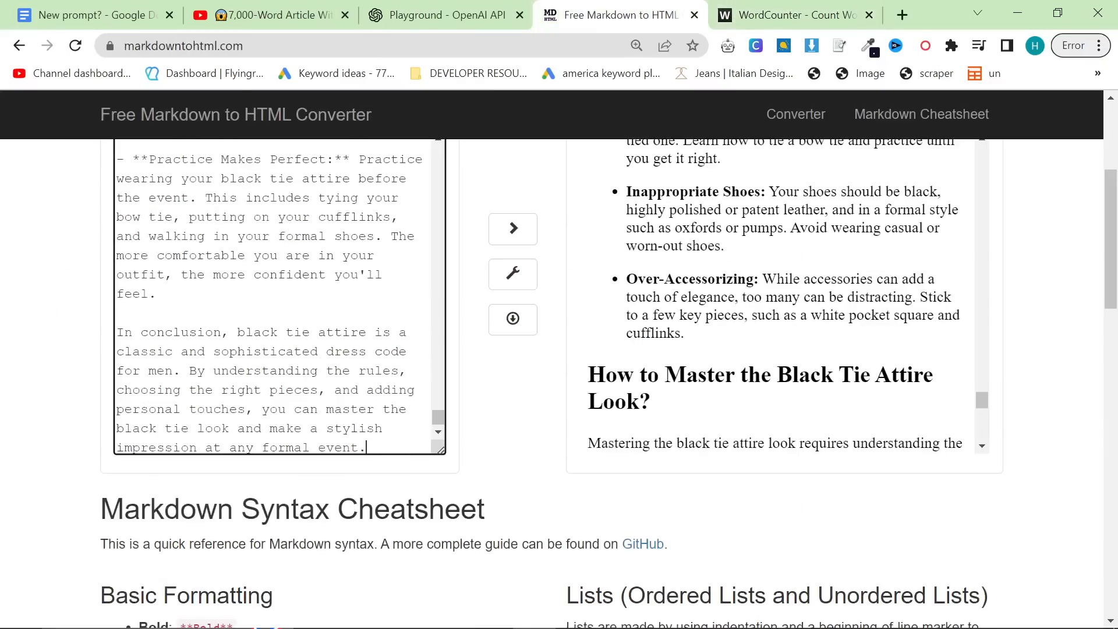
pyautogui.scroll(3)
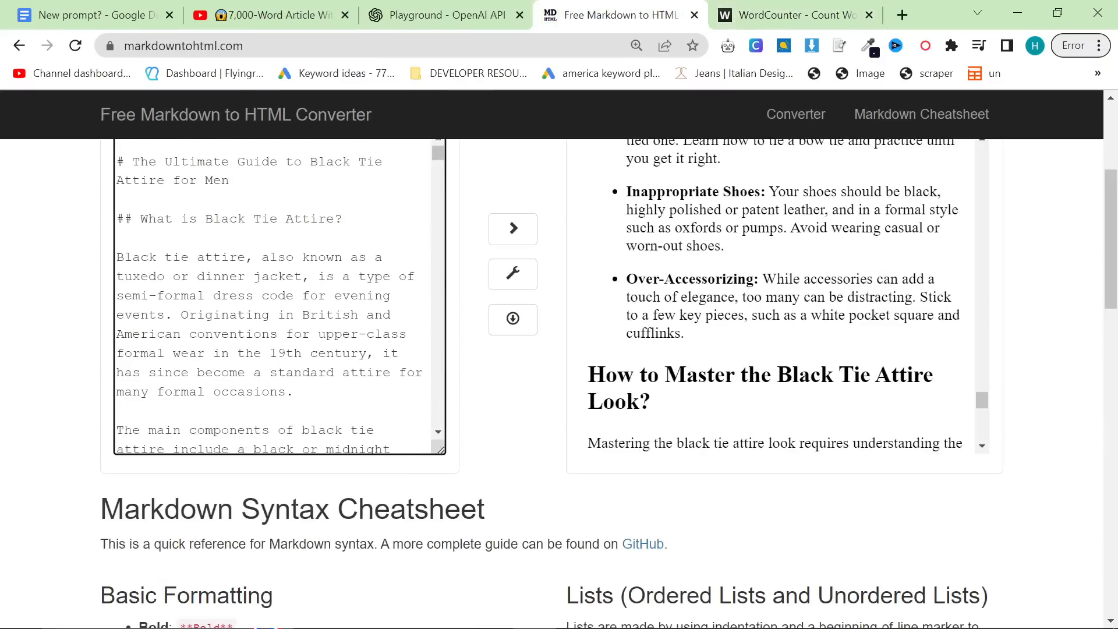
pyautogui.scroll(-3)
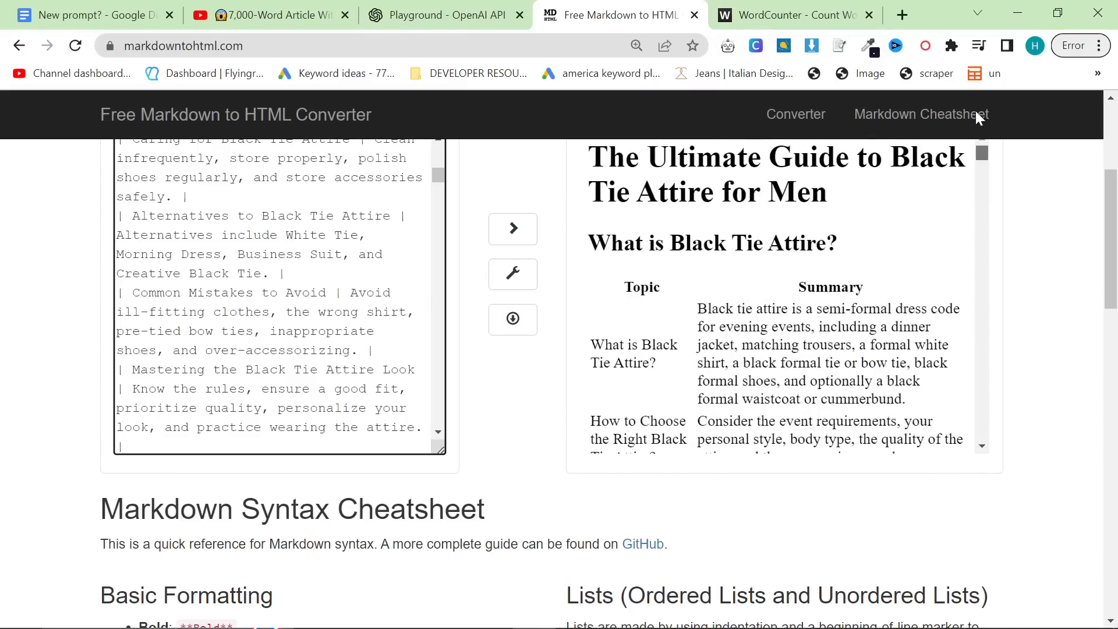
pyautogui.scroll(-3)
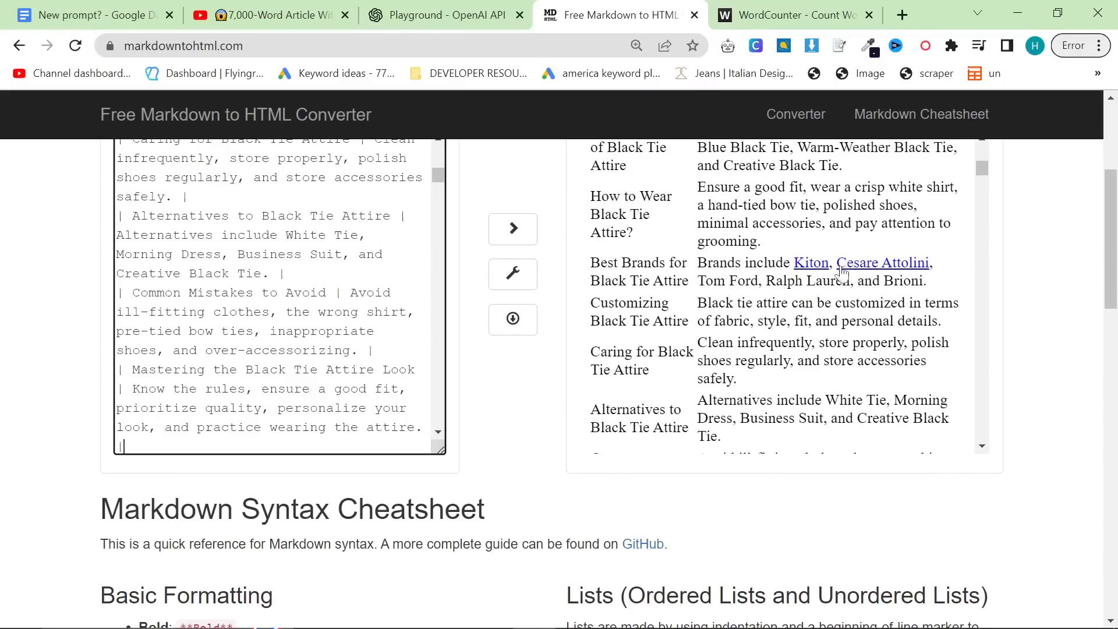
pyautogui.click(443, 14)
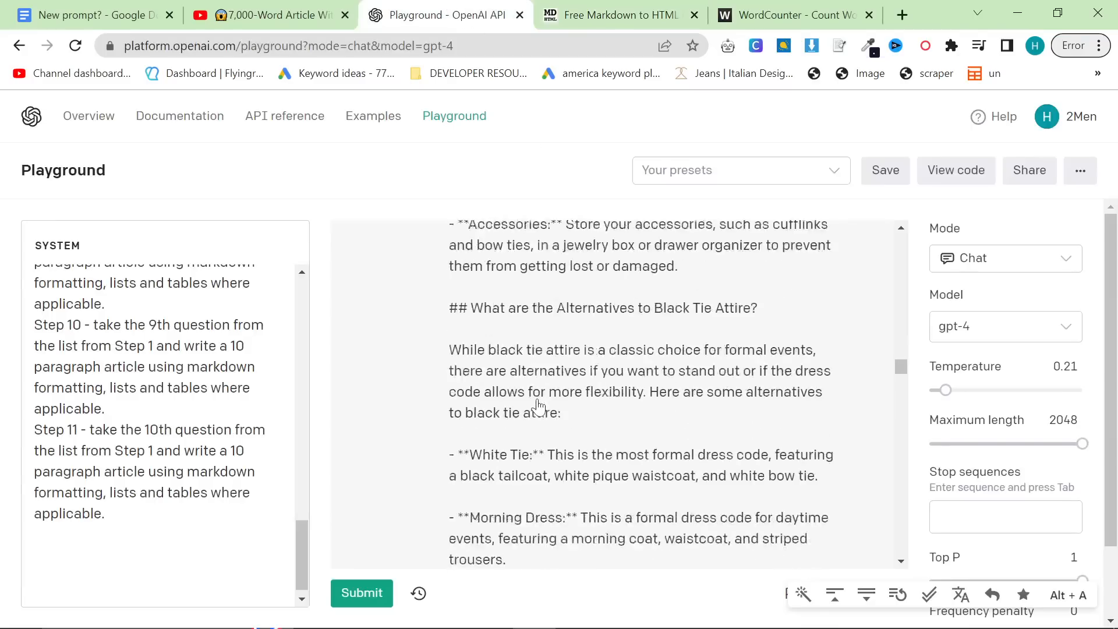
pyautogui.scroll(-3)
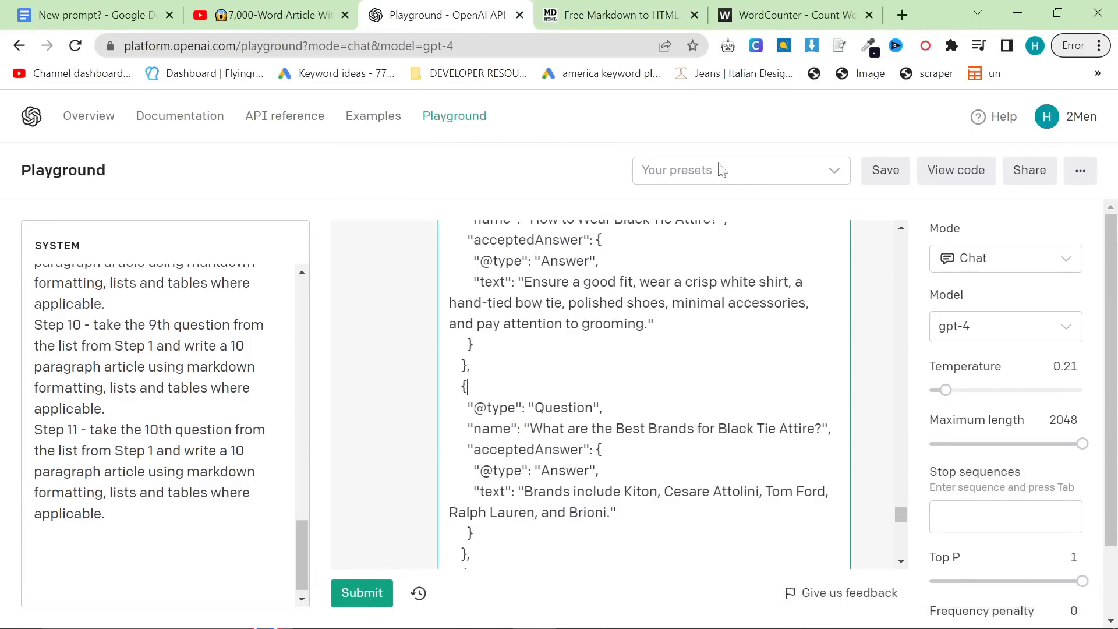
pyautogui.click(617, 14)
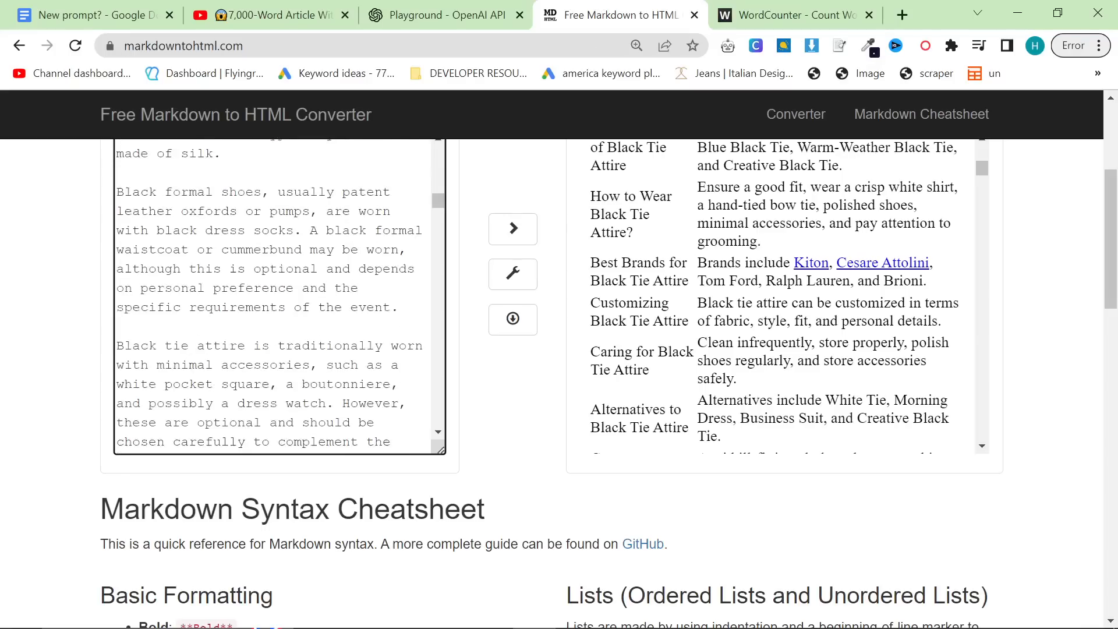
pyautogui.scroll(-3)
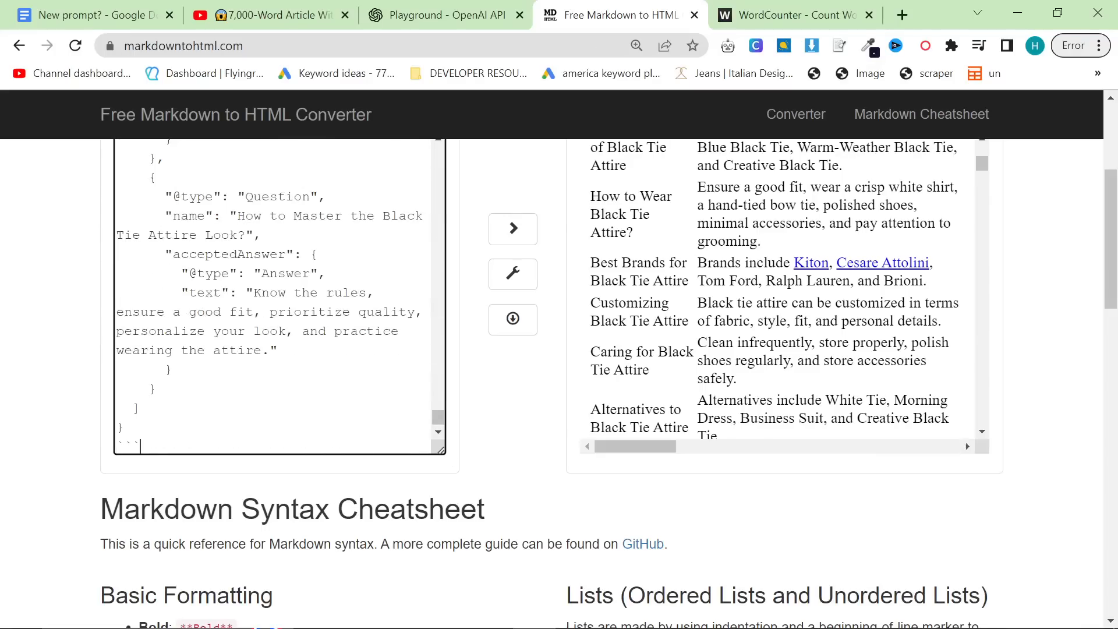
pyautogui.scroll(3)
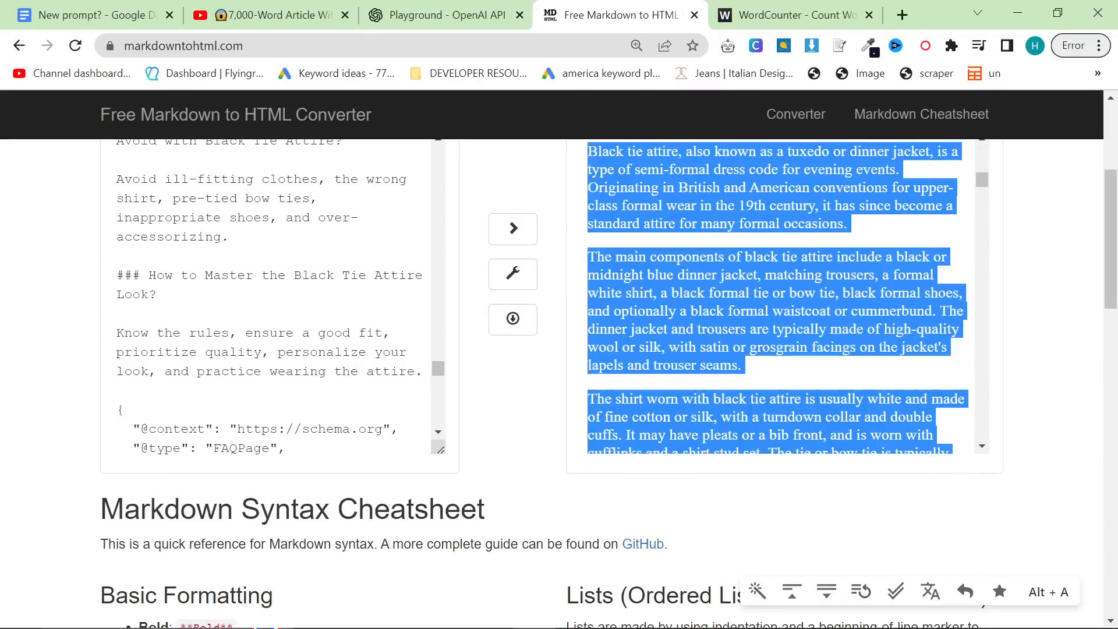
# Confirm in WordCounter that the assembled article totals 2,781 words.
pyautogui.click(784, 14)
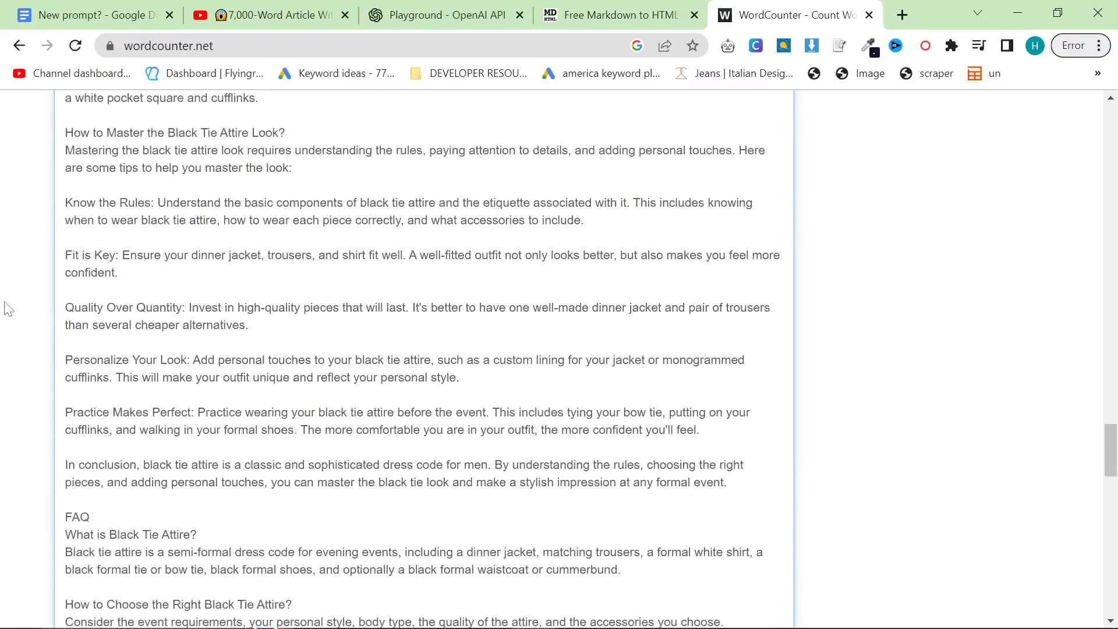
pyautogui.scroll(3)
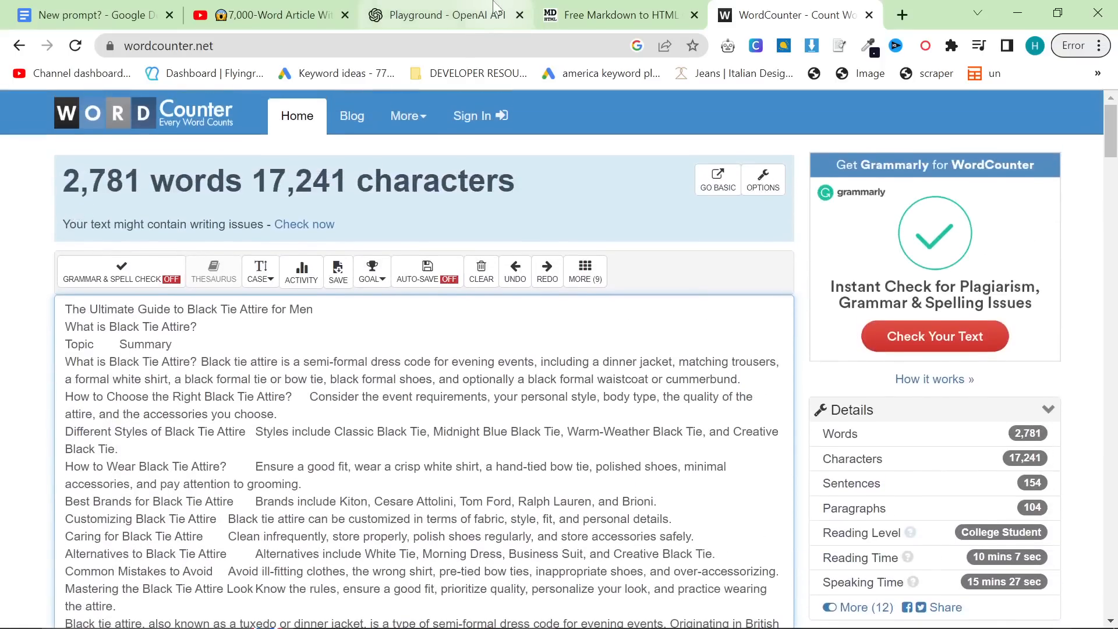
pyautogui.click(442, 14)
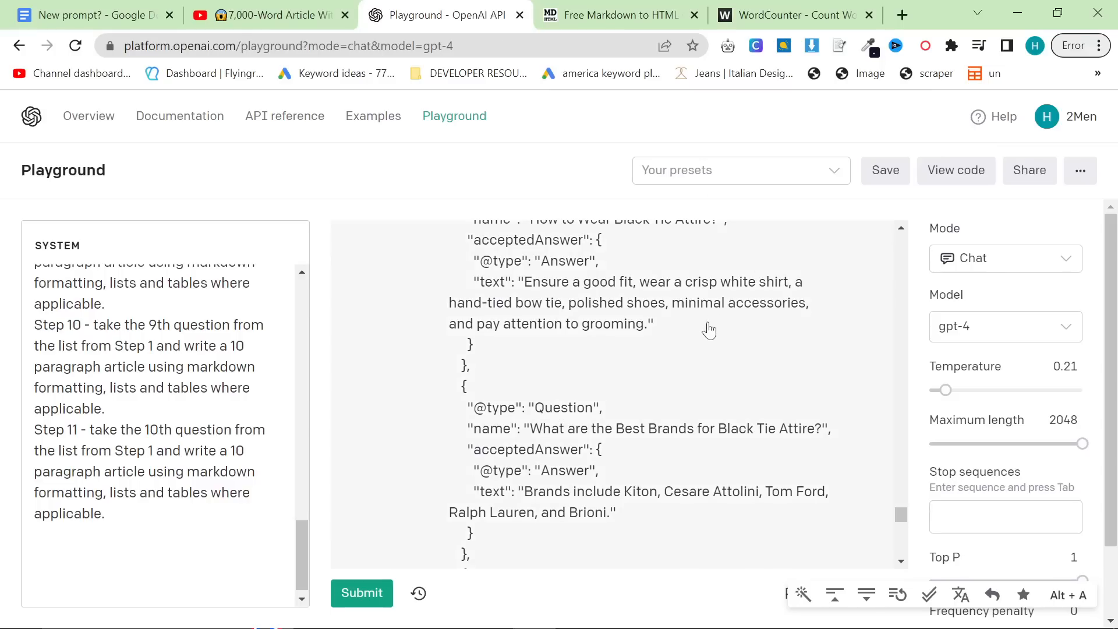
pyautogui.moveTo(730, 467)
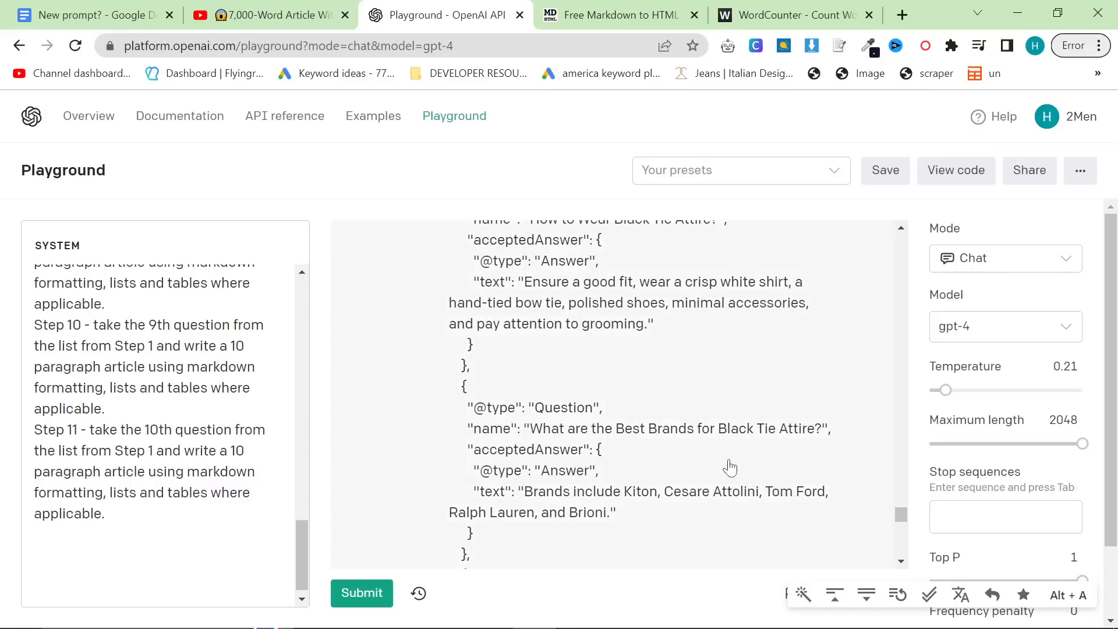
# Review the Kiton and Cesare Attolini internal links in the Playground output.
pyautogui.scroll(3)
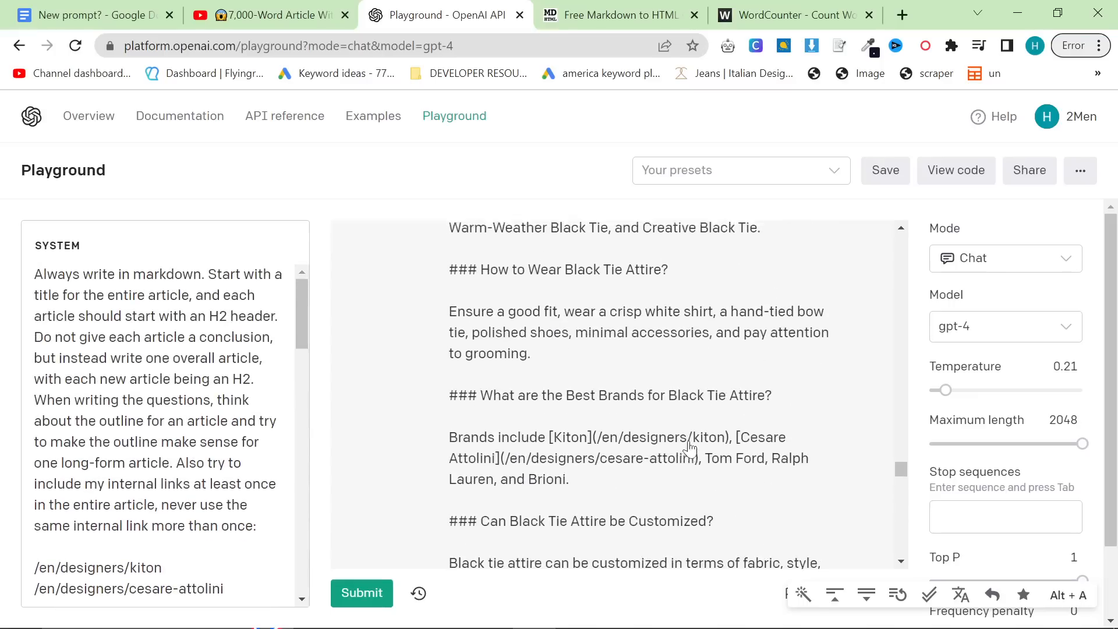
pyautogui.scroll(-3)
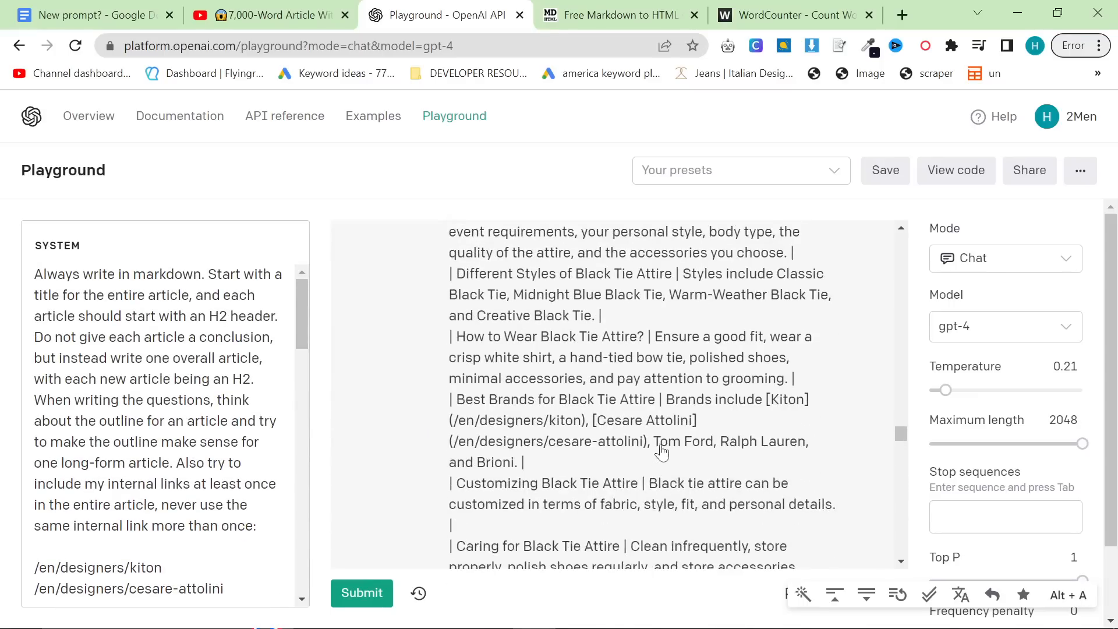
pyautogui.scroll(-3)
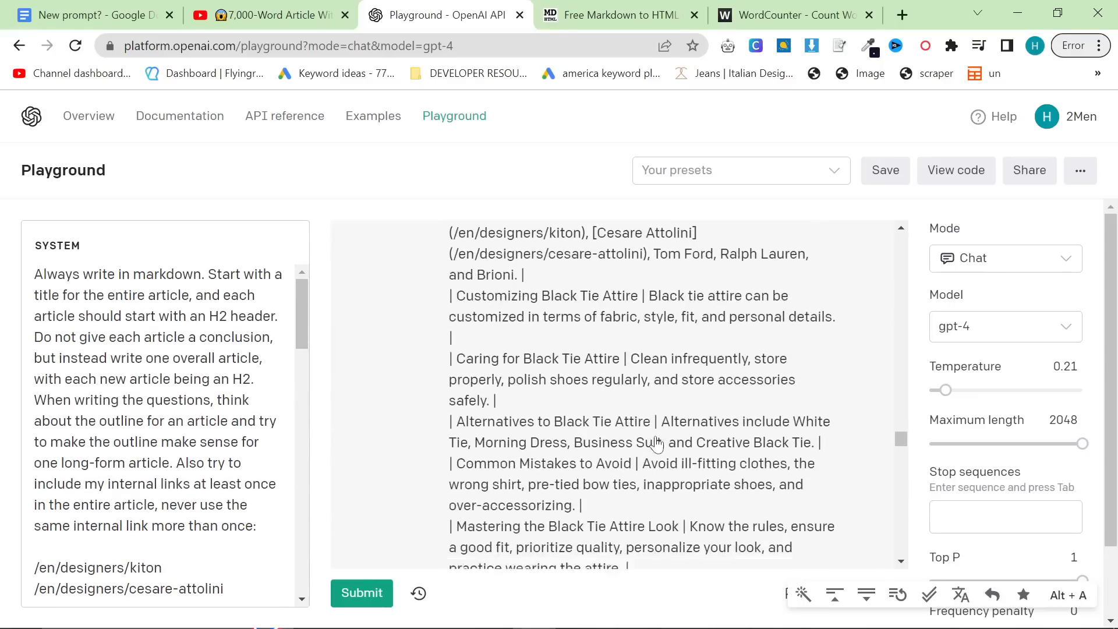
pyautogui.scroll(-3)
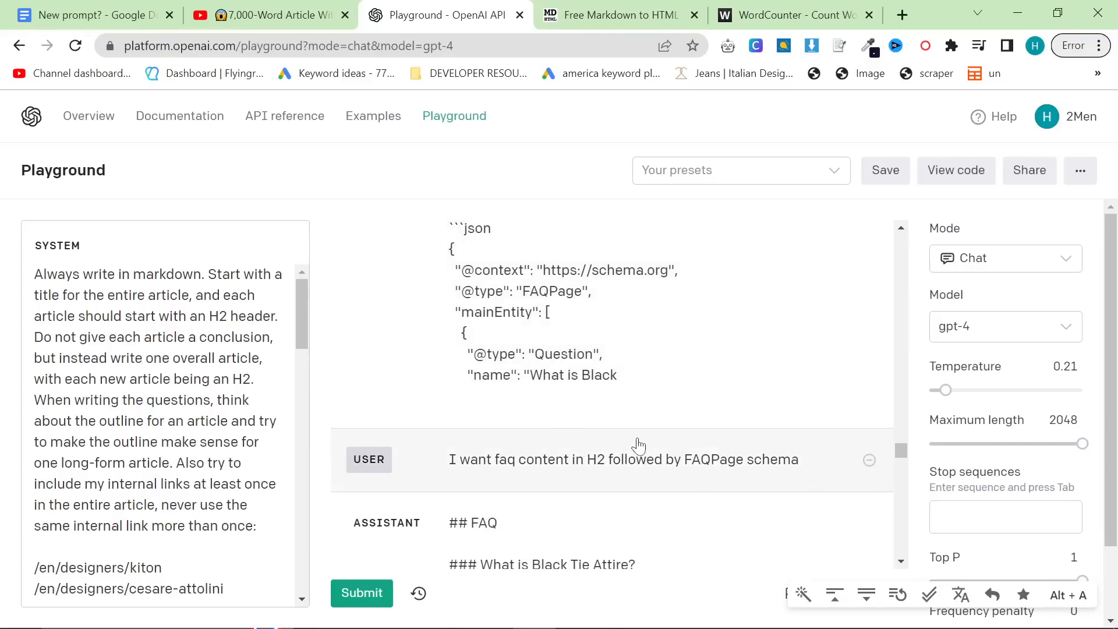
# Bring up the Google Docs prompt document showing steps 4–11.
pyautogui.click(85, 14)
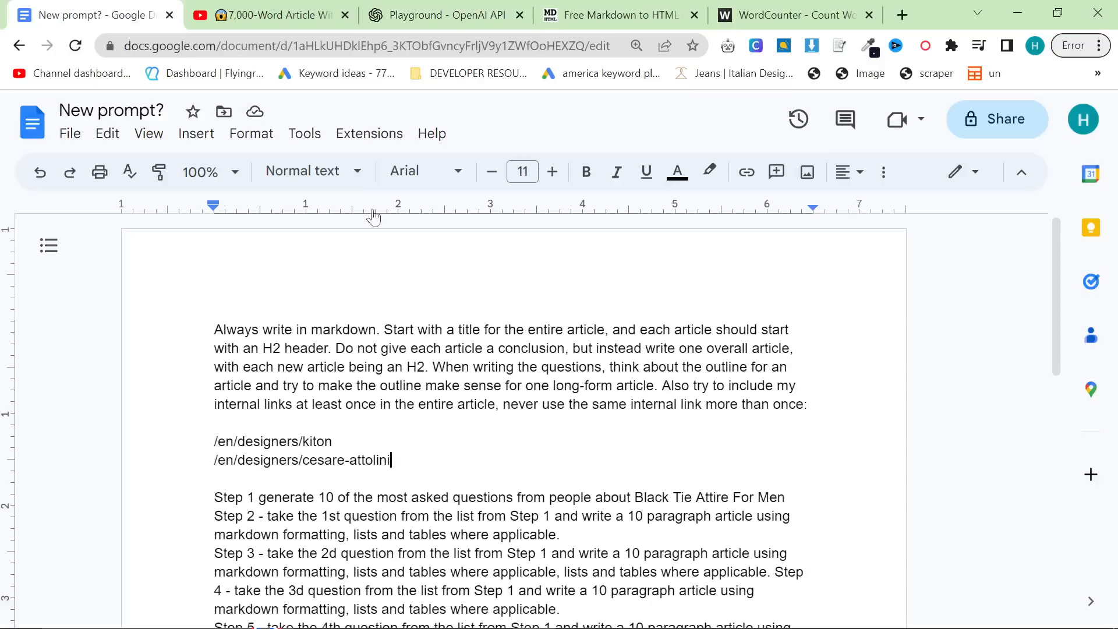
pyautogui.scroll(-3)
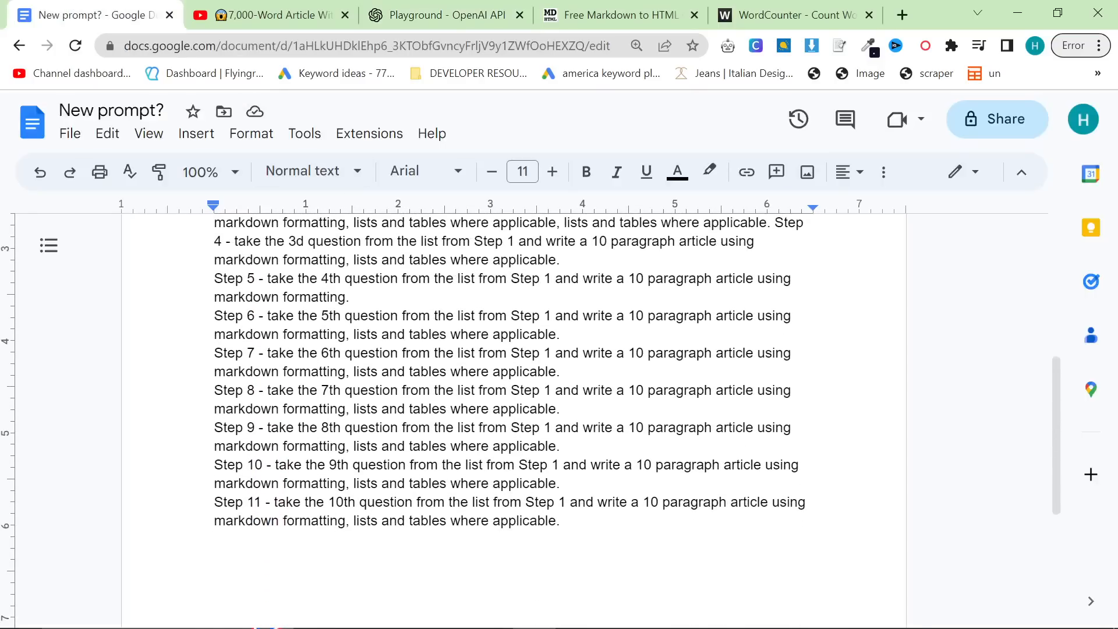